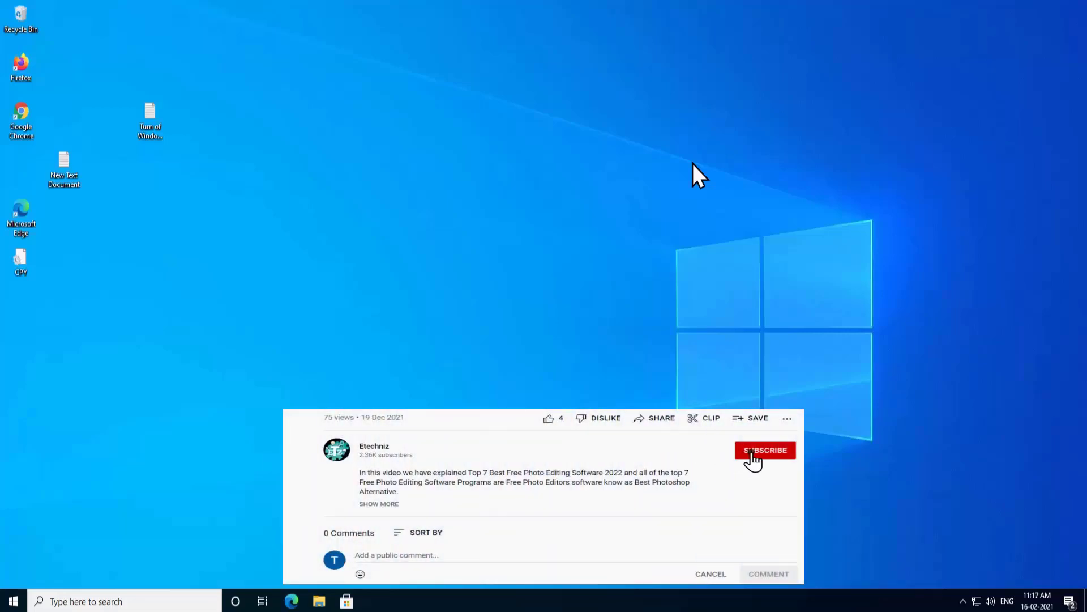
Step: Dismiss the preliminary items on the desktop before checking the account
click(765, 449)
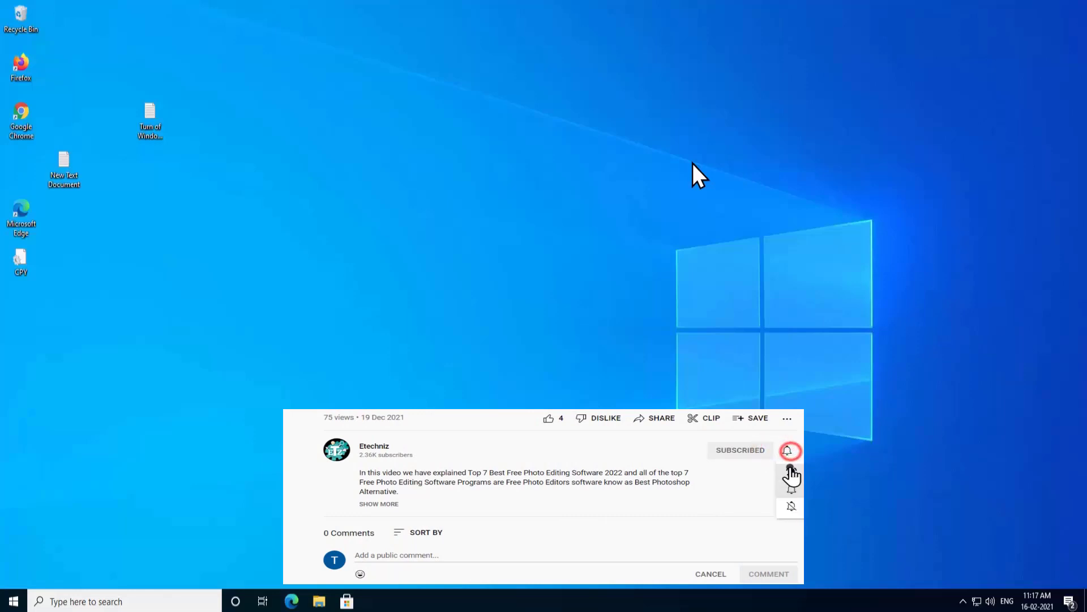
click(547, 418)
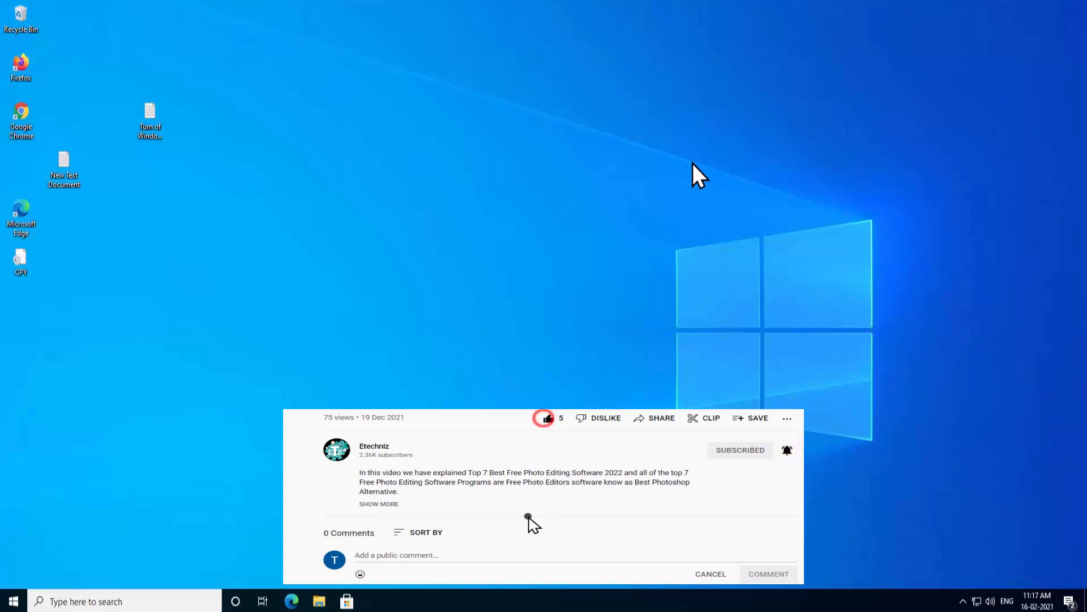
click(404, 555)
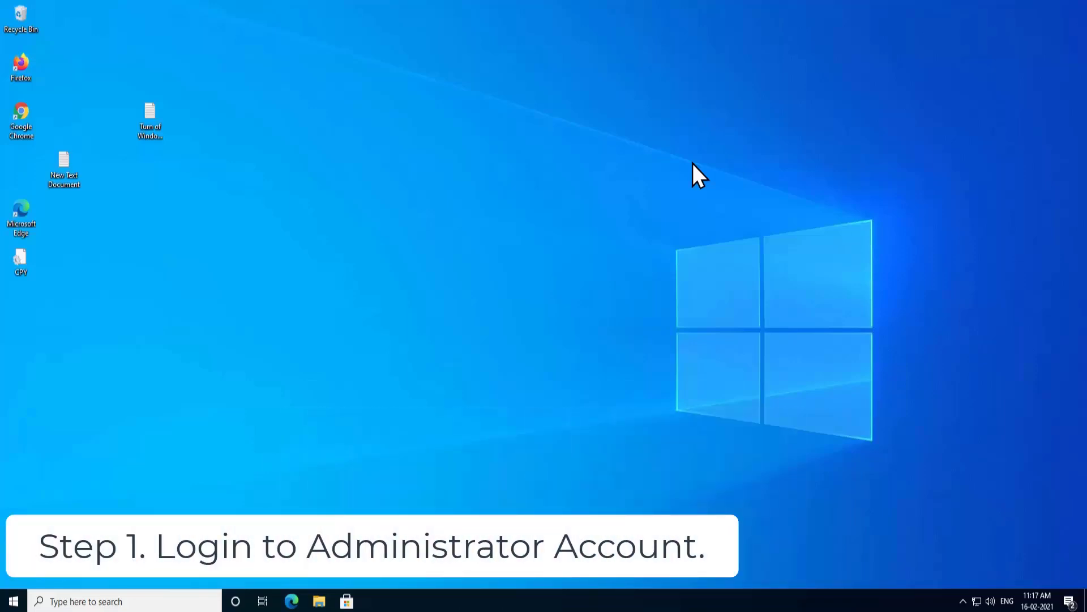
mouse_move(761, 160)
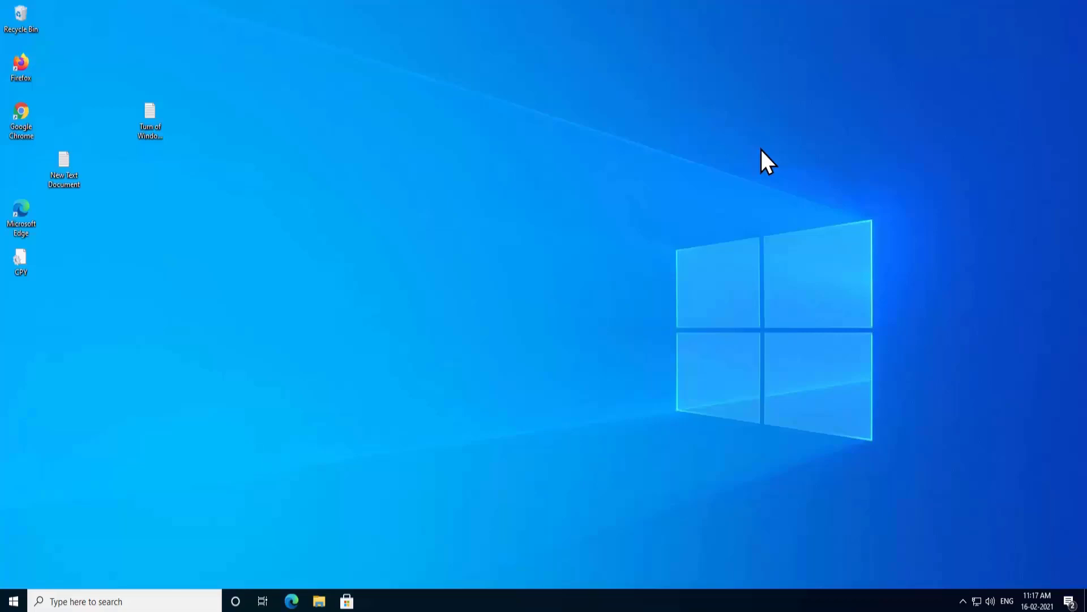
mouse_move(12, 544)
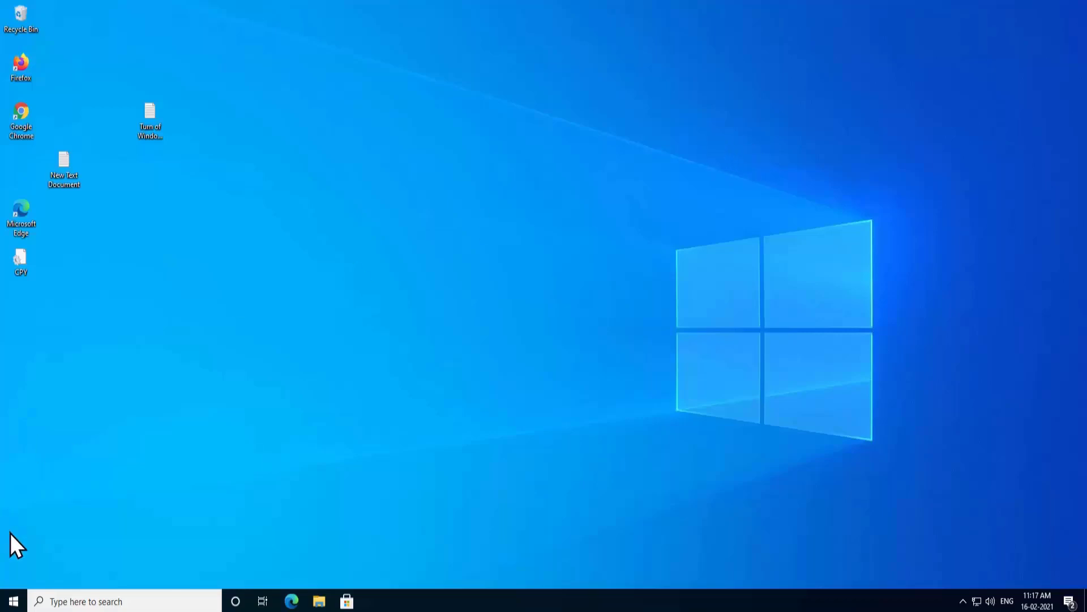
Step: Reach the Accounts > Your info page via Start > Settings to confirm a local Administrator account
click(11, 601)
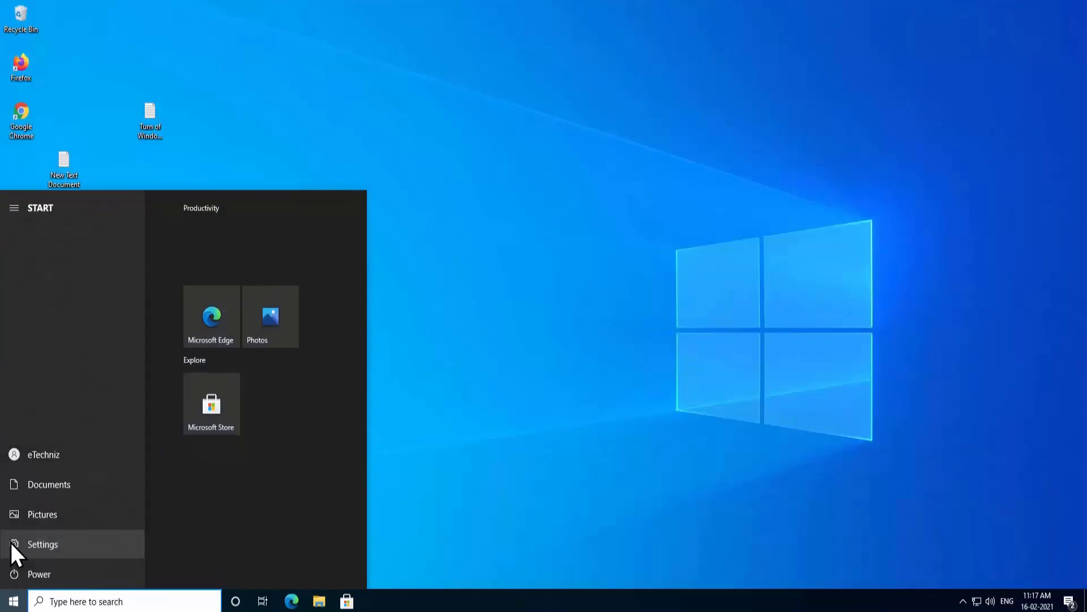
click(43, 543)
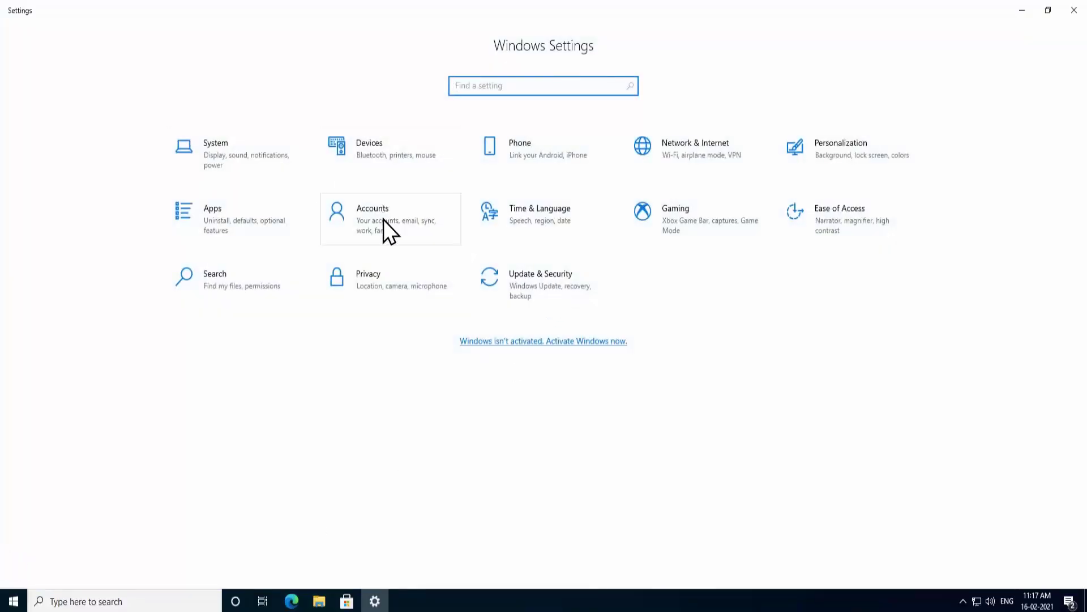
click(372, 216)
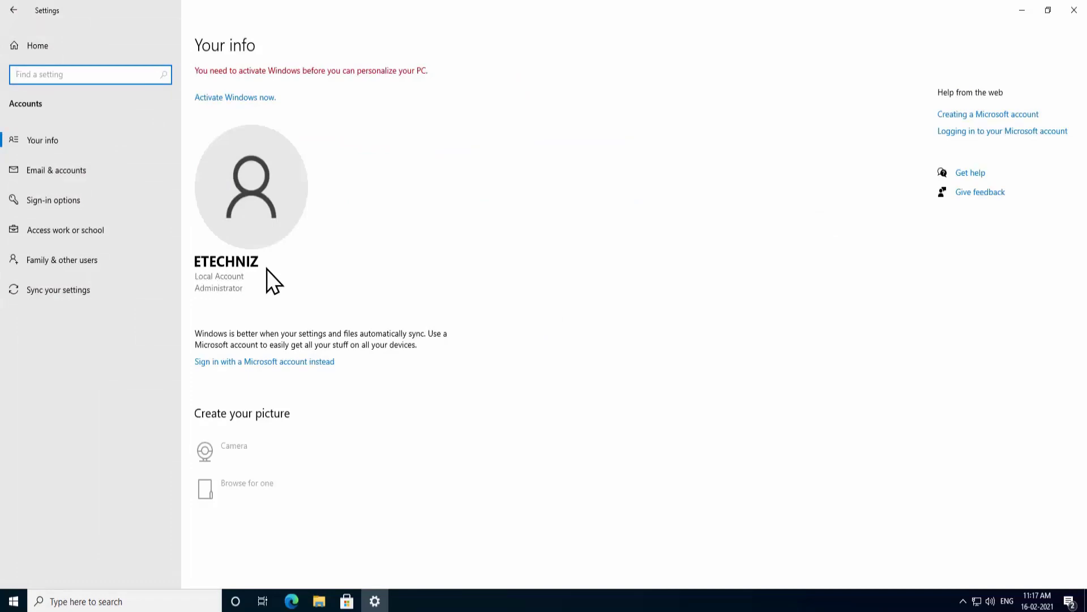
mouse_move(201, 304)
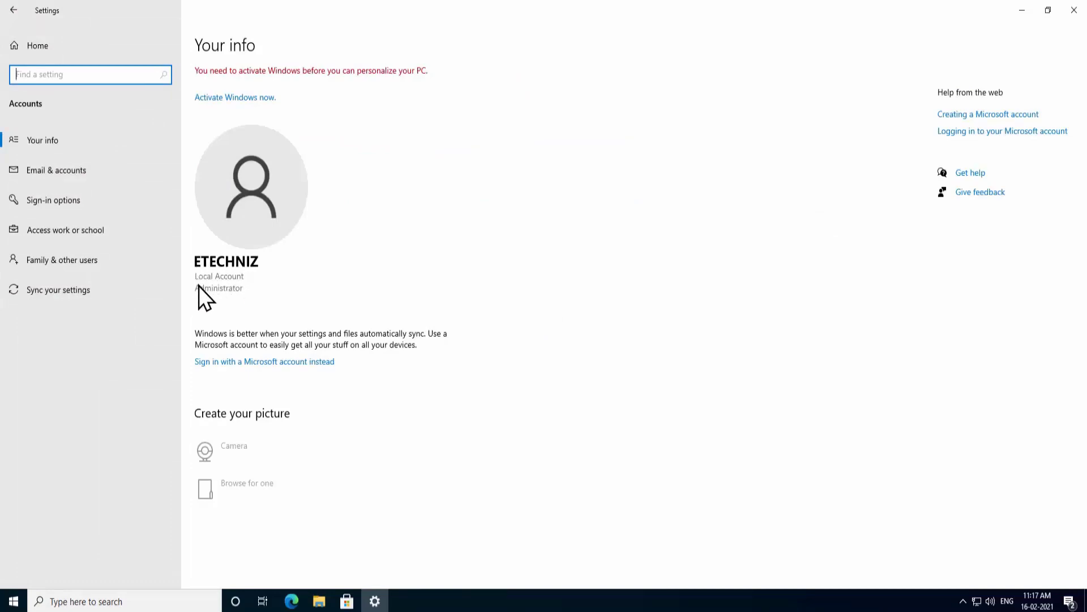
mouse_move(245, 309)
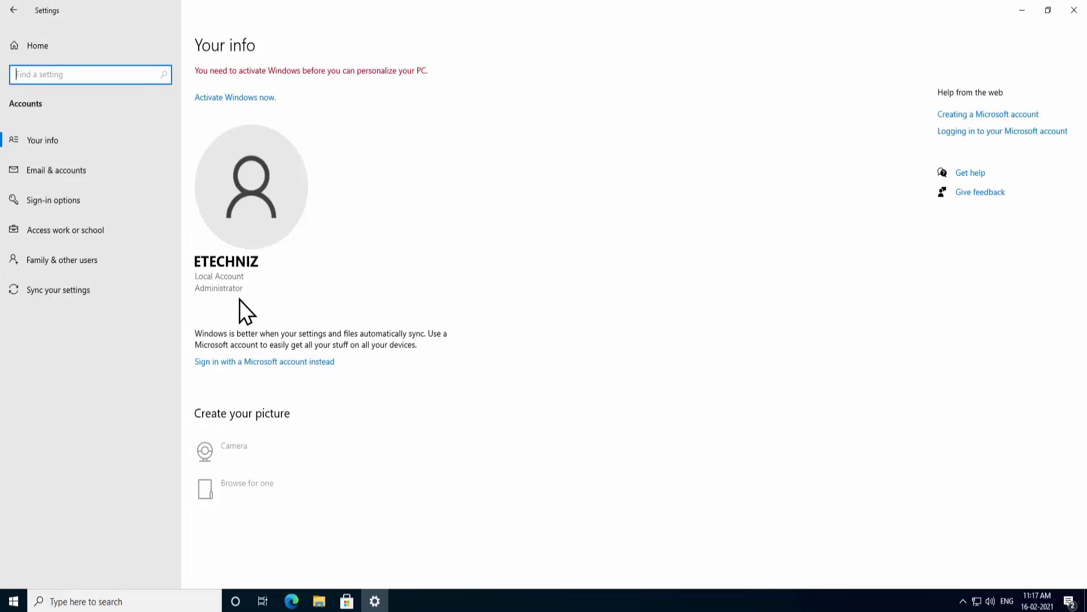
mouse_move(625, 183)
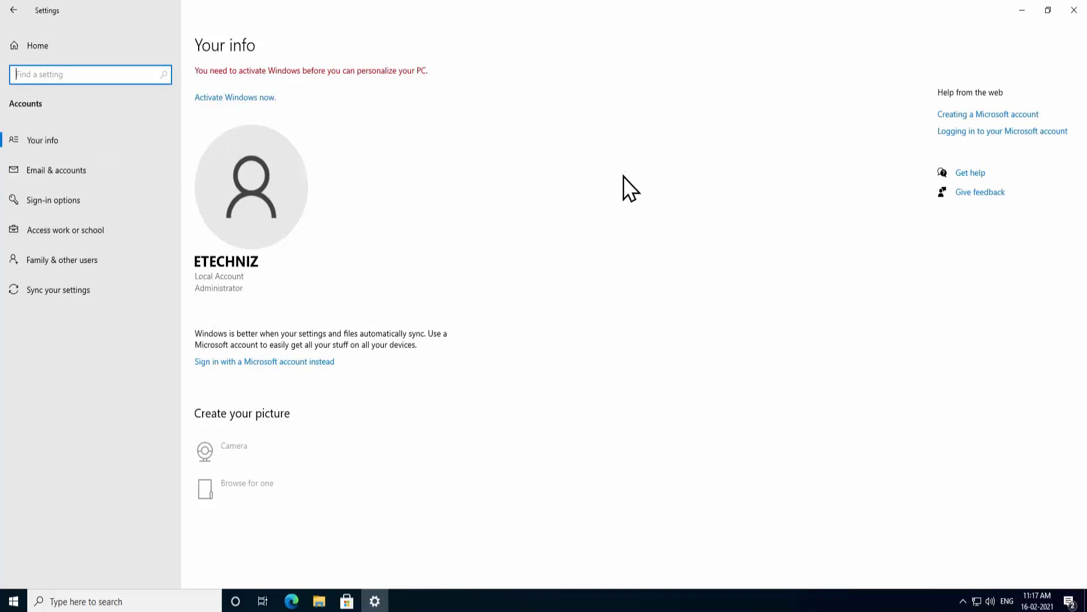
mouse_move(243, 306)
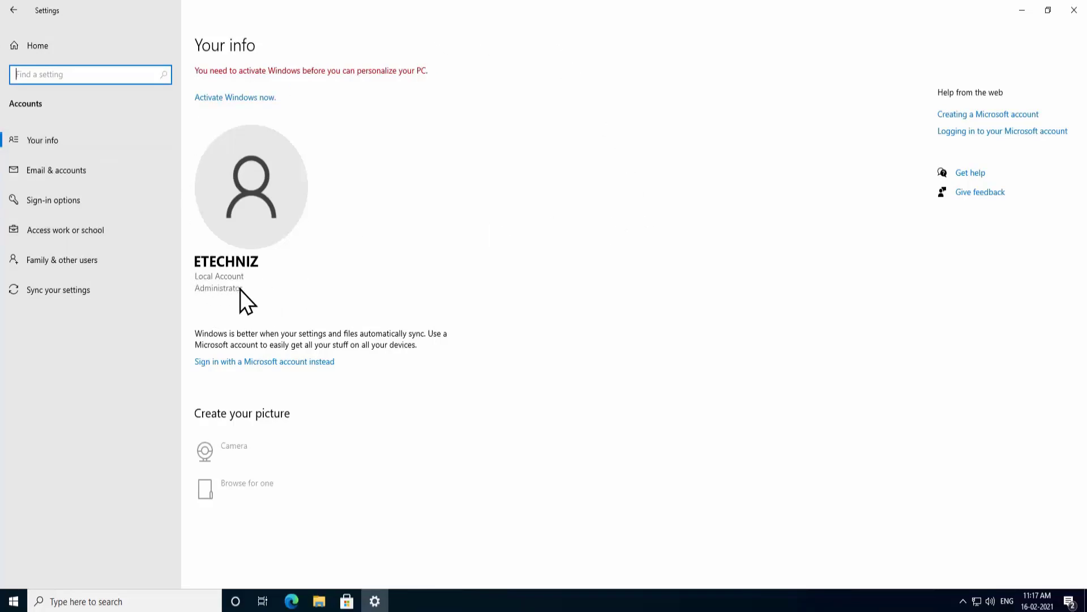
mouse_move(228, 317)
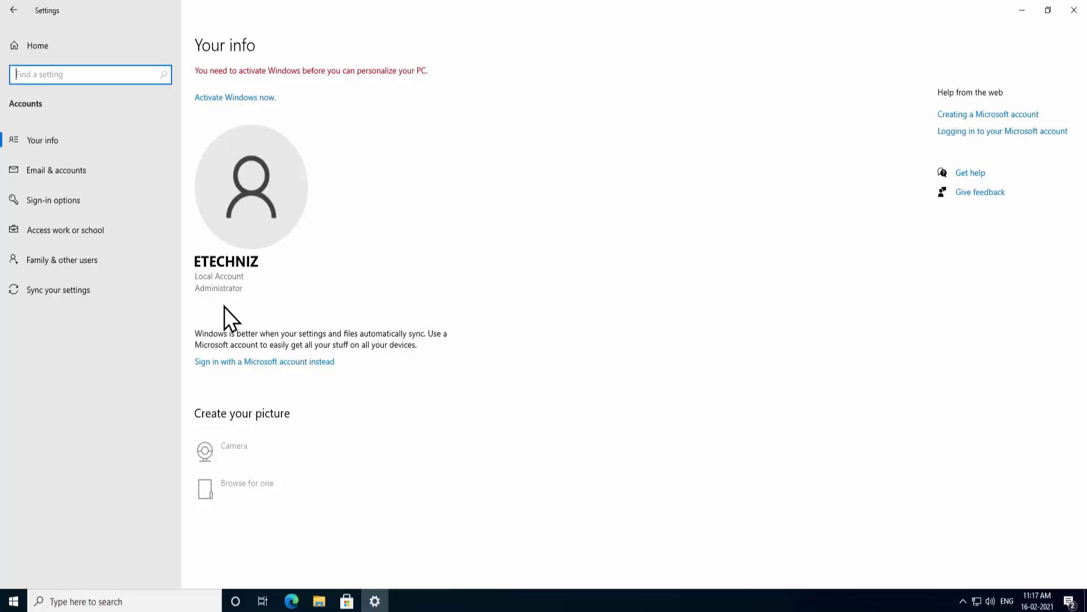
Step: Close the Settings window, leaving the desktop showing
click(1071, 12)
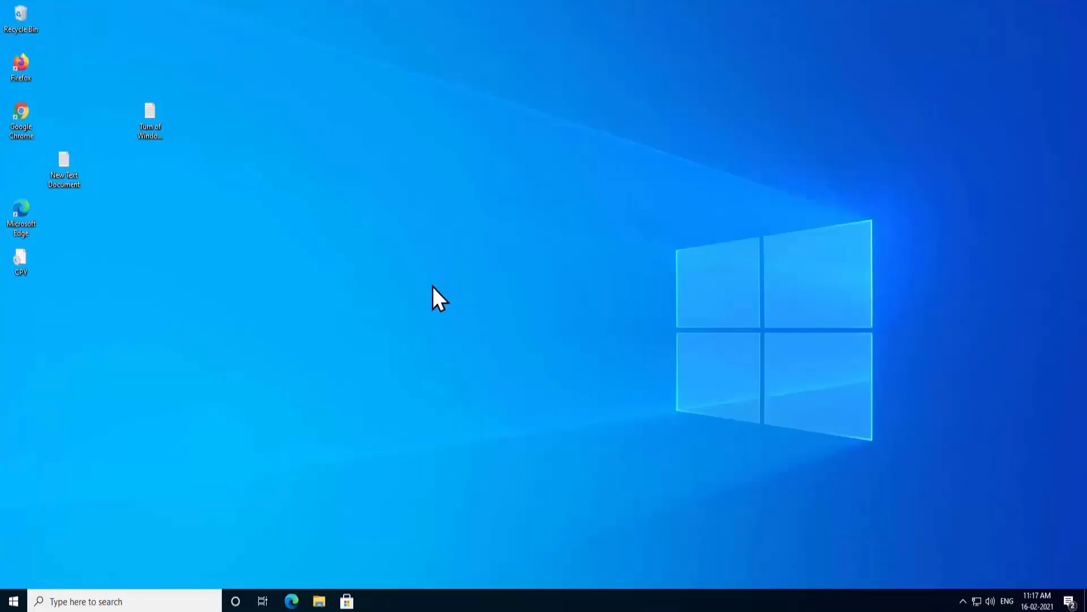
mouse_move(447, 301)
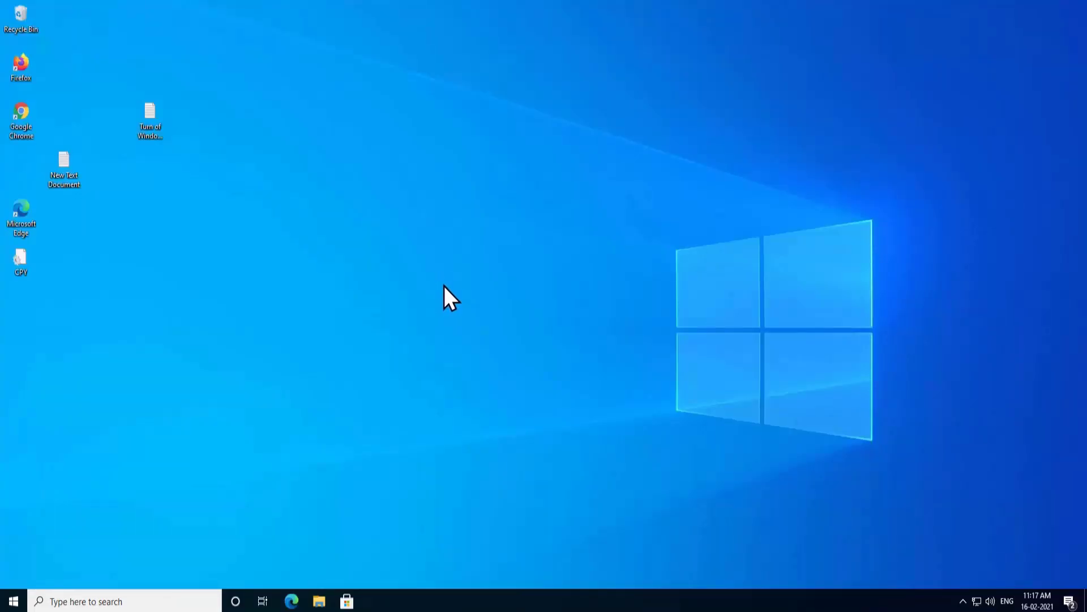
mouse_move(44, 476)
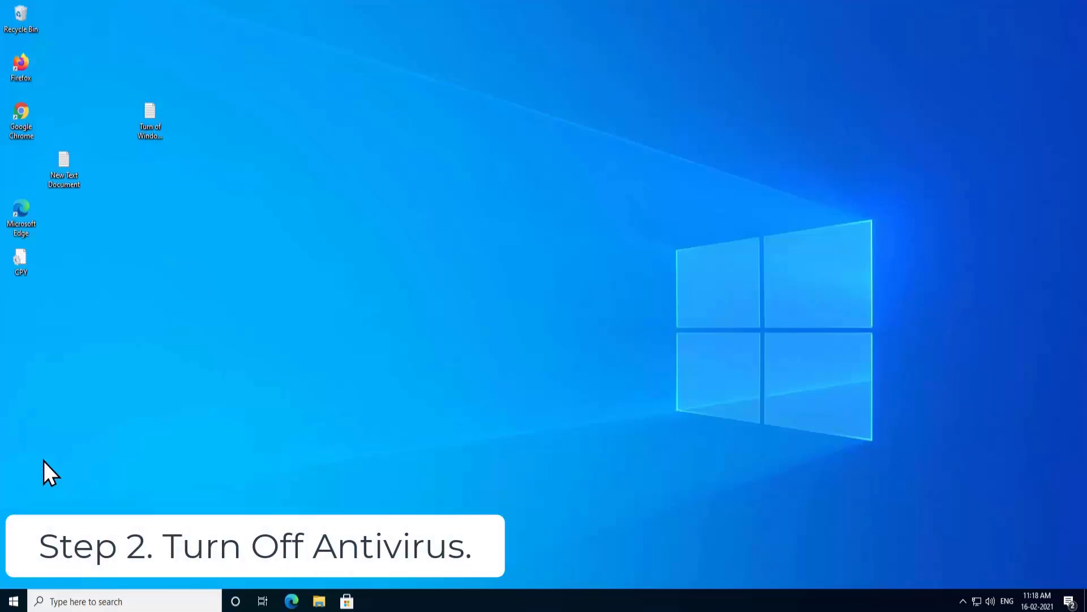
mouse_move(87, 456)
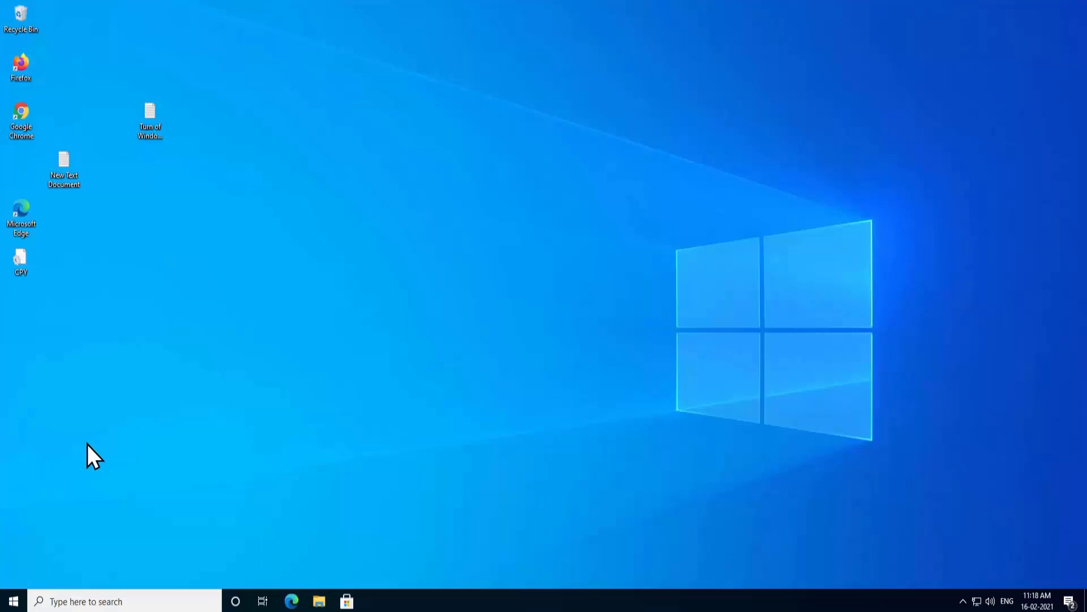
mouse_move(82, 442)
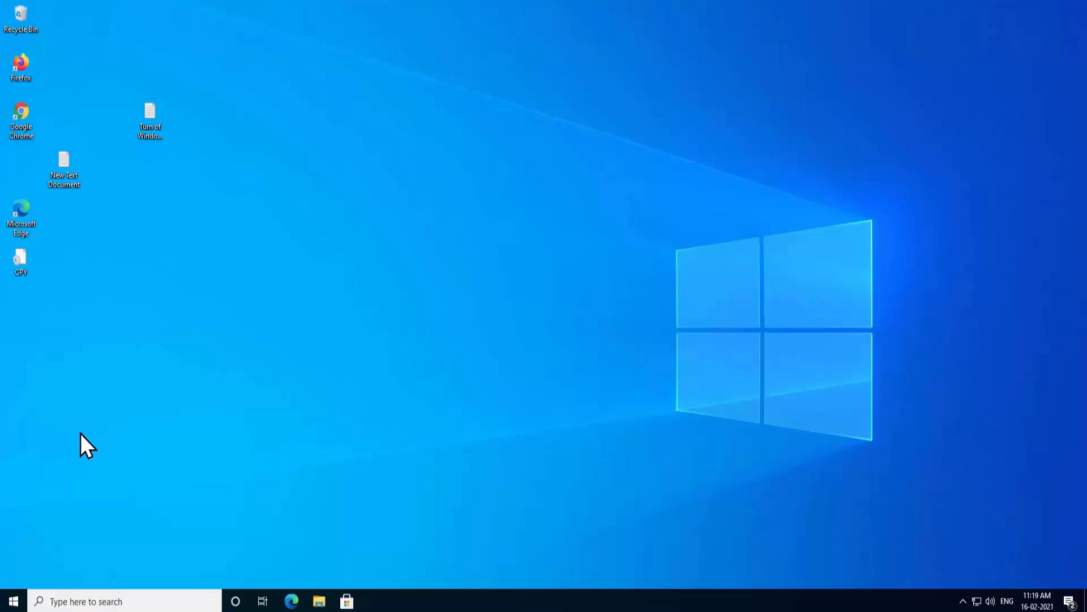
mouse_move(236, 458)
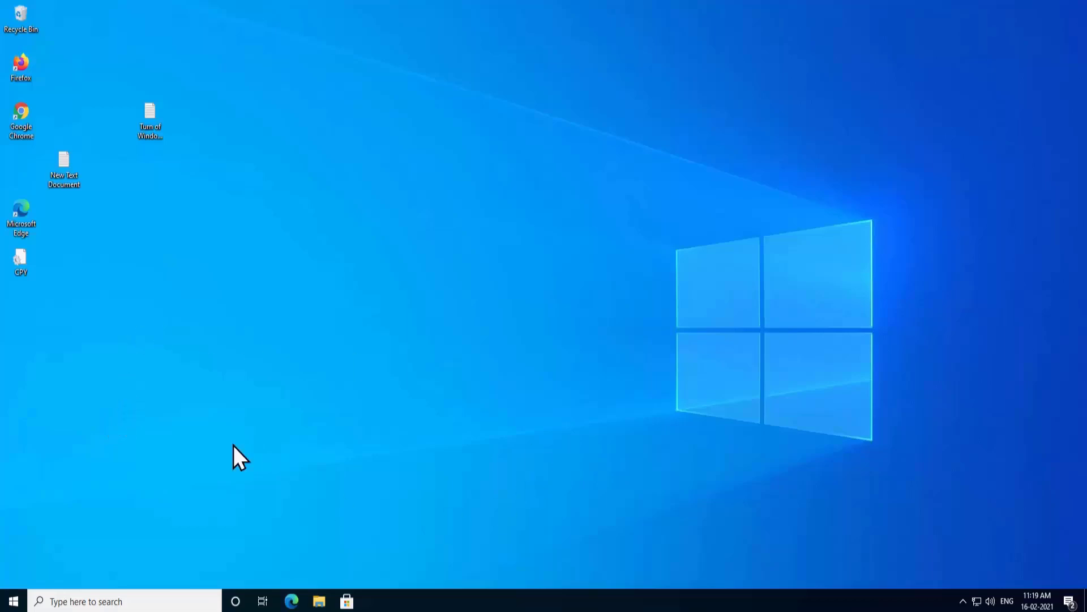
mouse_move(12, 603)
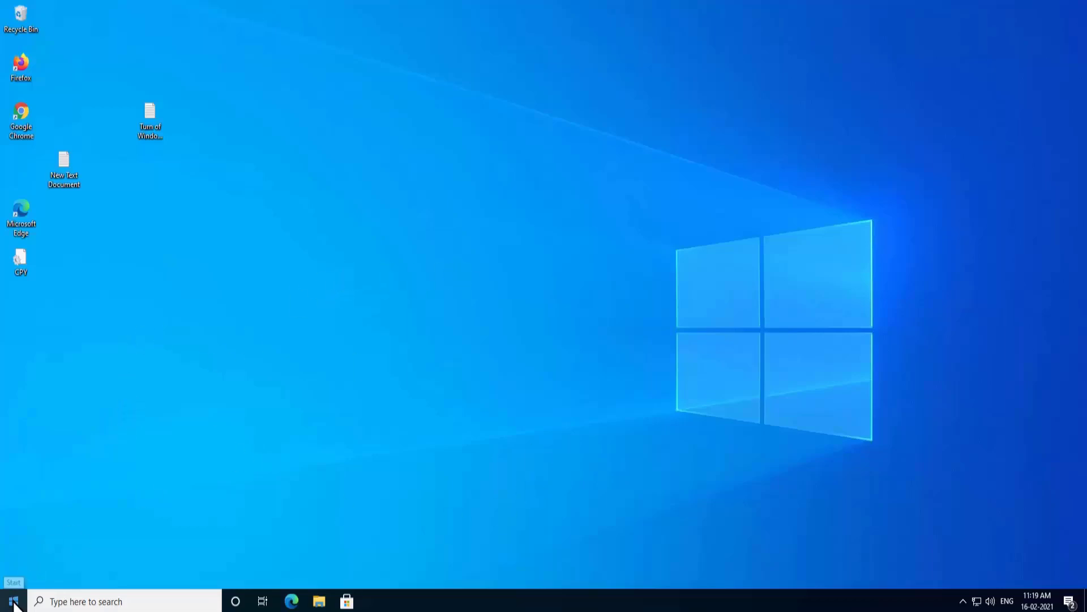
Step: Reach the Windows Security page under Update & Security from the Start menu
click(12, 603)
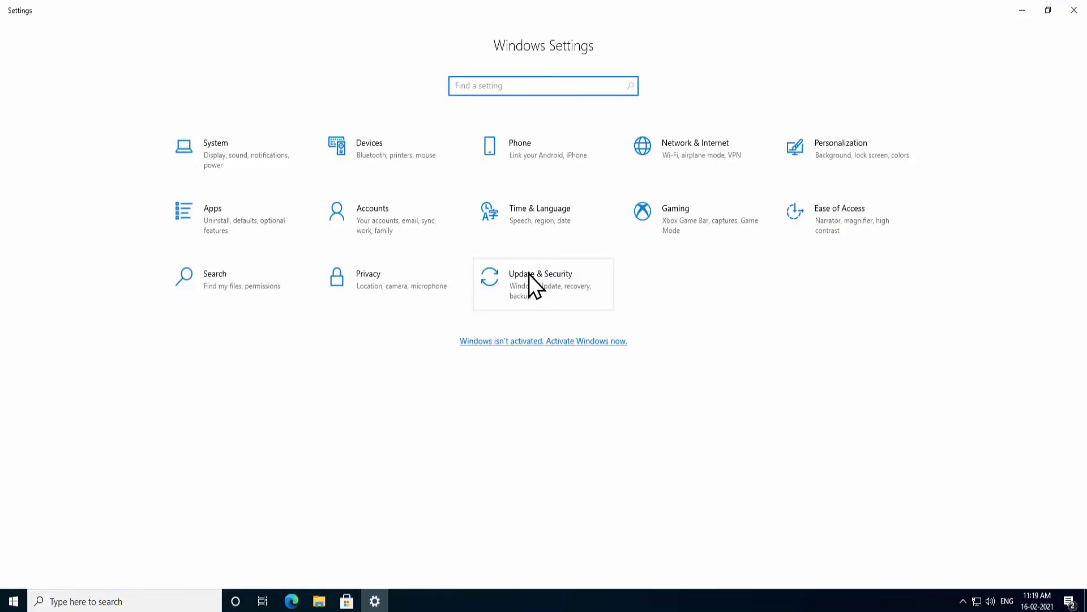
click(539, 284)
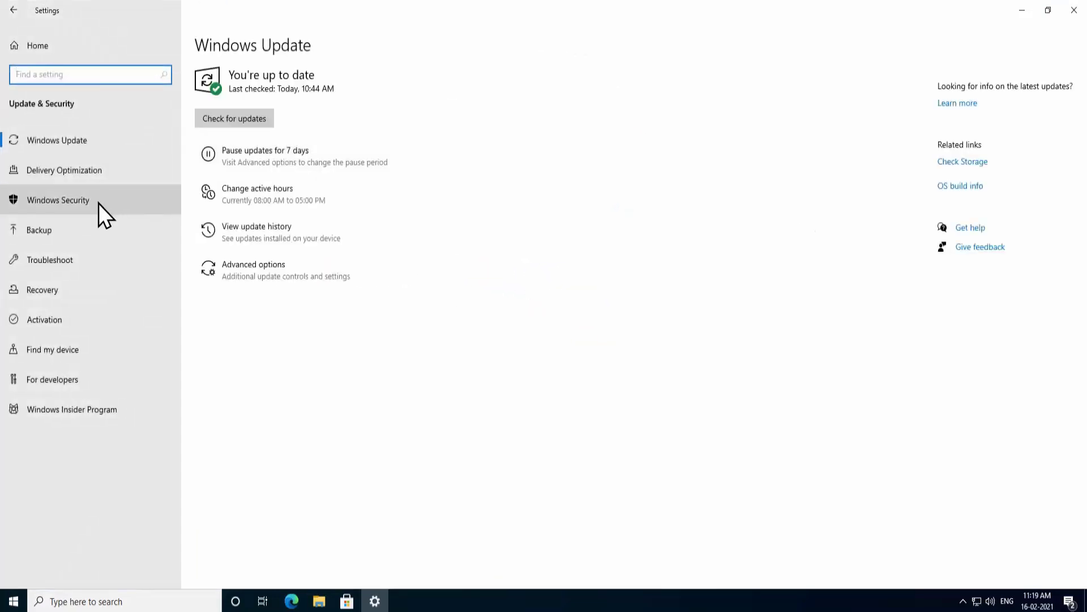
click(57, 200)
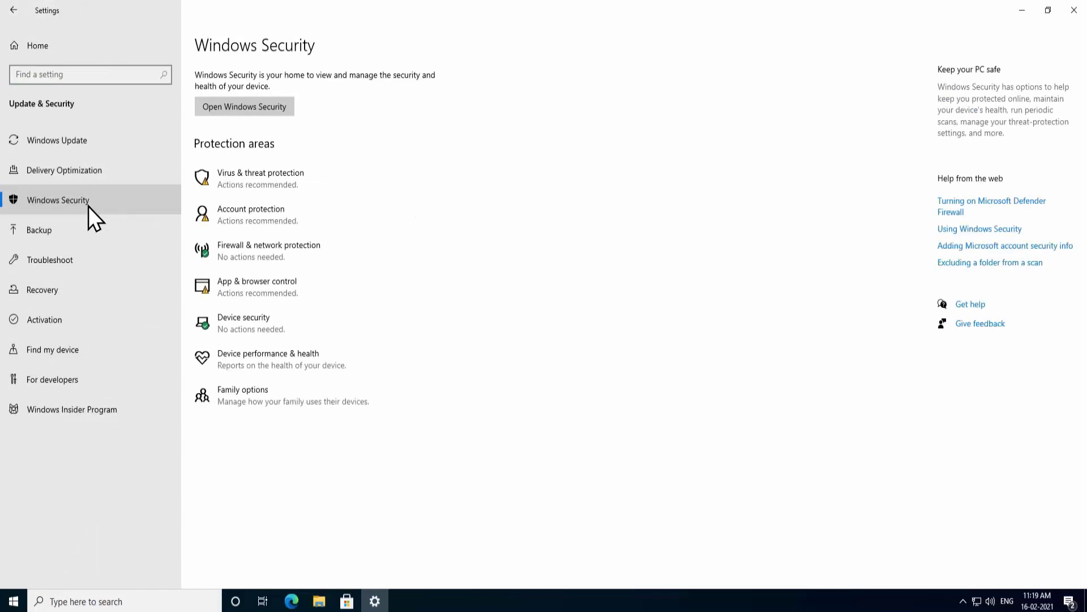
mouse_move(230, 191)
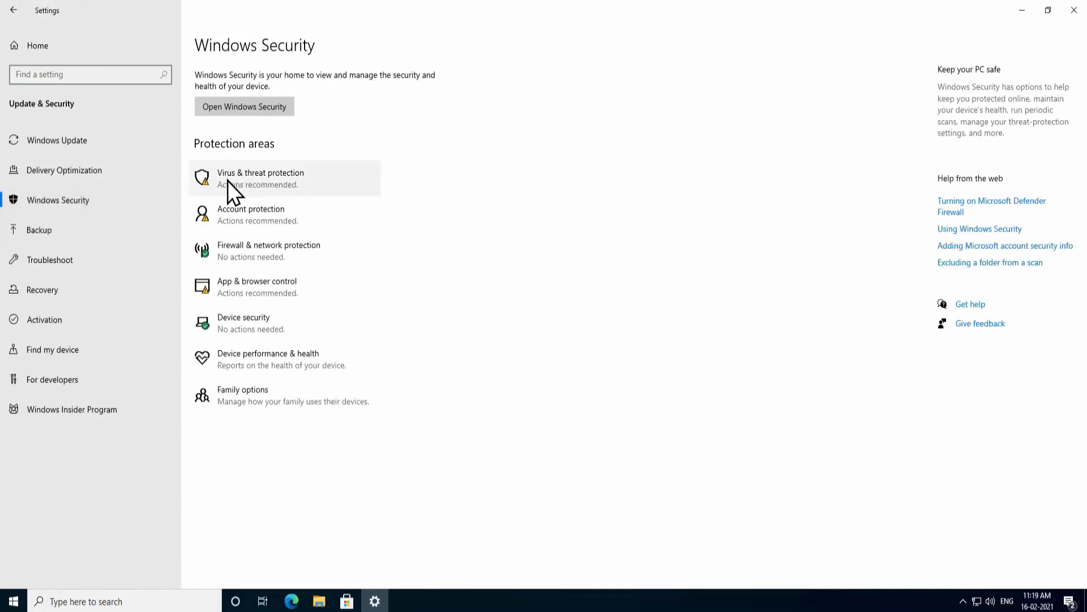
mouse_move(269, 198)
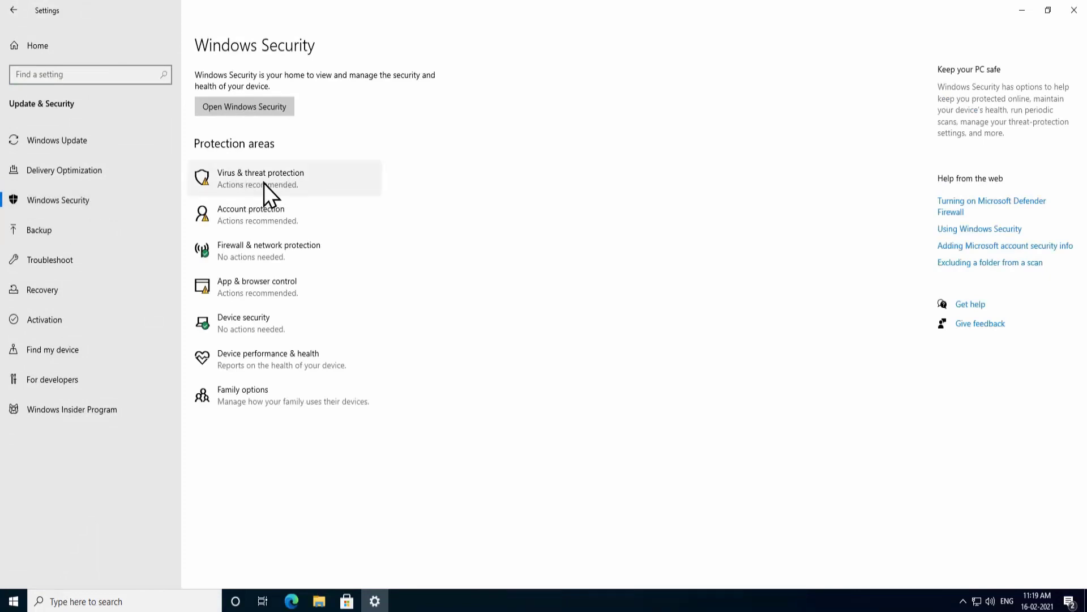
Step: Switch Real-time protection off under Virus & threat protection settings and approve the UAC prompt
click(260, 172)
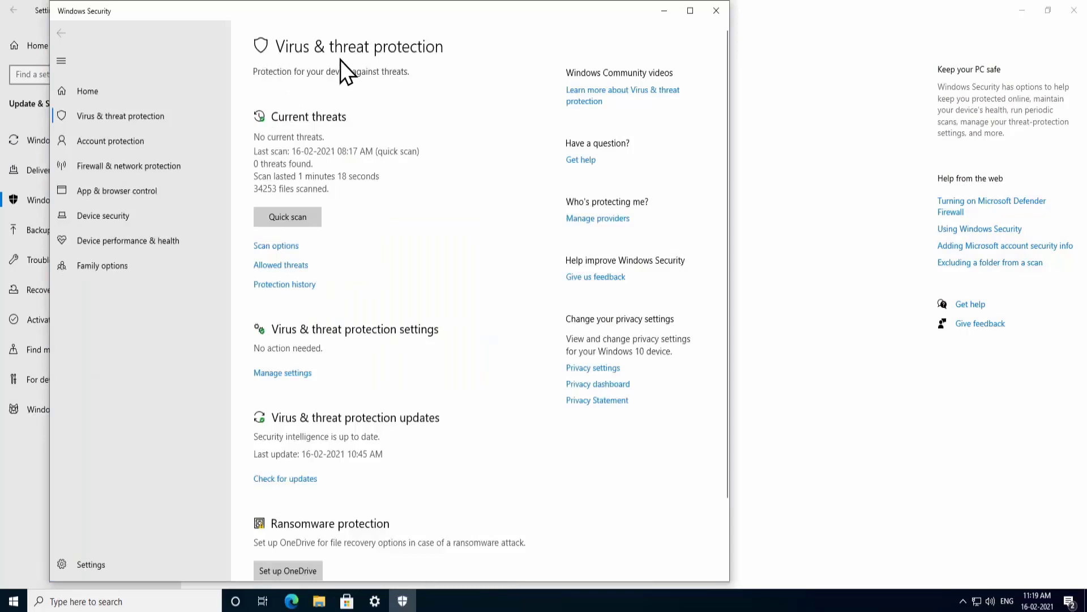
mouse_move(301, 393)
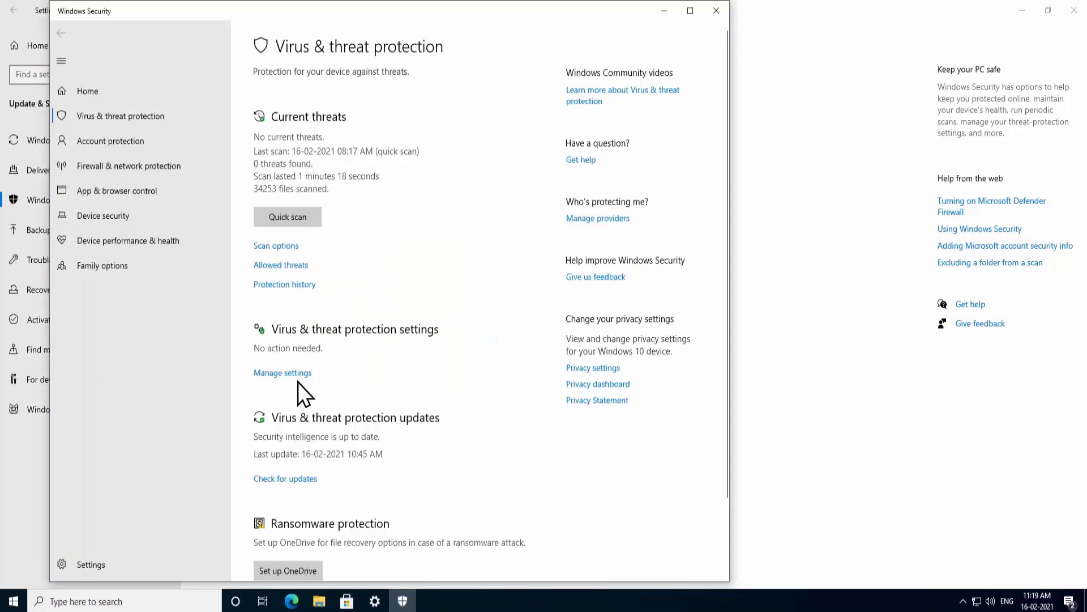
click(284, 373)
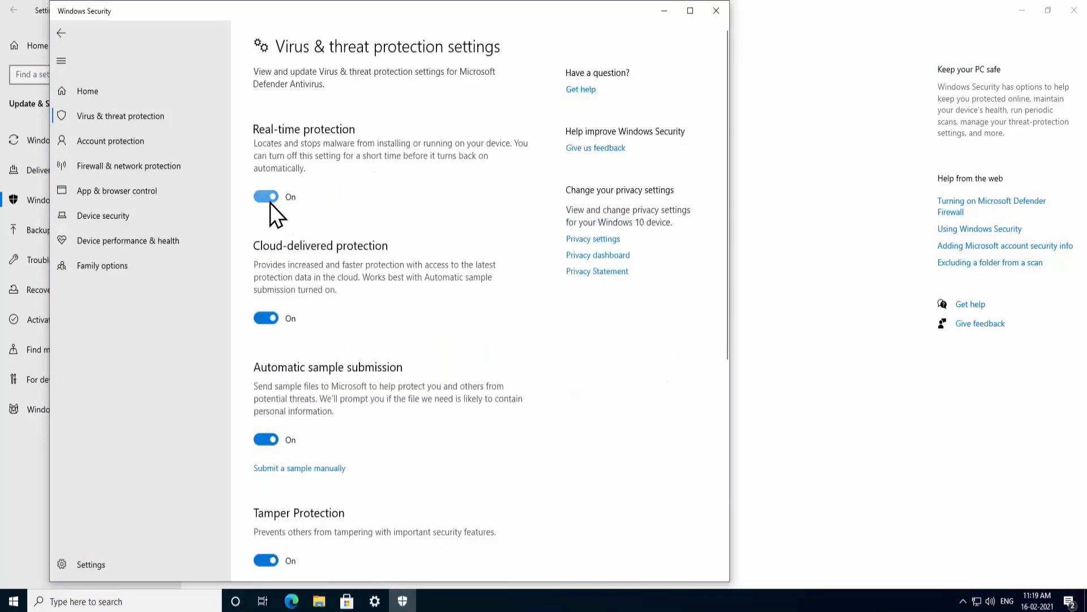
click(265, 197)
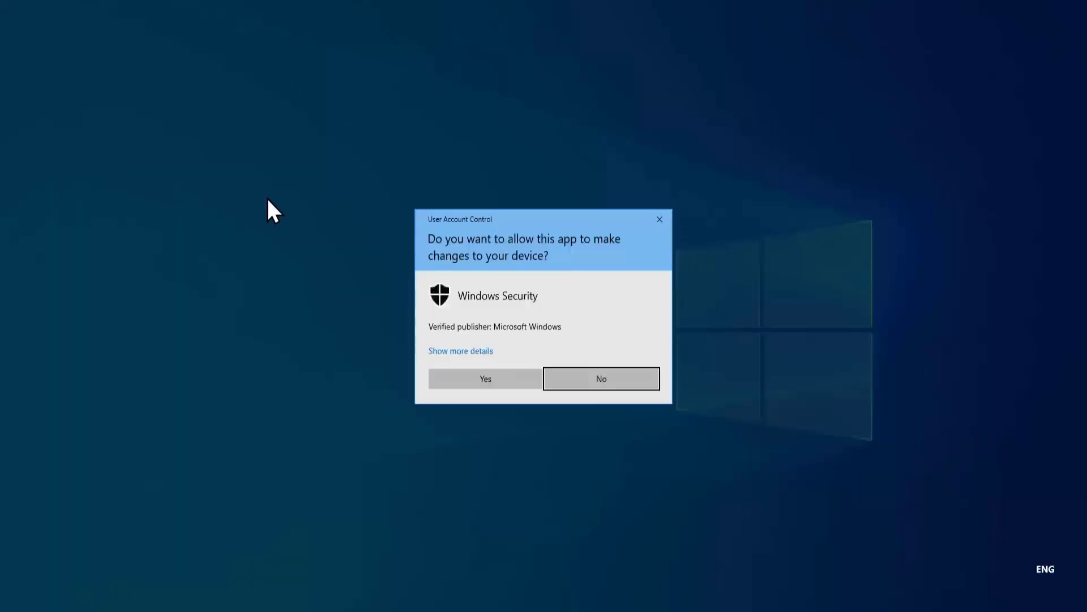
mouse_move(626, 323)
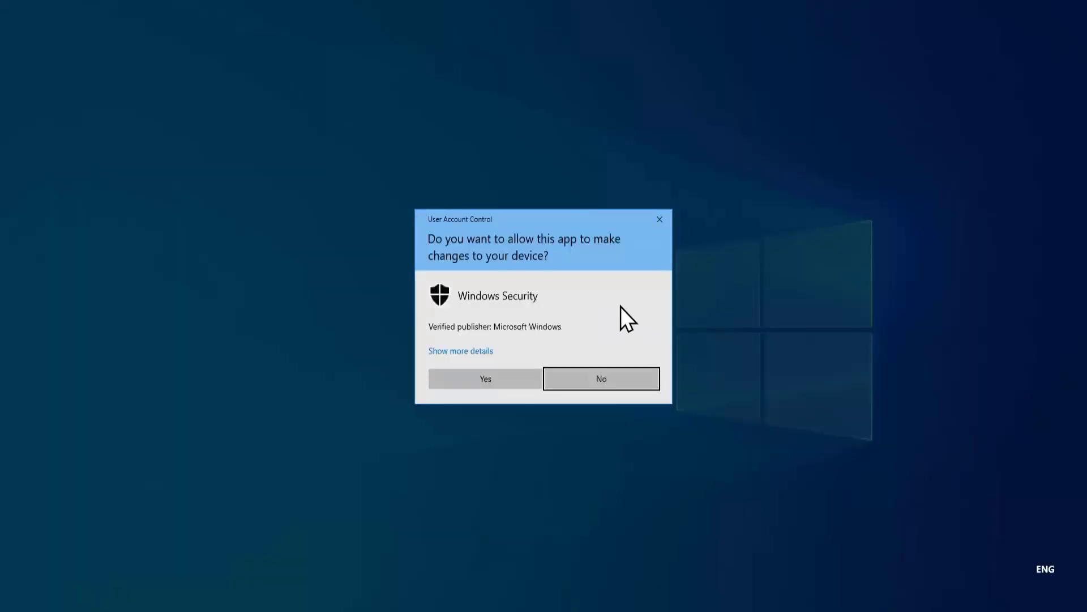
click(484, 378)
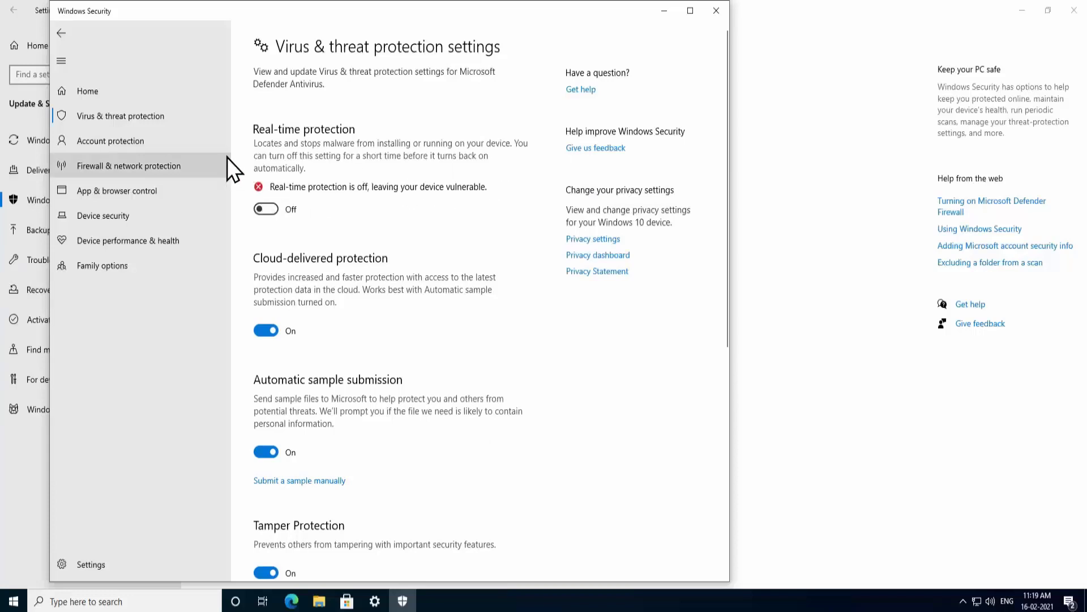
click(713, 13)
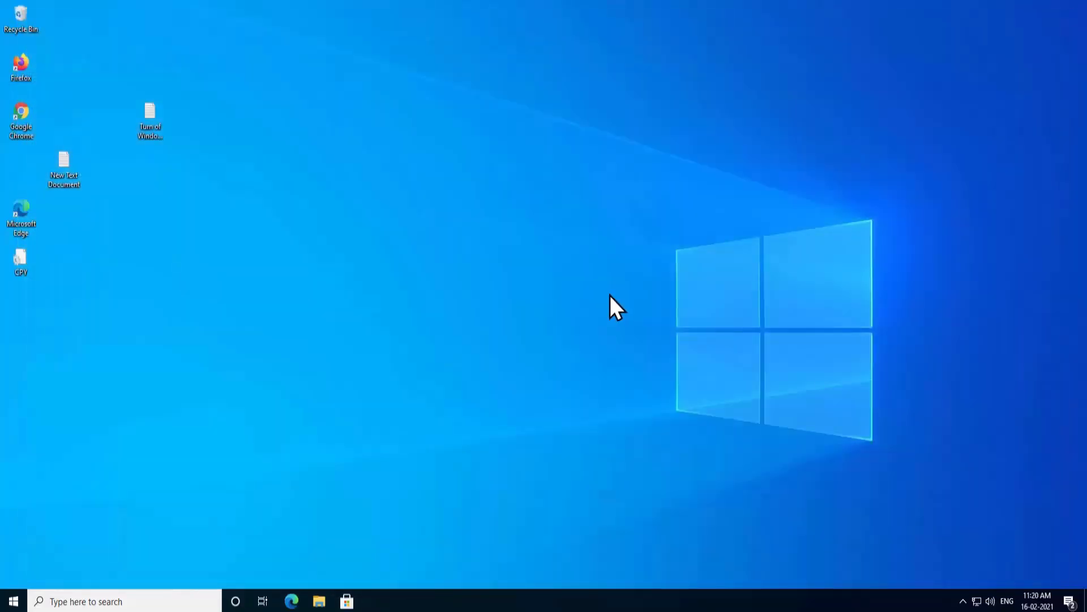
mouse_move(604, 297)
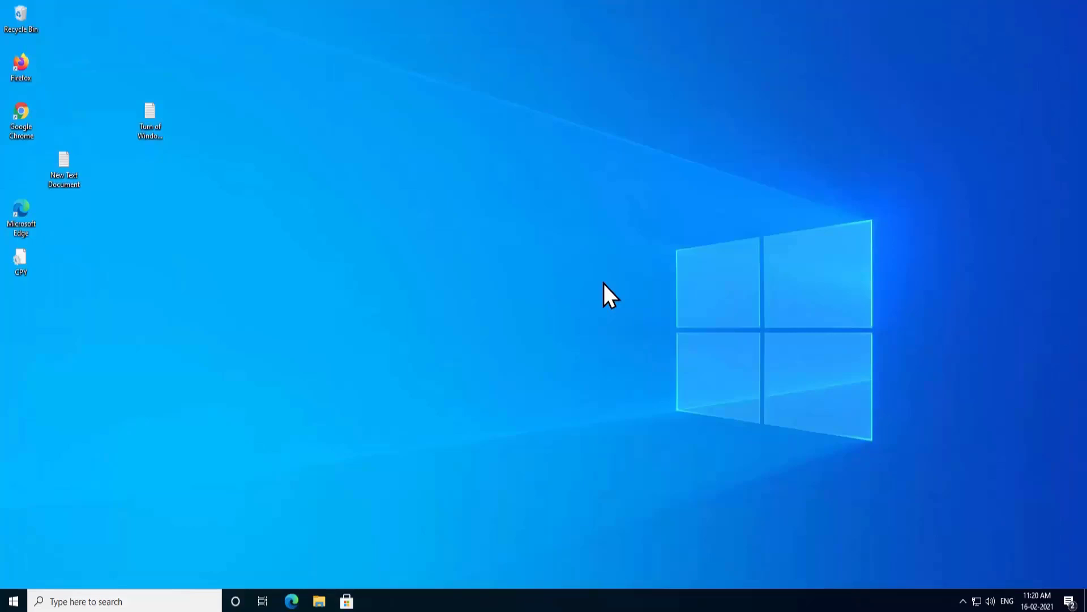
mouse_move(588, 239)
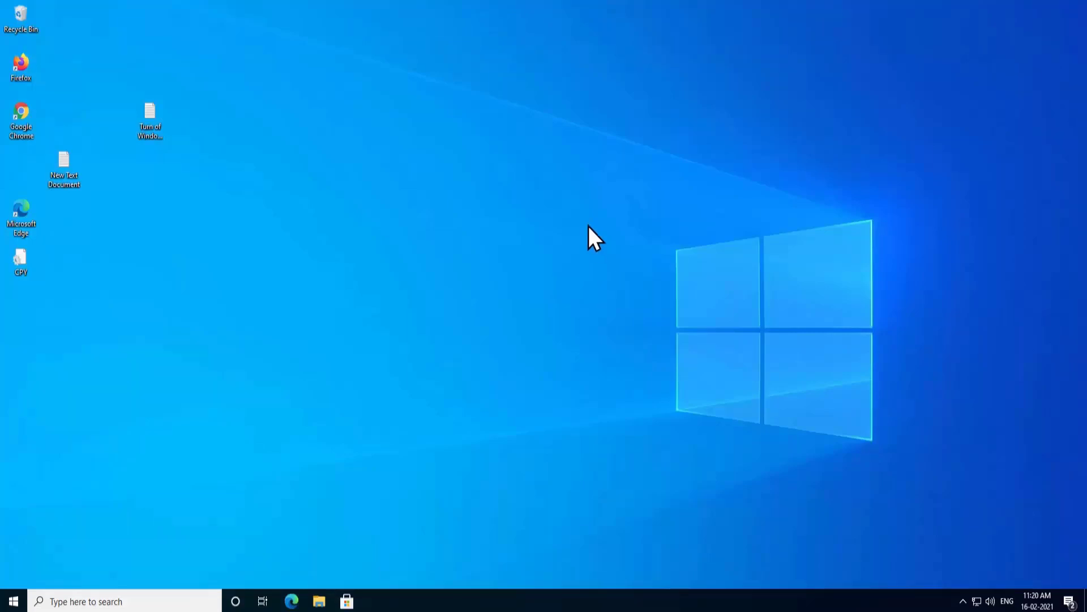
mouse_move(64, 517)
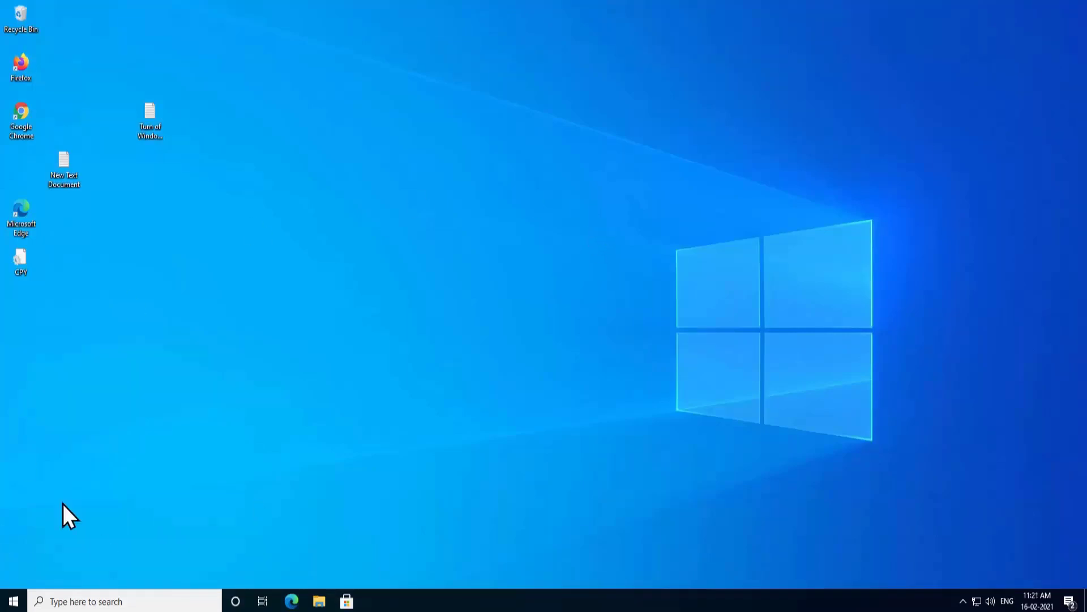
mouse_move(12, 603)
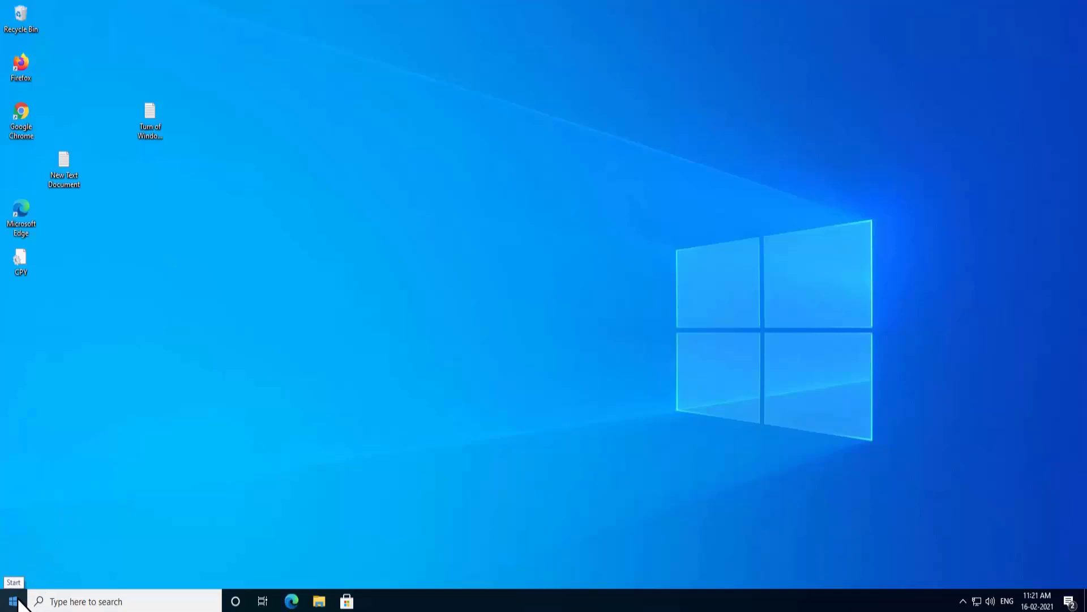
Step: Run Set-MpPreference -DisableRealtimeMonitoring $true in an administrator PowerShell session
text(power)
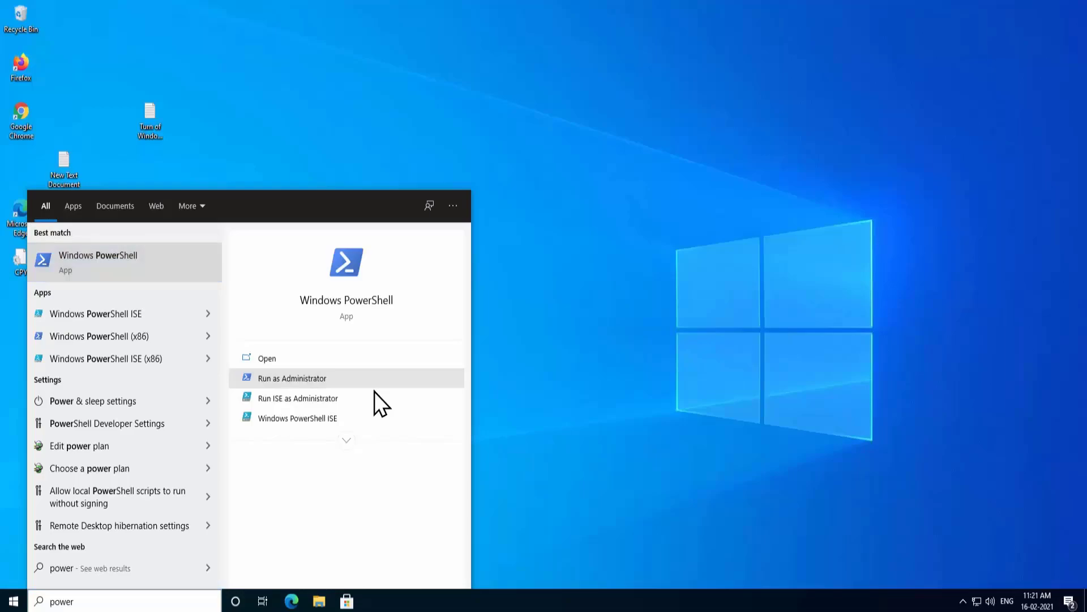
click(291, 379)
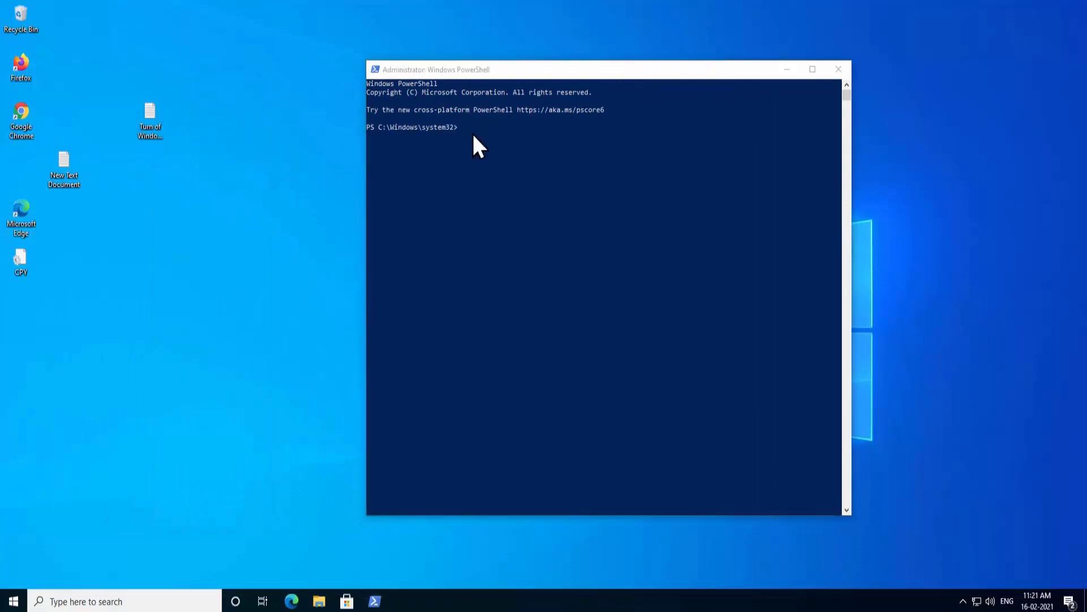
mouse_move(259, 177)
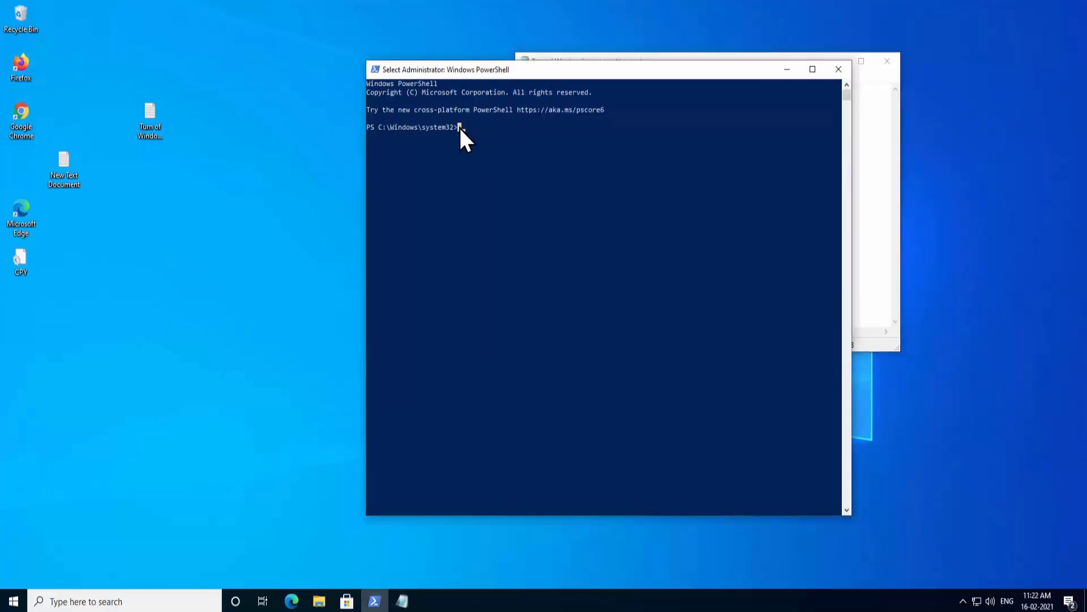
text(Set-MpPreference -DisableRealtimeMonitoring $true)
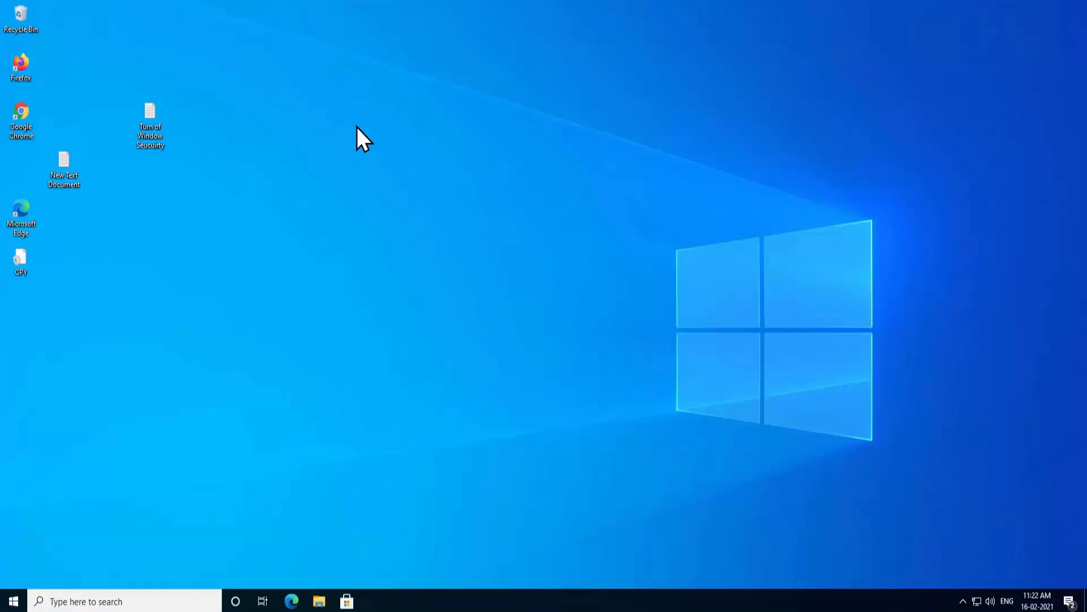
mouse_move(399, 124)
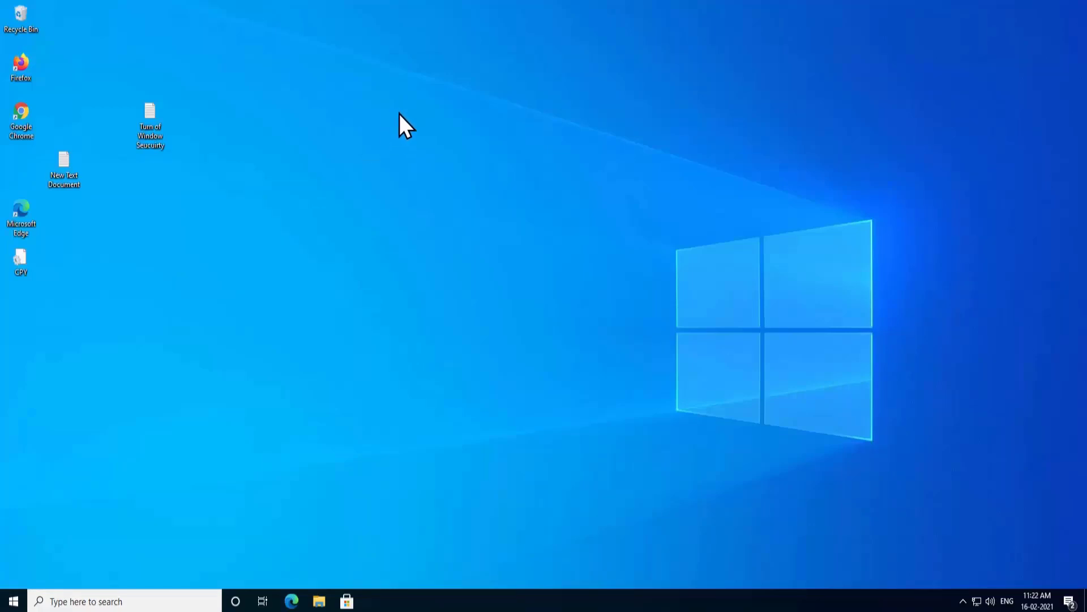
mouse_move(1028, 409)
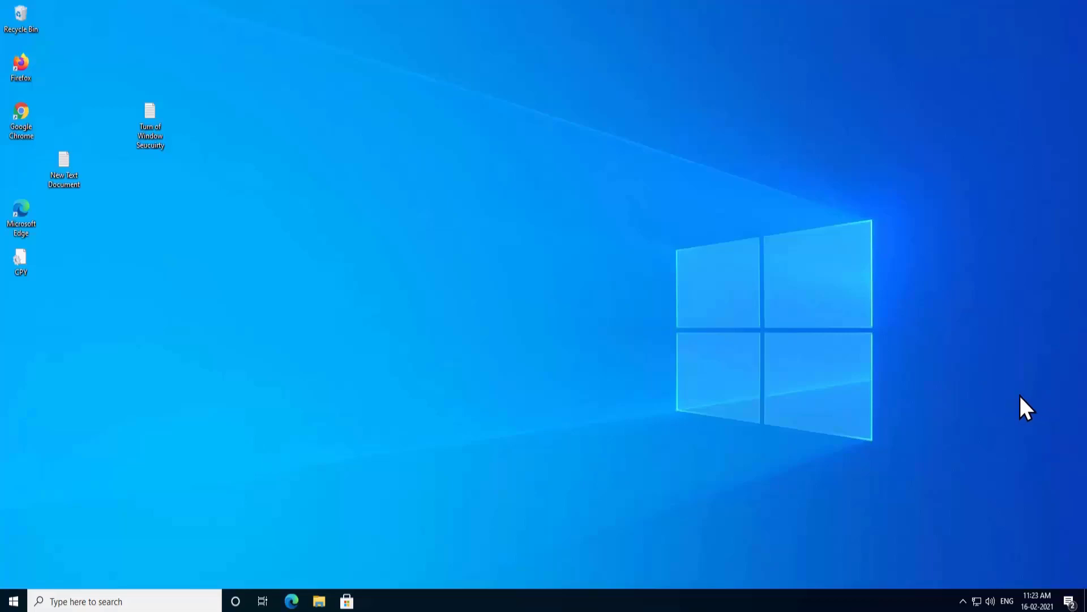
mouse_move(965, 373)
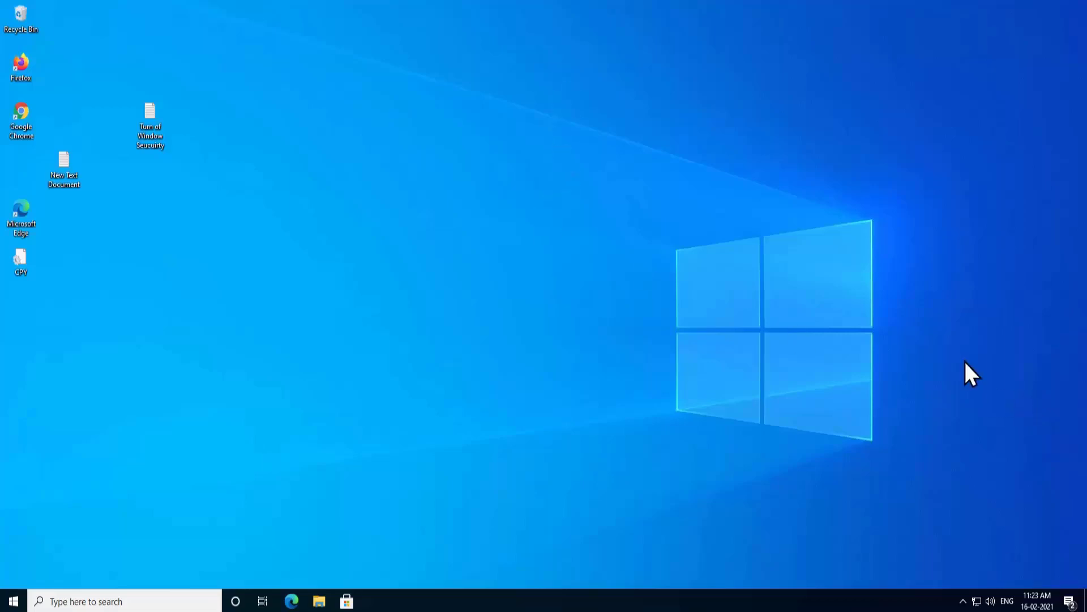
mouse_move(969, 601)
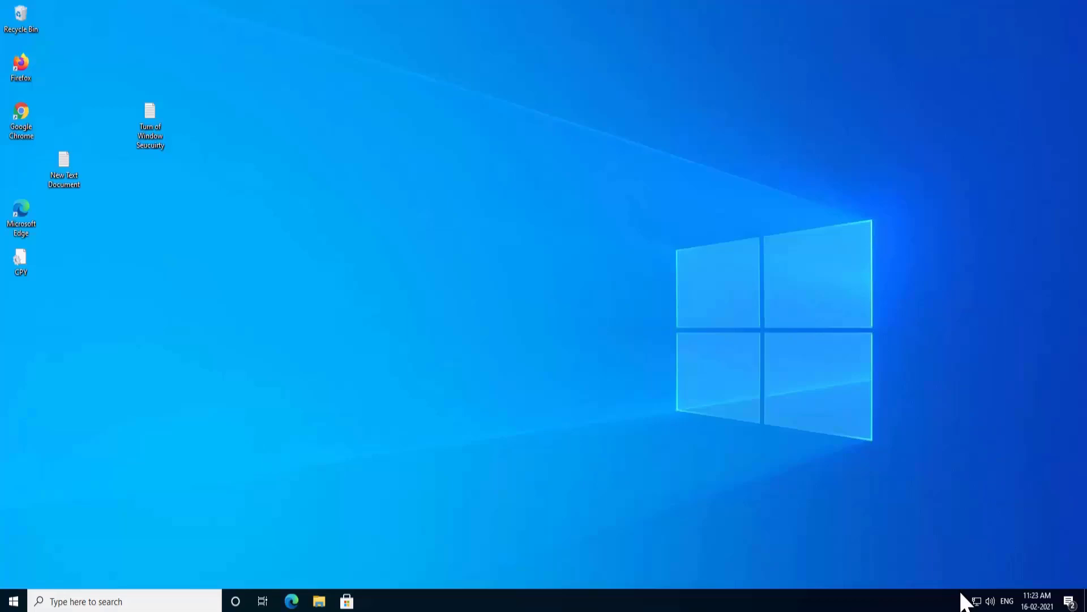
click(965, 600)
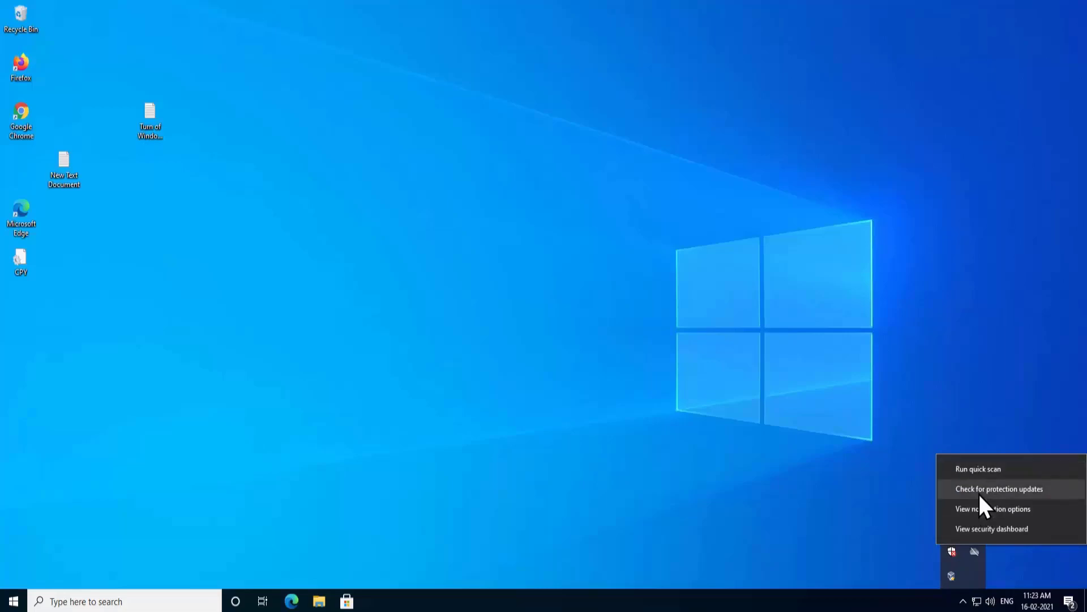
mouse_move(815, 488)
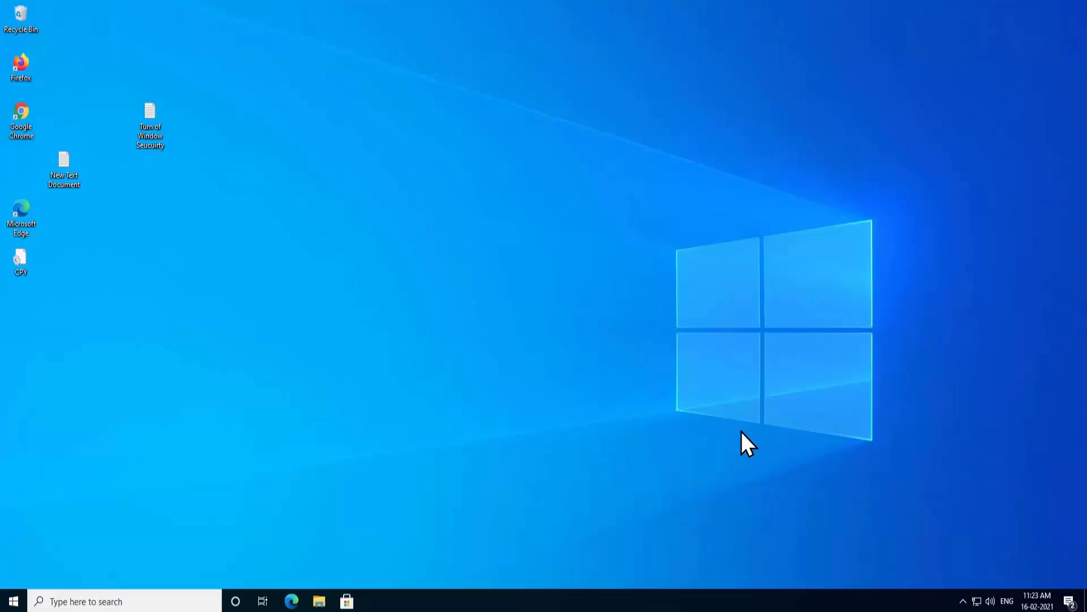
mouse_move(356, 192)
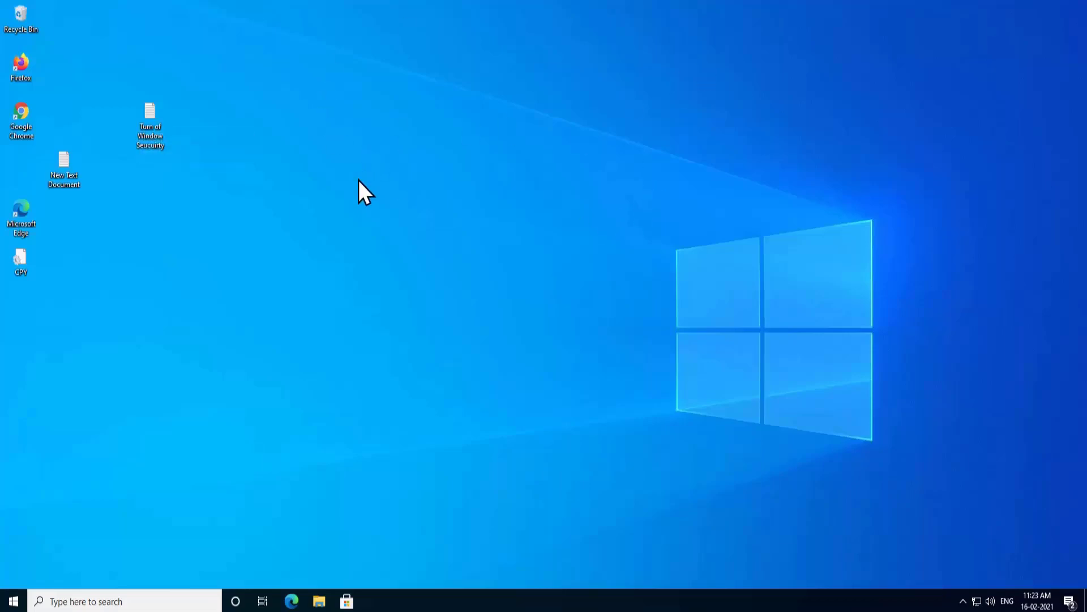
mouse_move(672, 344)
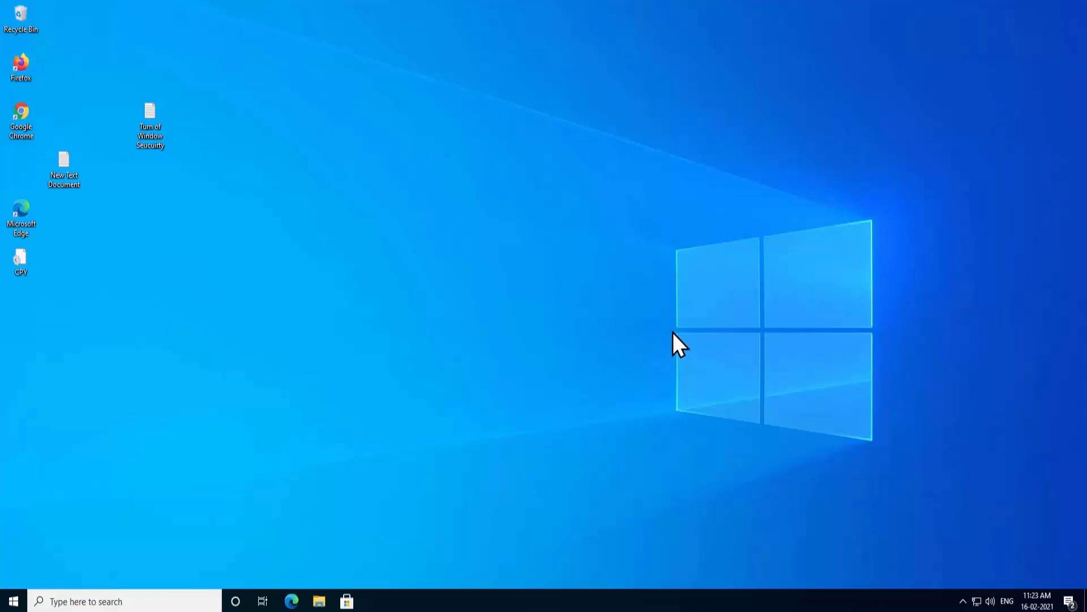
mouse_move(689, 346)
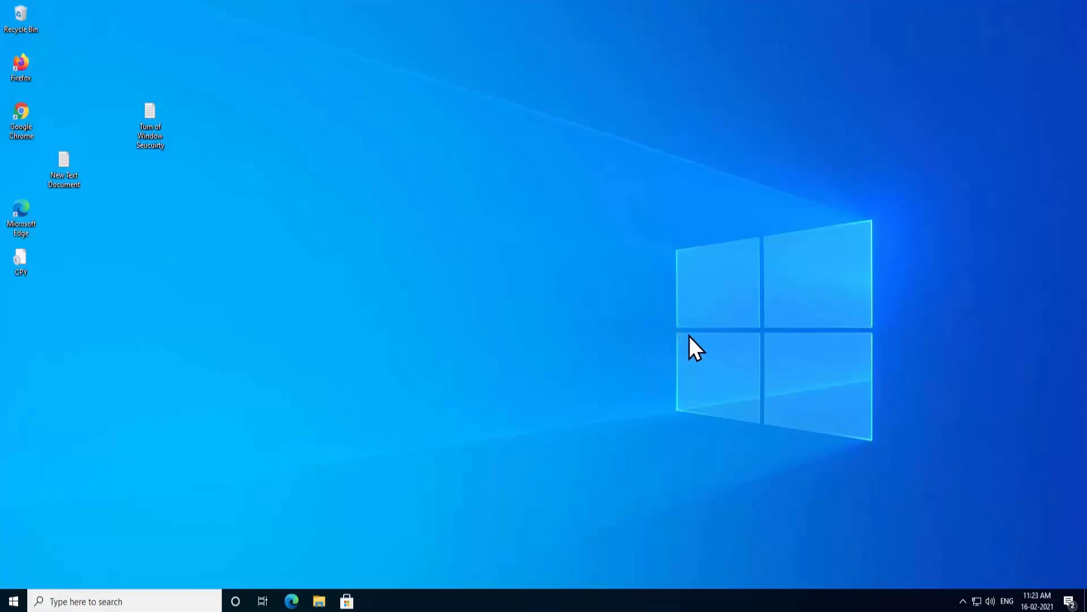
mouse_move(562, 246)
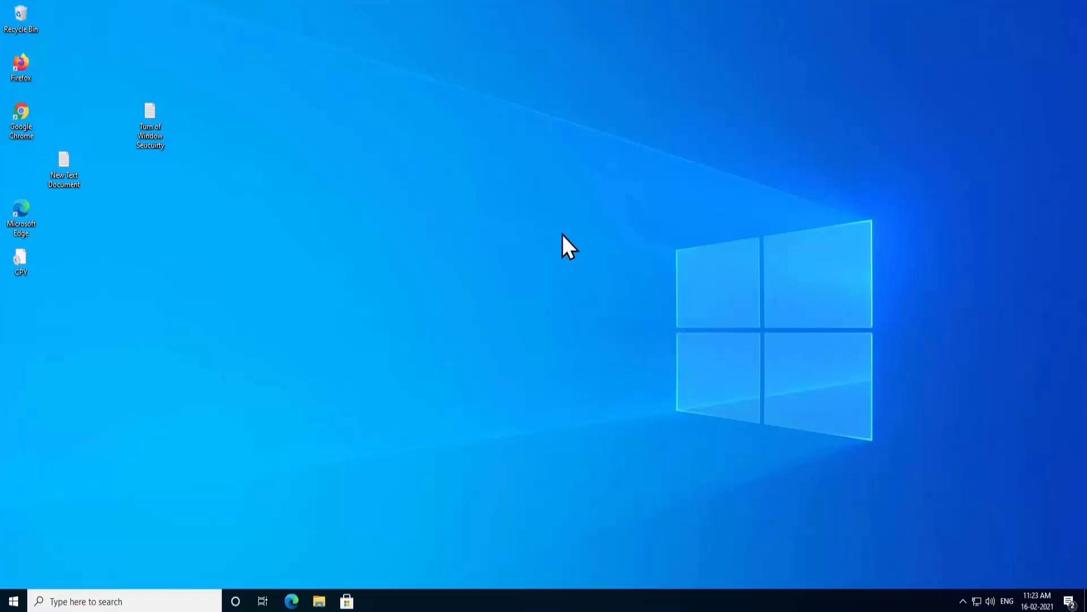
mouse_move(442, 145)
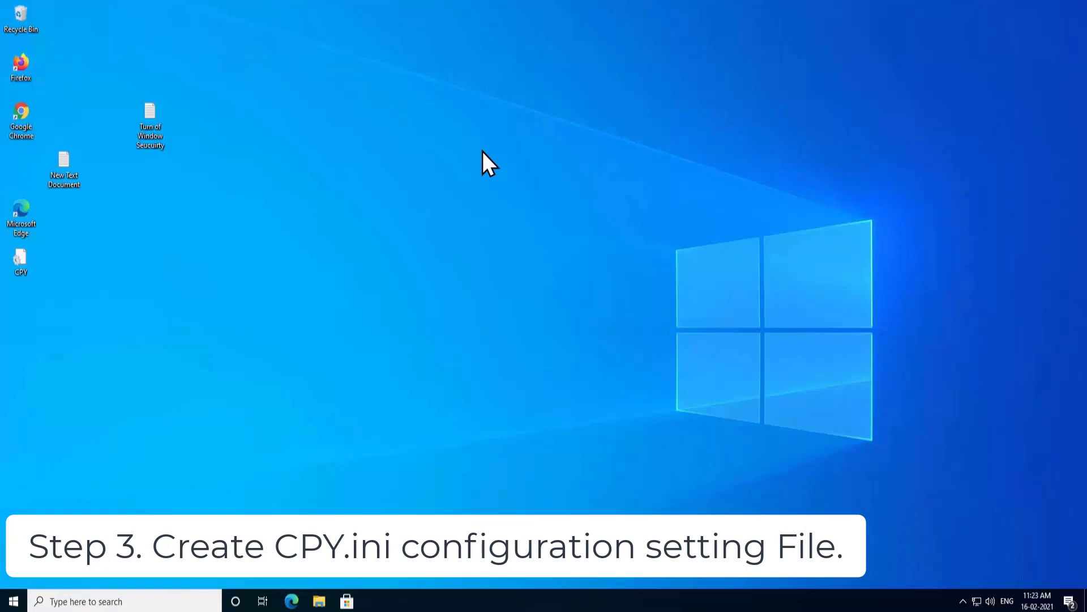
mouse_move(392, 185)
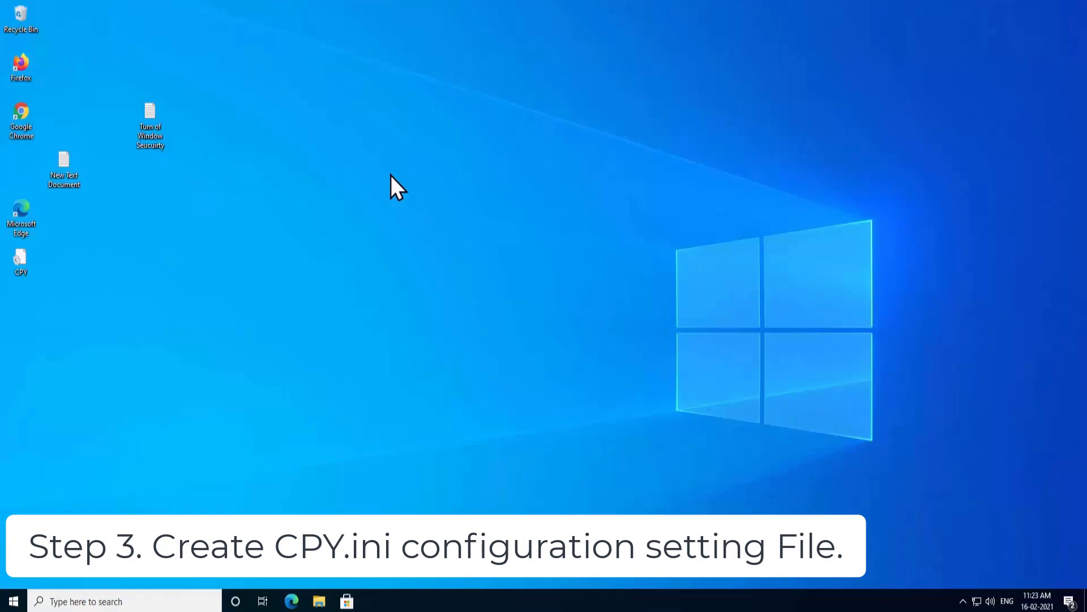
mouse_move(431, 187)
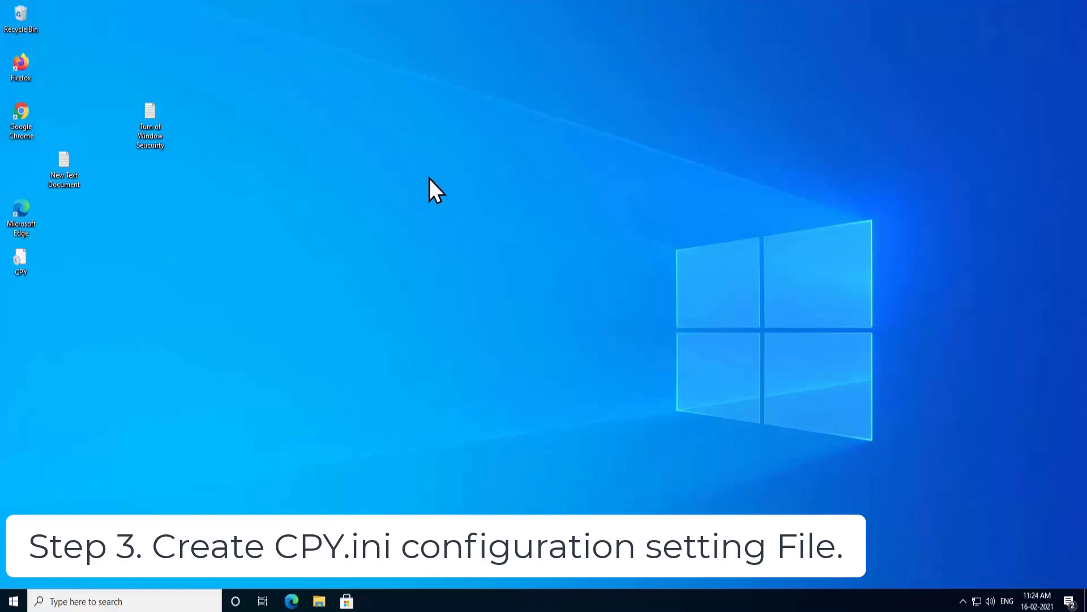
mouse_move(501, 187)
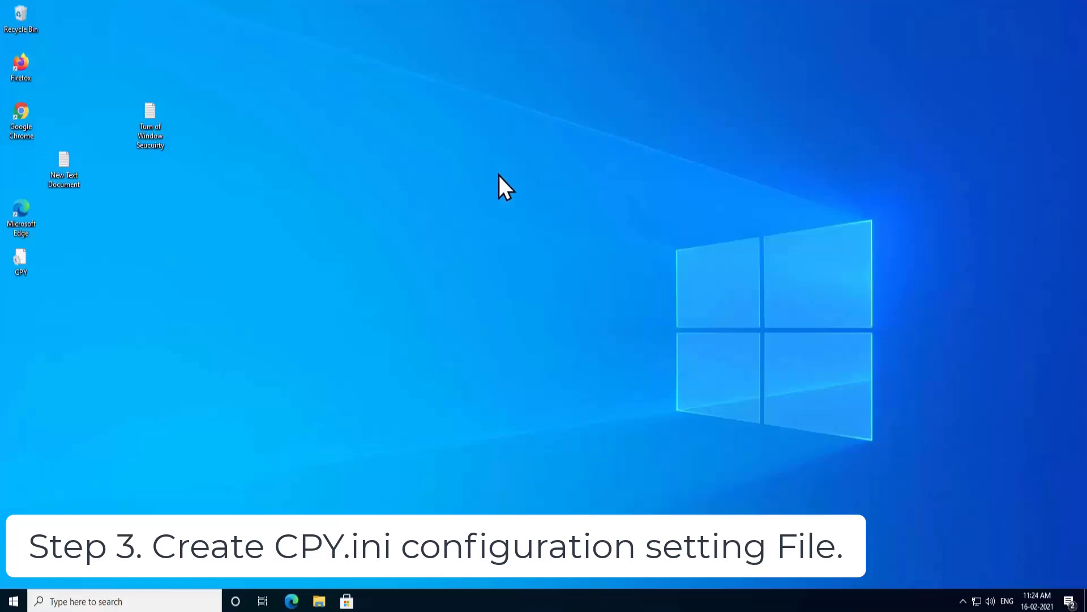
Step: Create a New Text Document from the desktop context menu, keeping its default name
click(21, 258)
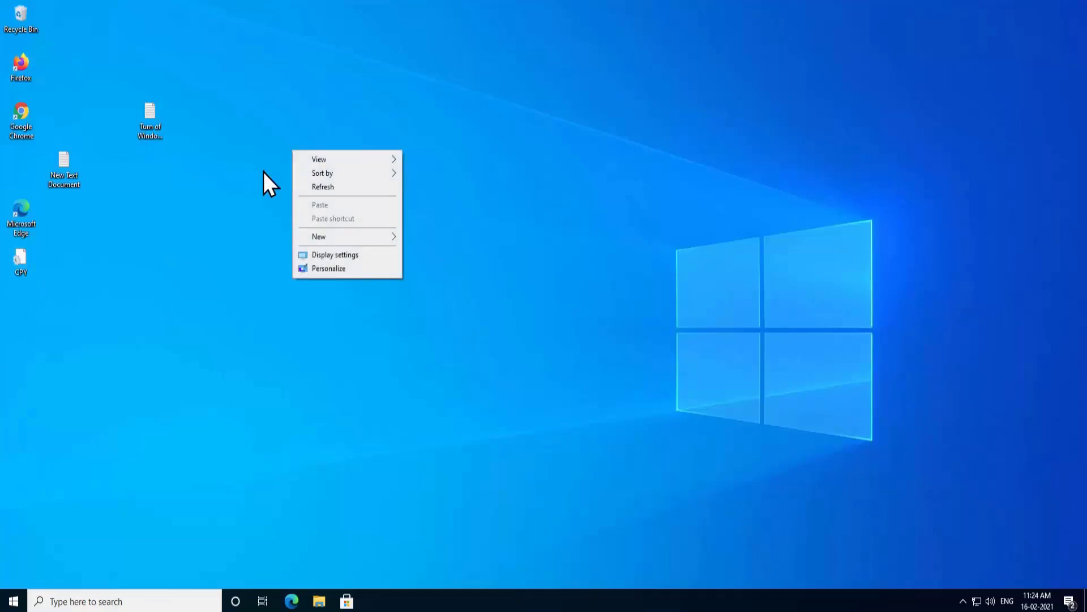
click(319, 237)
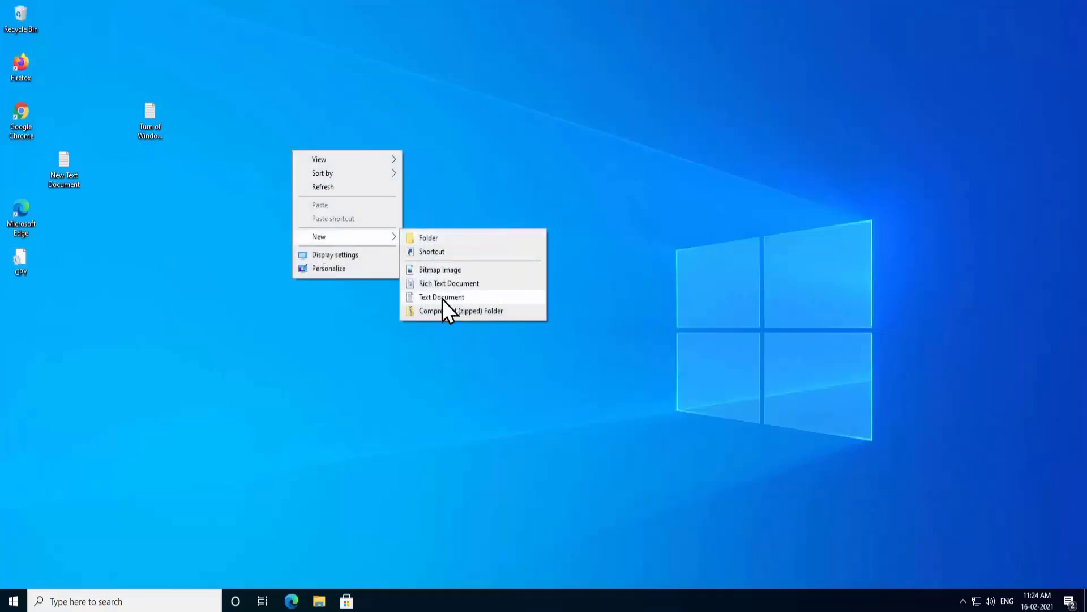
click(441, 297)
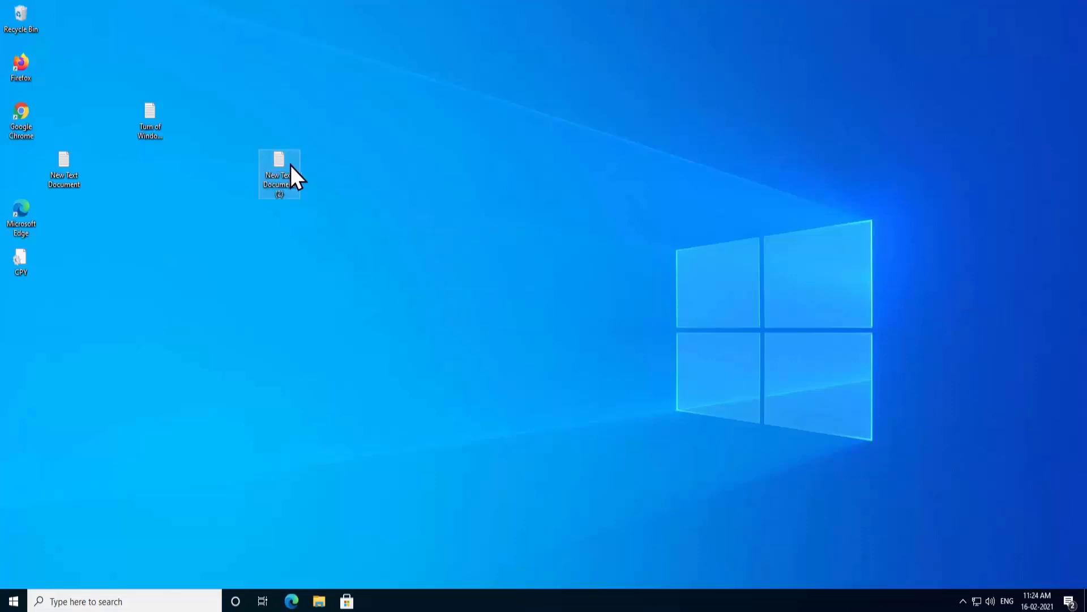
click(64, 167)
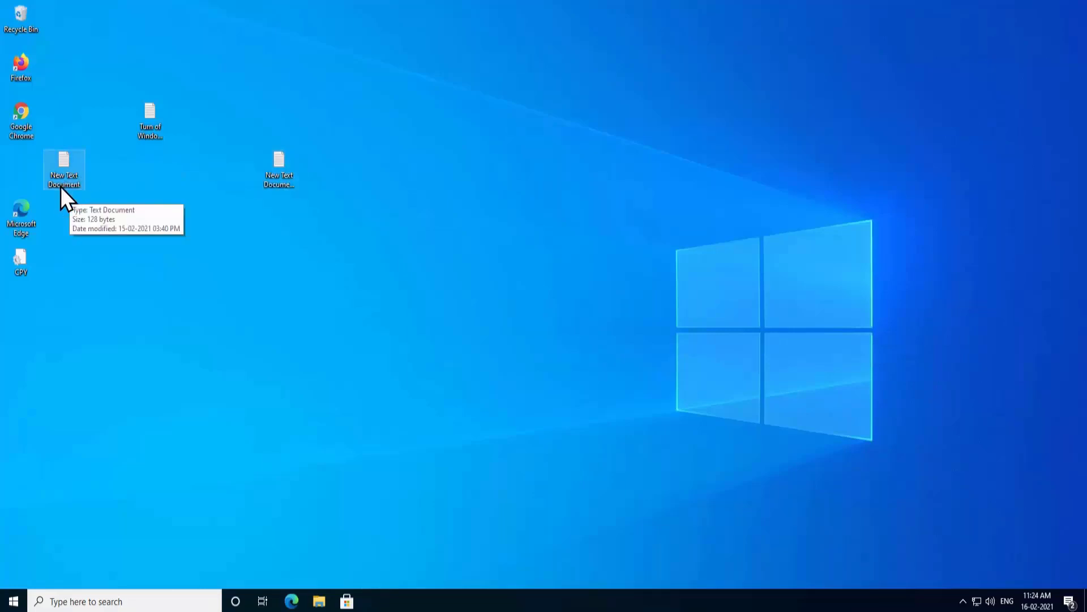
Step: Open the New Text Document in Notepad and start Save As for the CPY settings
double_click(63, 158)
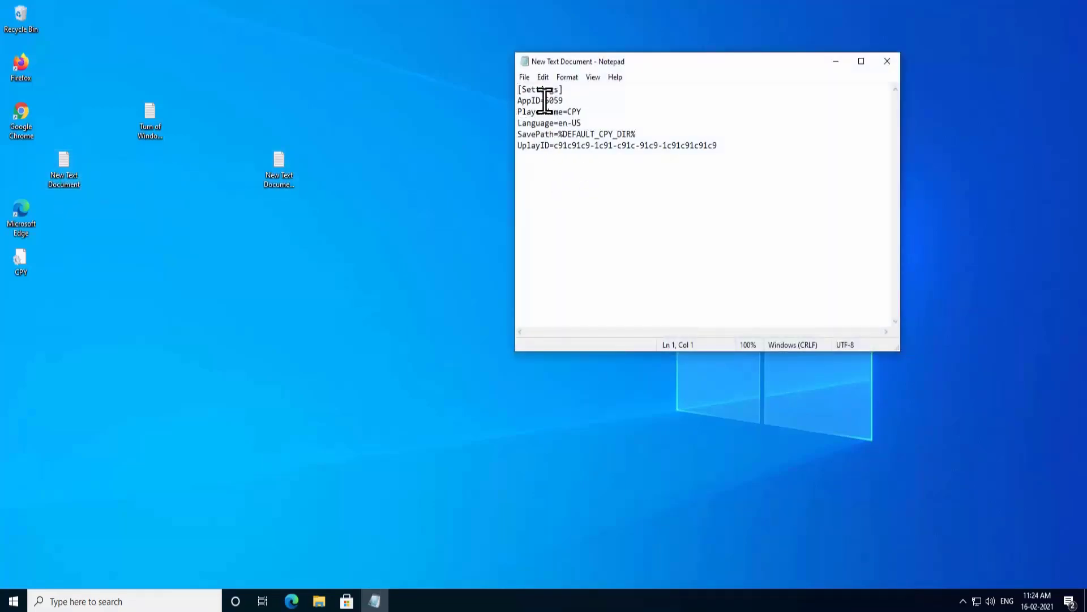
drag(519, 88, 563, 100)
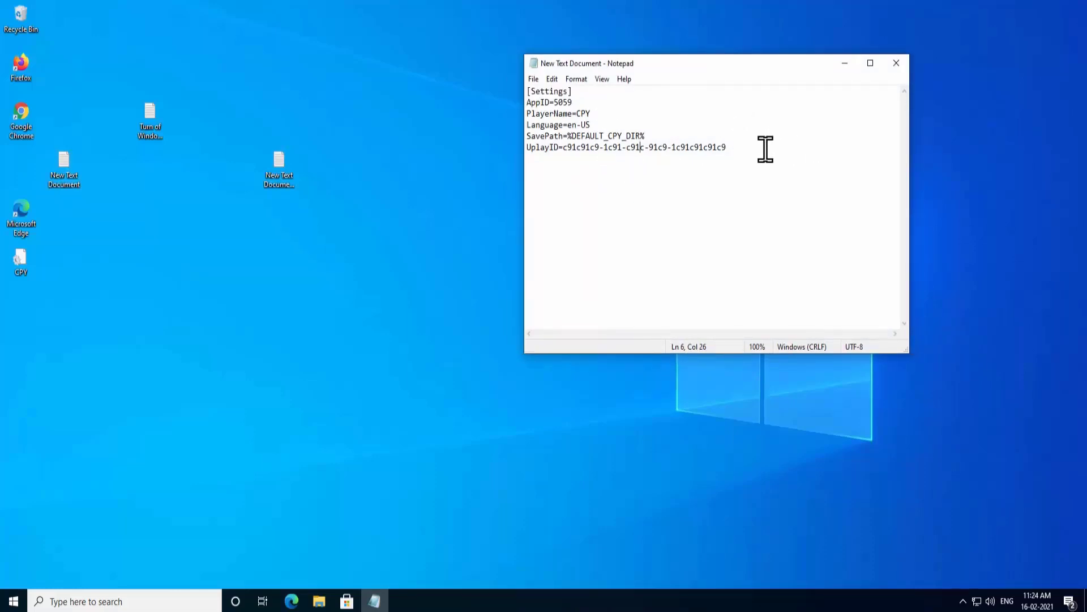
click(533, 79)
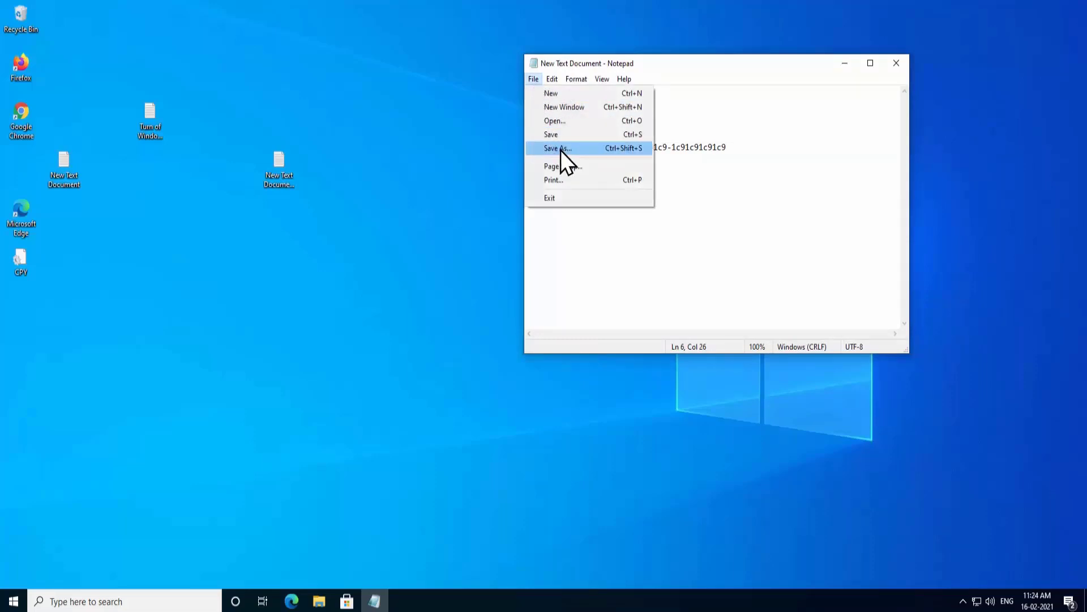
click(555, 147)
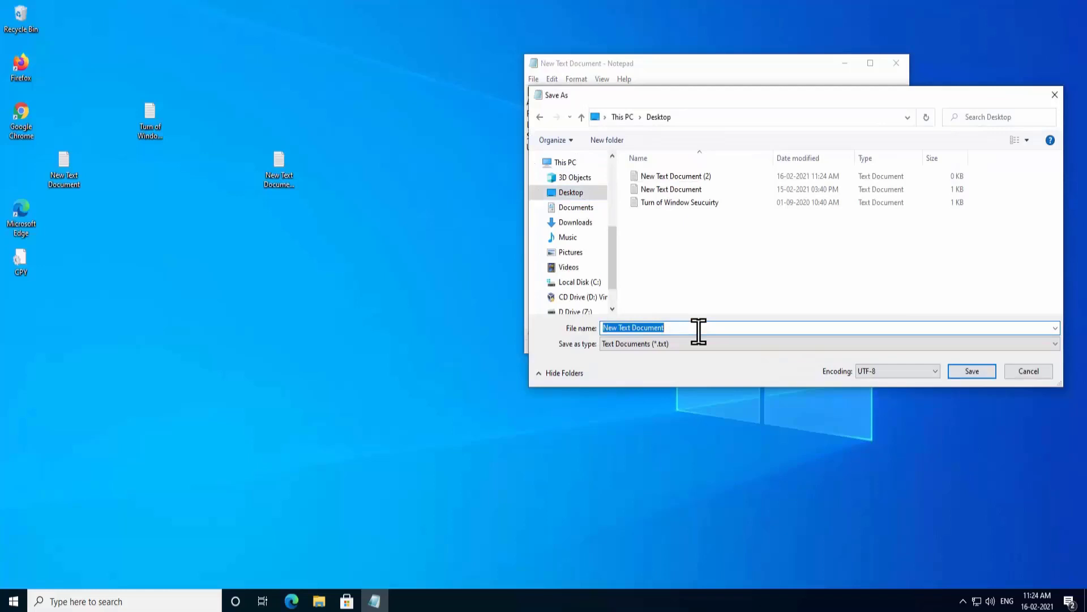
Step: Name the file CPY.ini with Save as type All Files and save it to the desktop
text(CPY.ini)
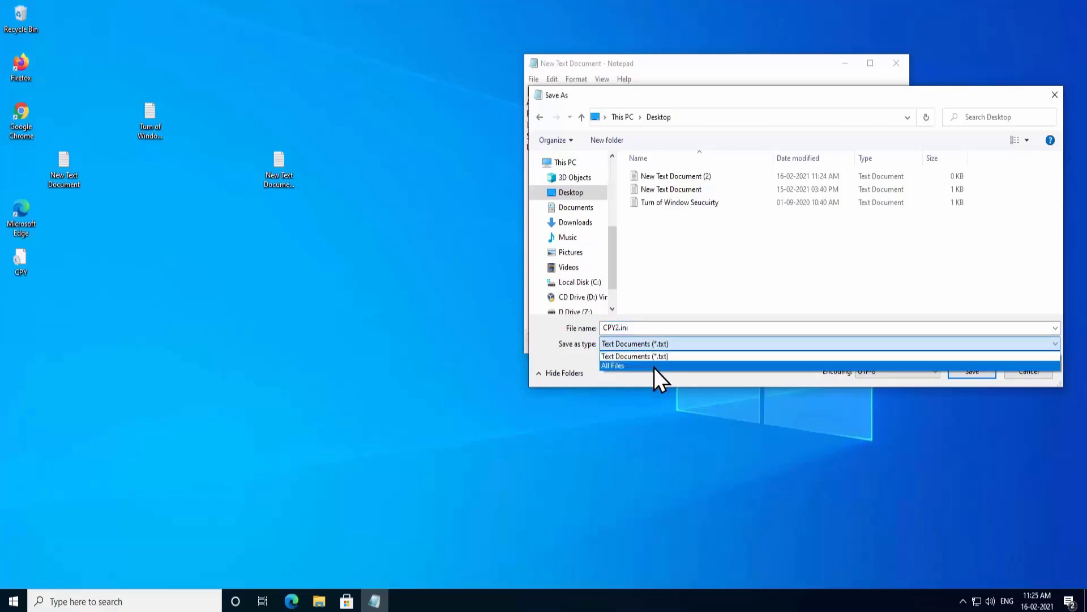
click(613, 365)
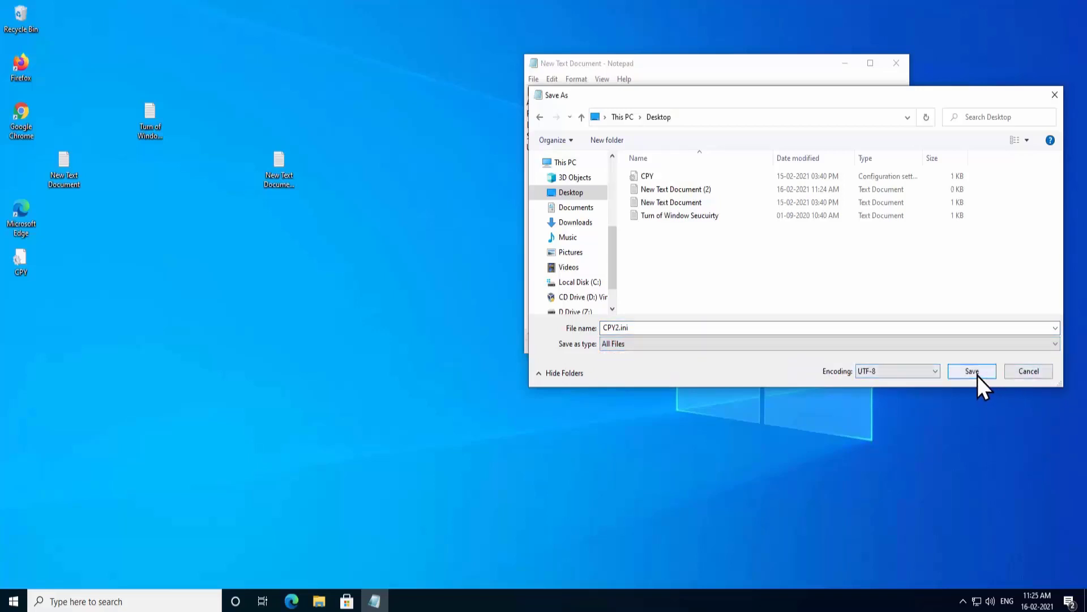
click(972, 370)
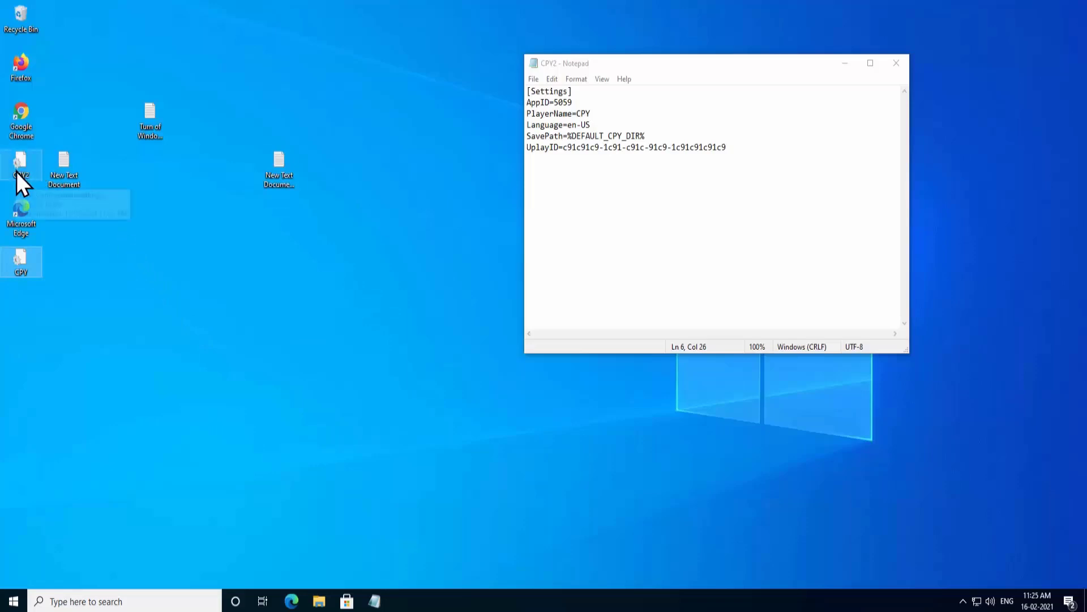
Step: Close Notepad and launch Google Chrome from its desktop icon
click(894, 63)
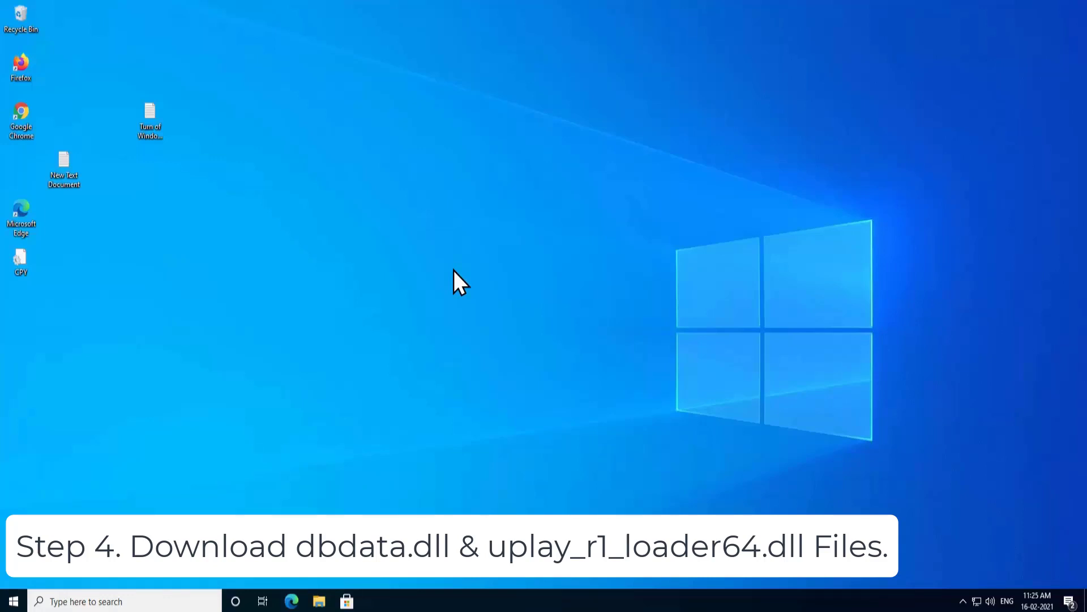
mouse_move(482, 273)
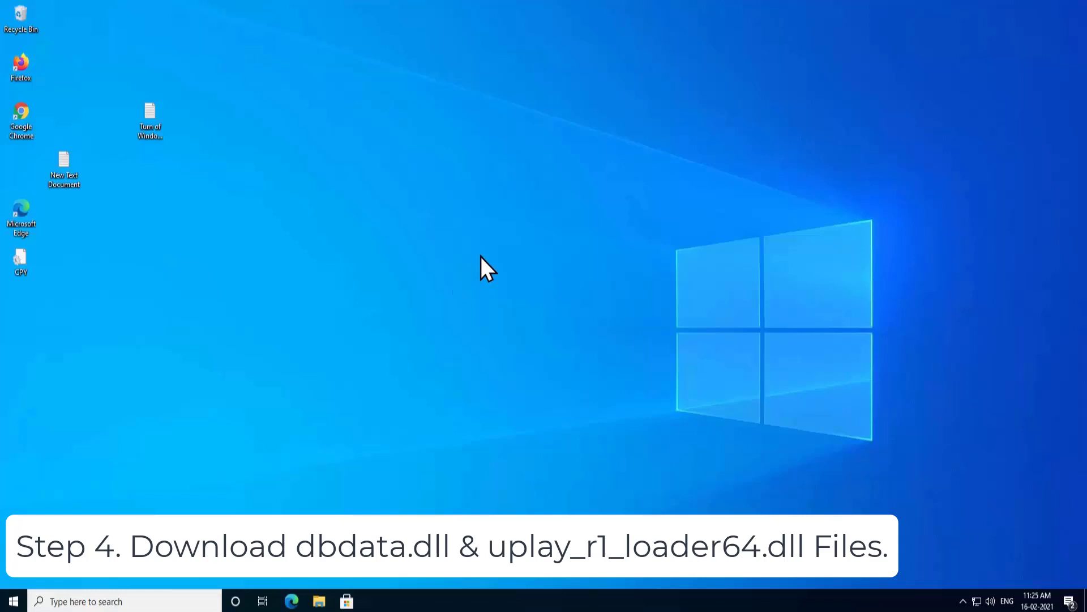
mouse_move(501, 281)
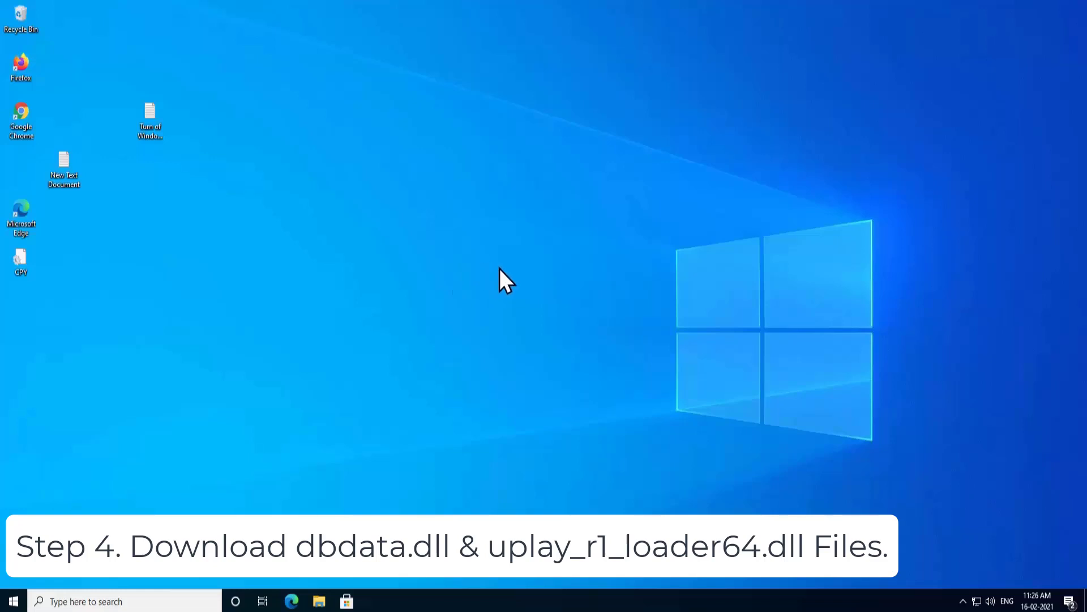
mouse_move(22, 111)
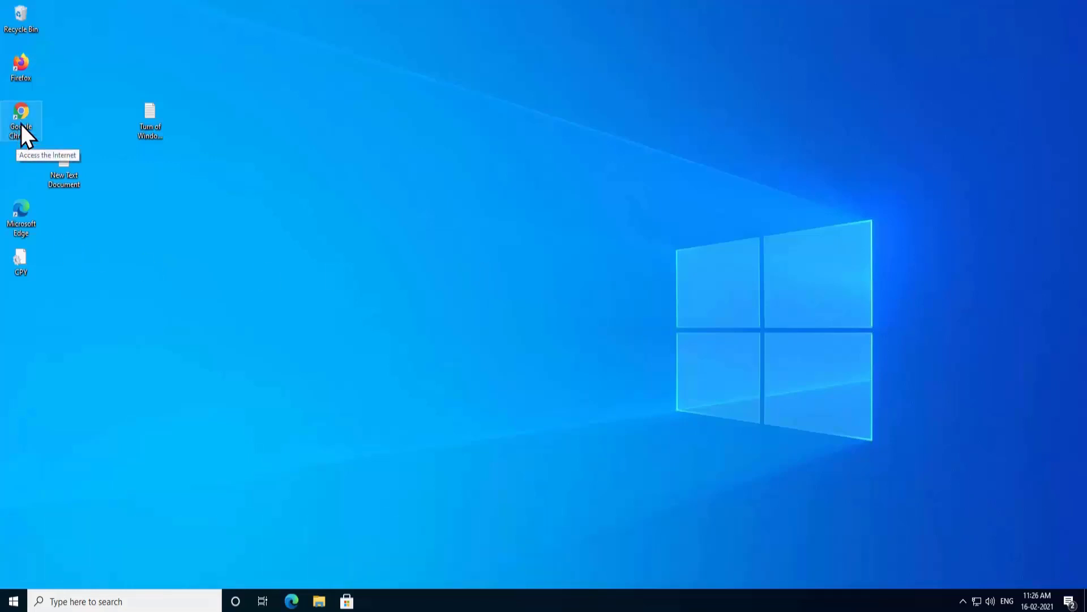
double_click(21, 109)
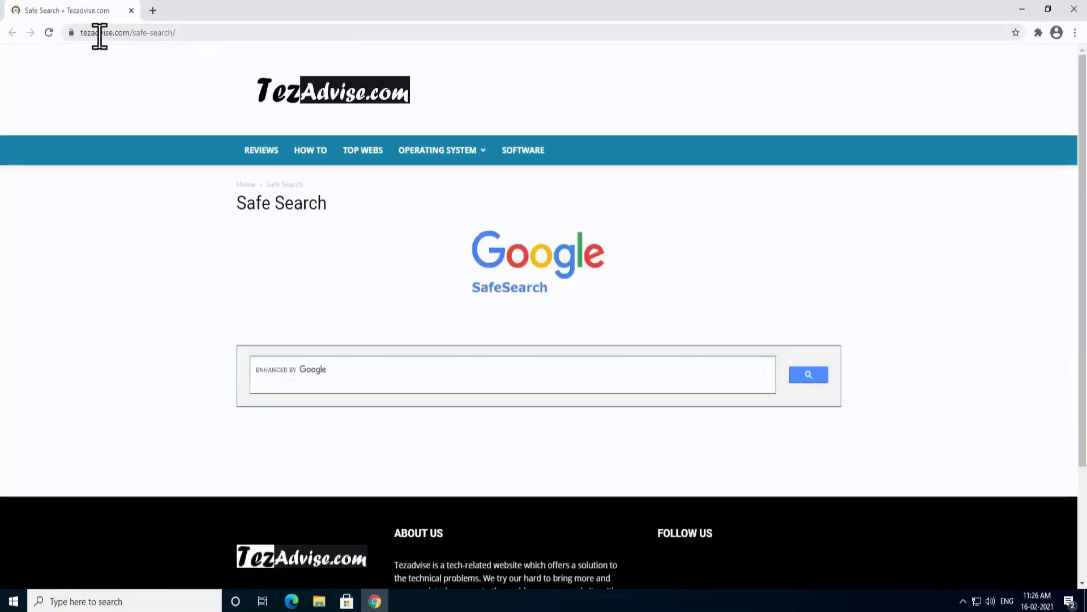
mouse_move(151, 32)
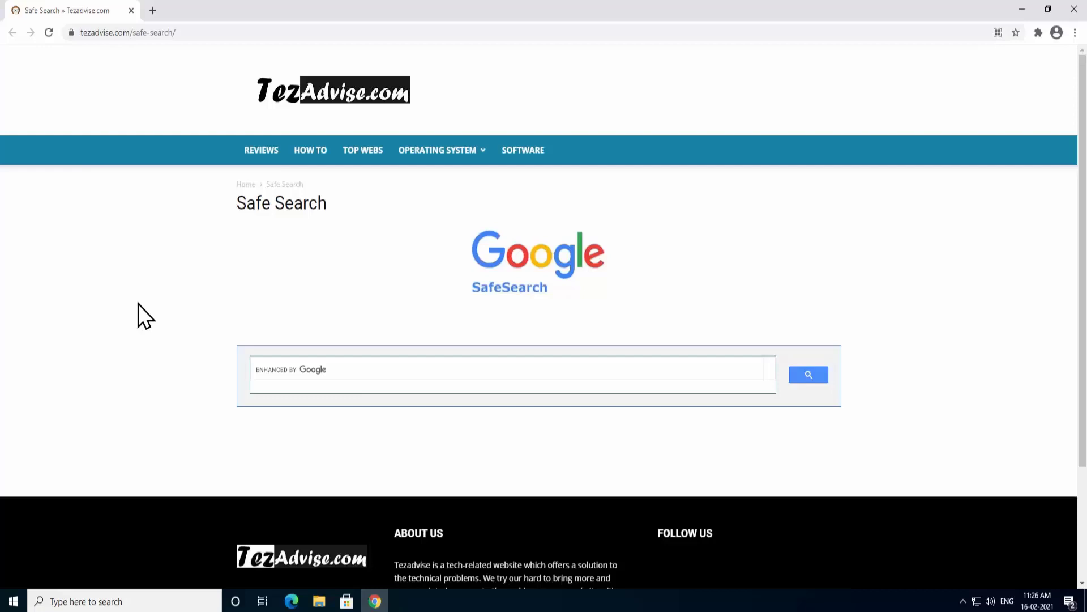
Step: Search 'download dbdata.dll' and open the DLL-files.com dbdata.dll result
scroll(down, 3)
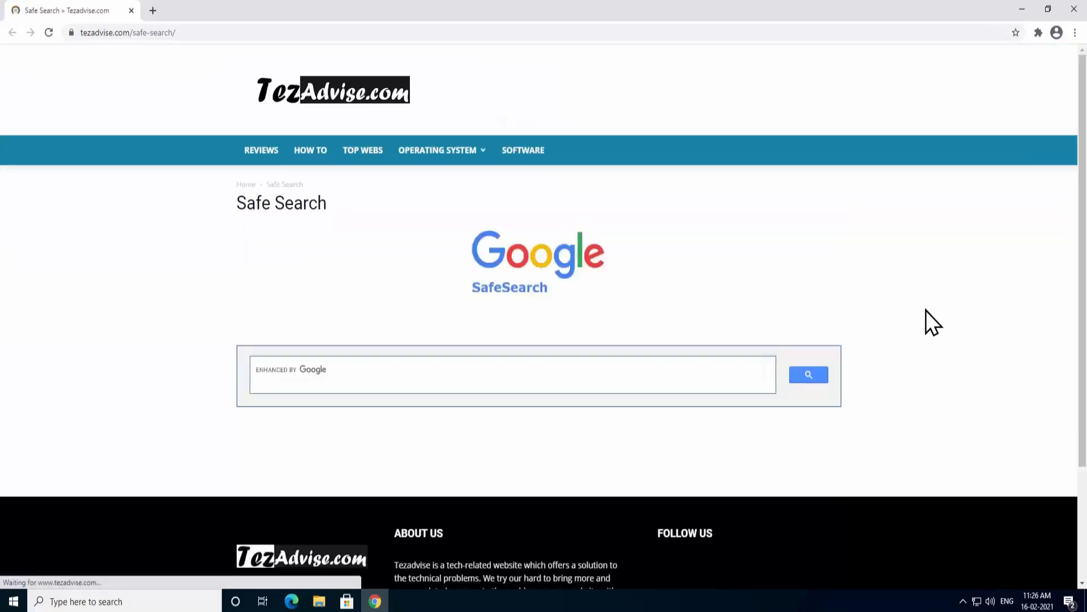
mouse_move(286, 316)
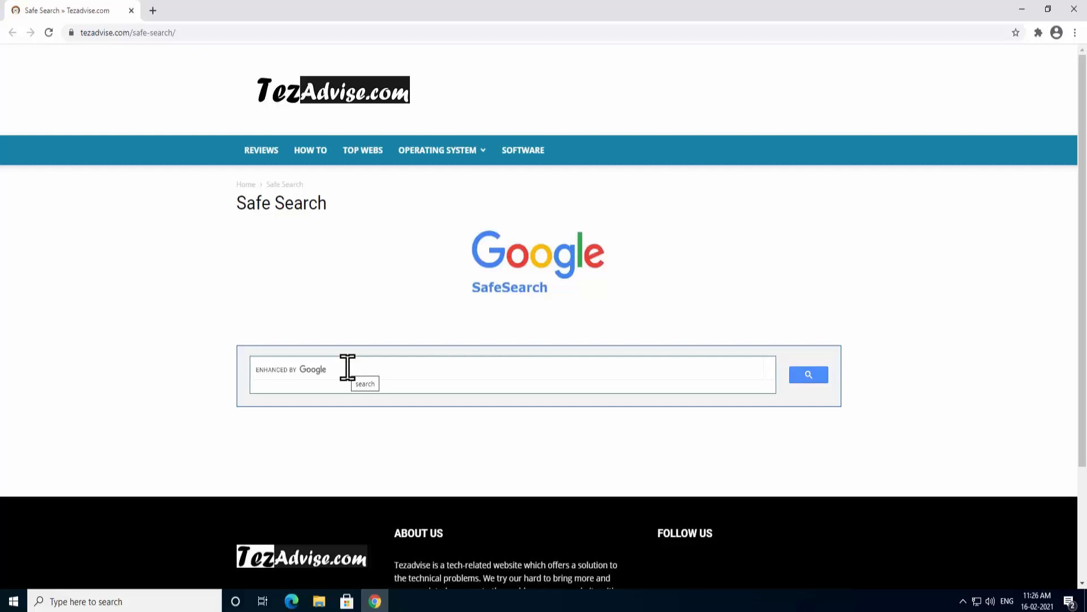
click(808, 374)
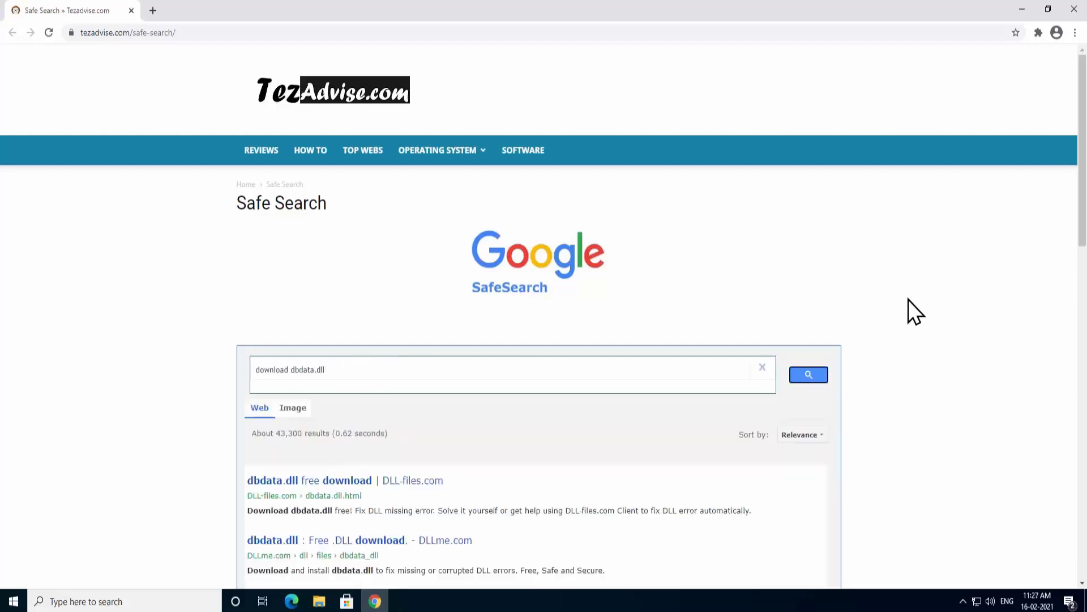
scroll(down, 3)
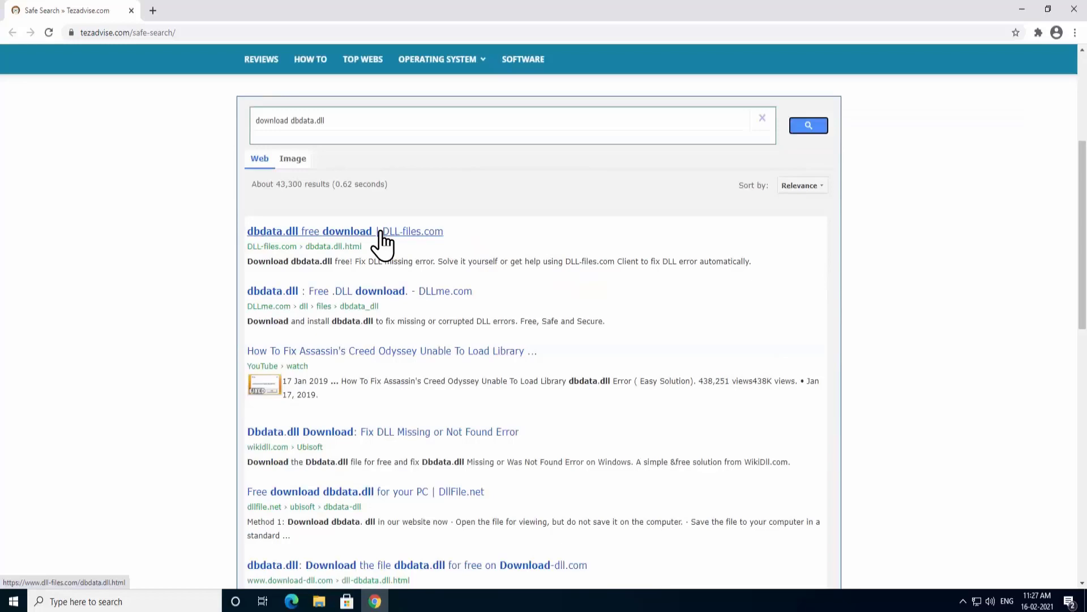
mouse_move(398, 241)
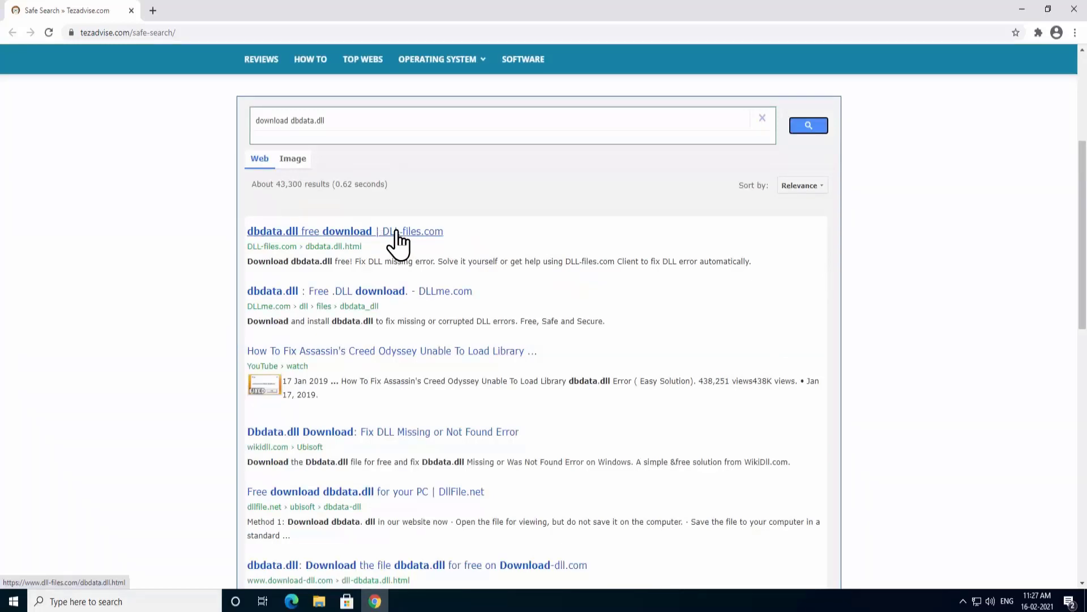
click(343, 231)
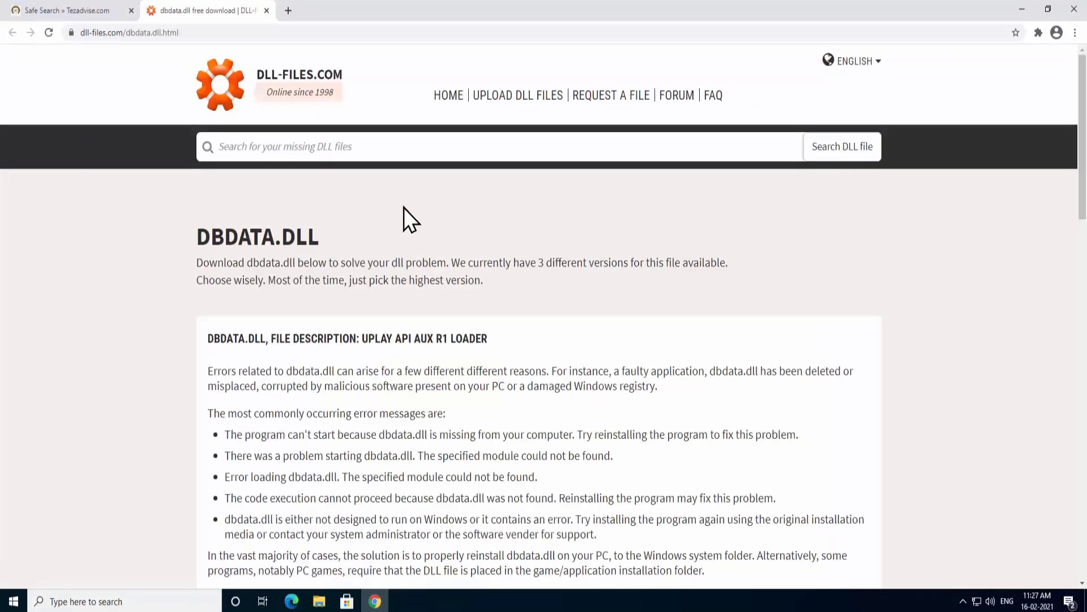
Step: Download dbdata.dll version 22.1.0.4940 from the versions list
scroll(down, 3)
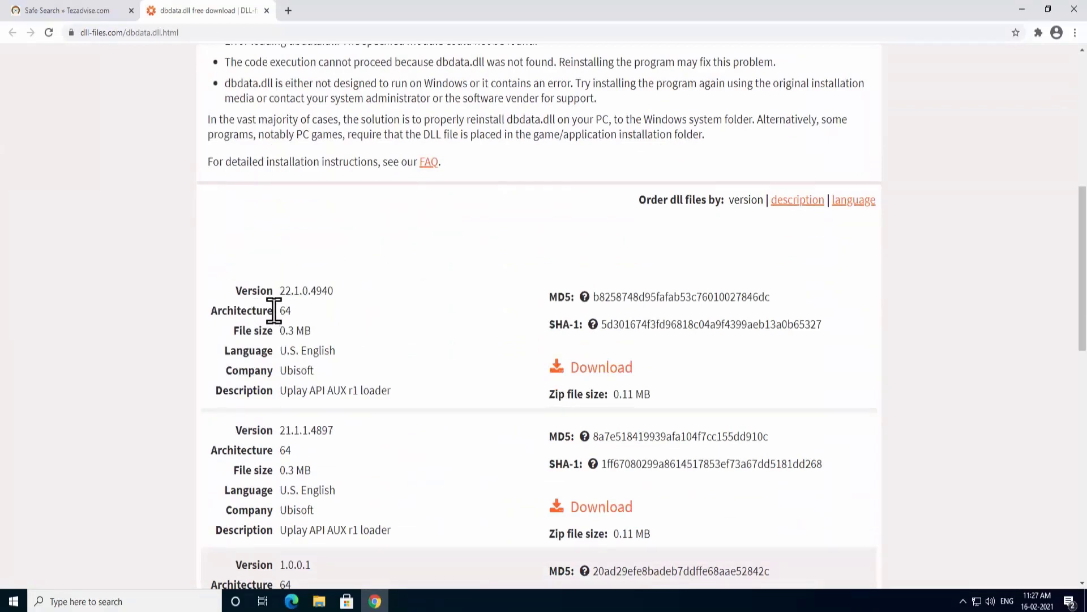
scroll(down, 3)
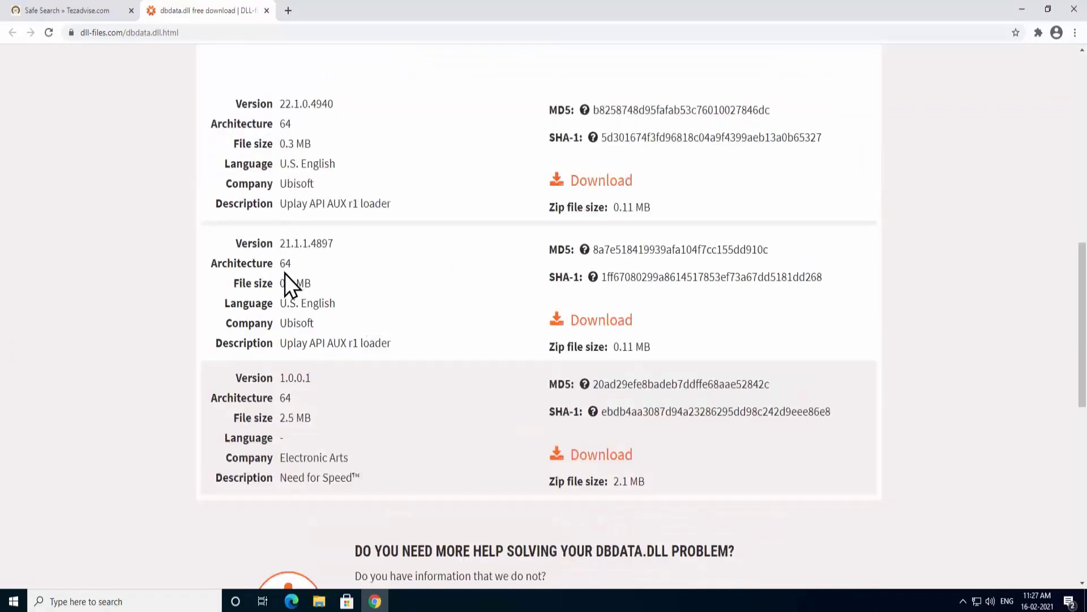
mouse_move(345, 145)
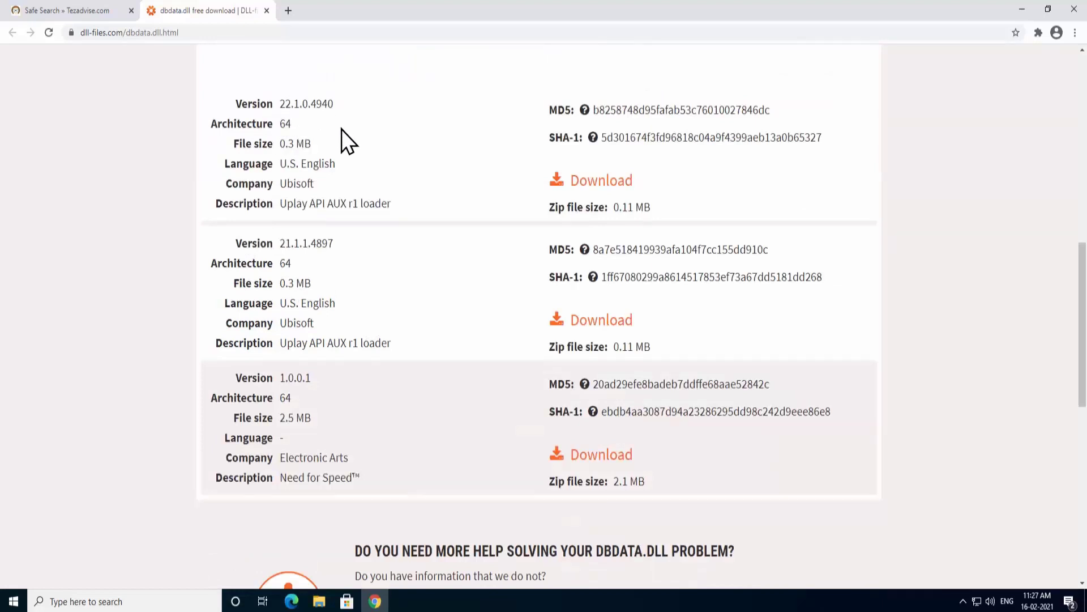
mouse_move(324, 141)
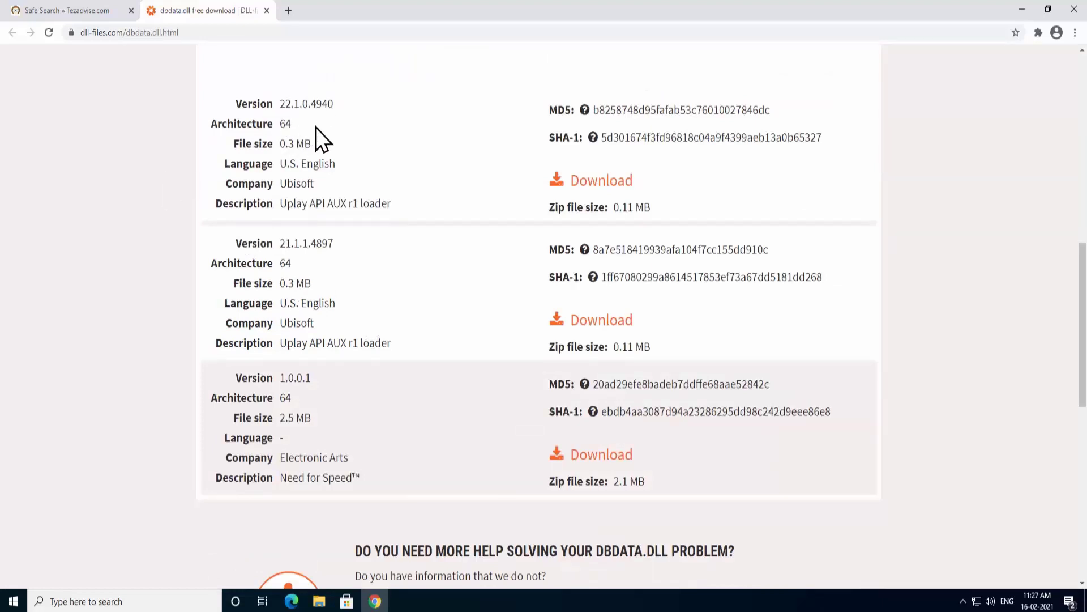
click(601, 180)
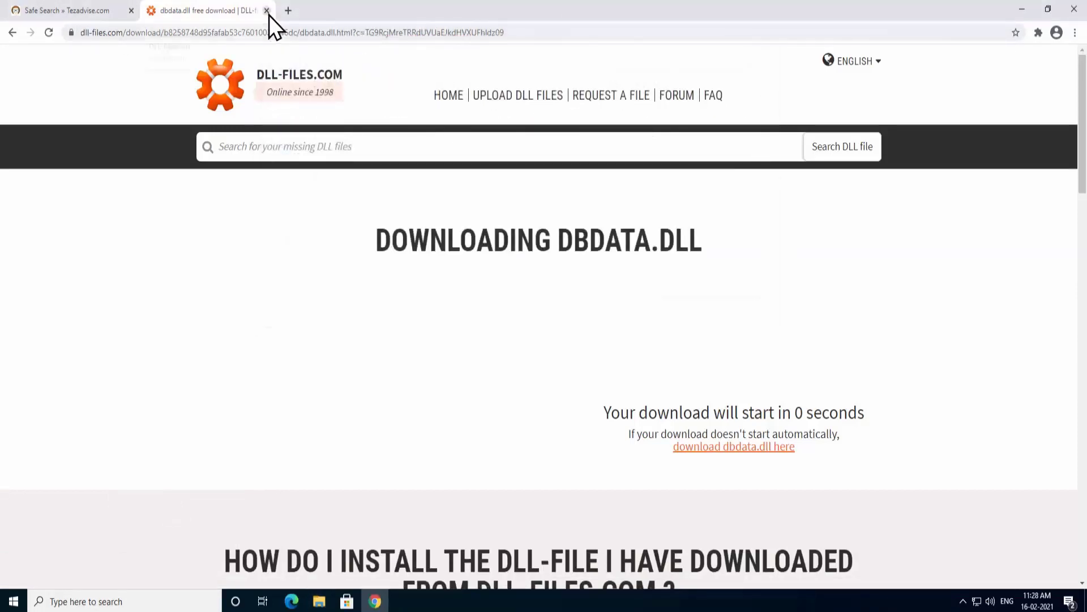
Step: Close the download tab and select the dll name in the search query to replace it
click(263, 10)
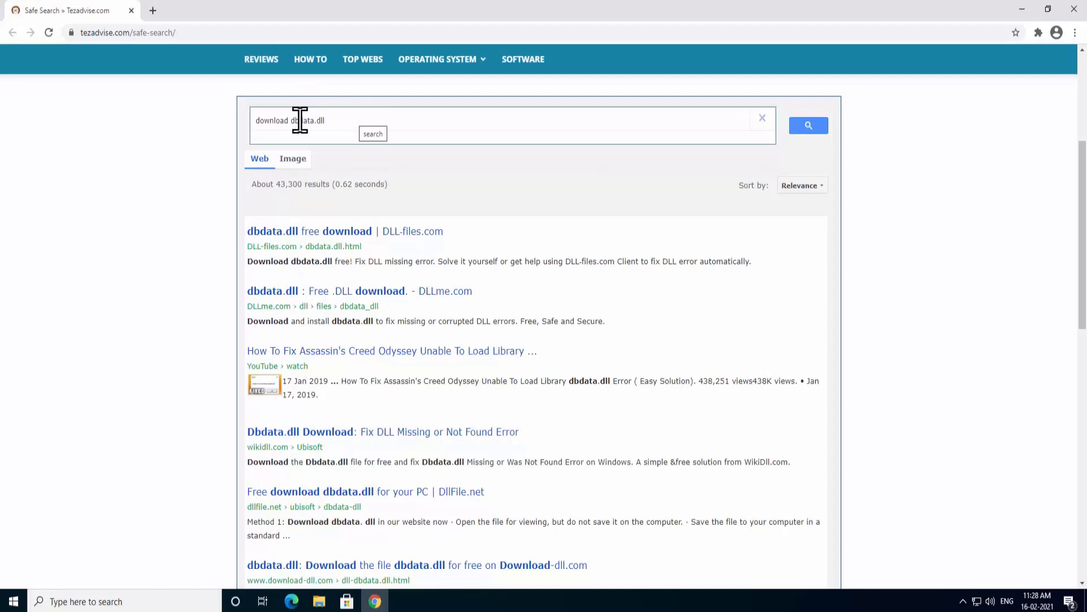
double_click(307, 120)
text(uplay_r1_loader64)
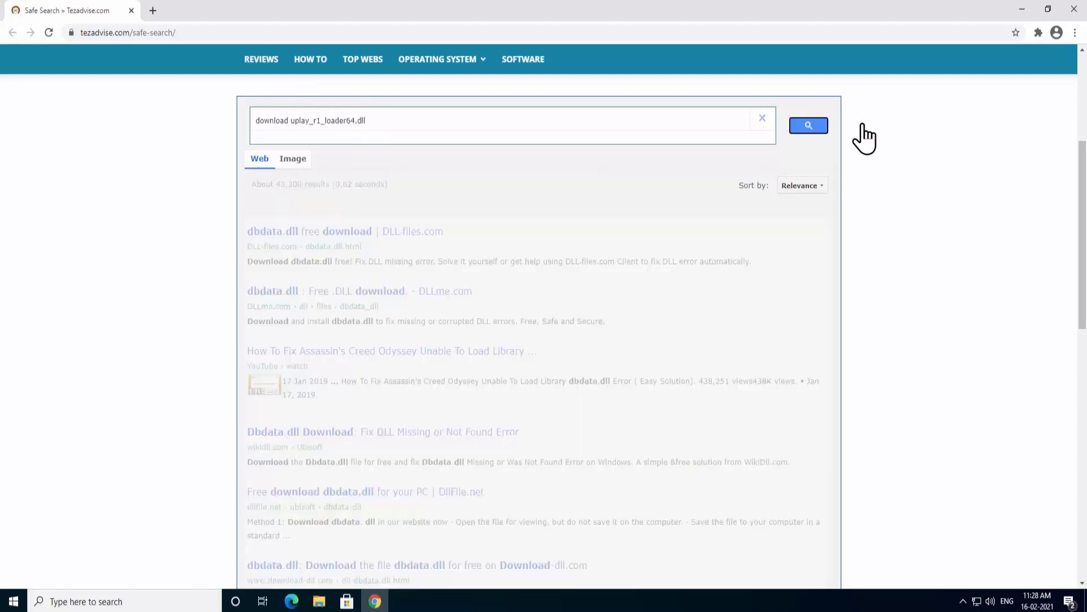
Step: Search 'download uplay_r1_loader64.dll' and open its DLL-files.com result page
click(809, 124)
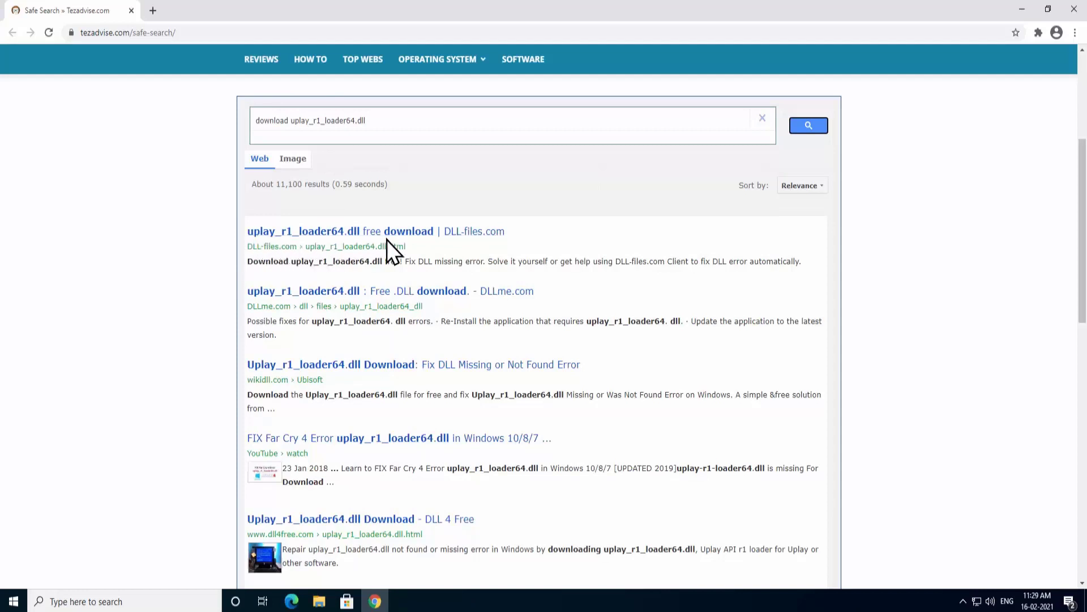
mouse_move(347, 241)
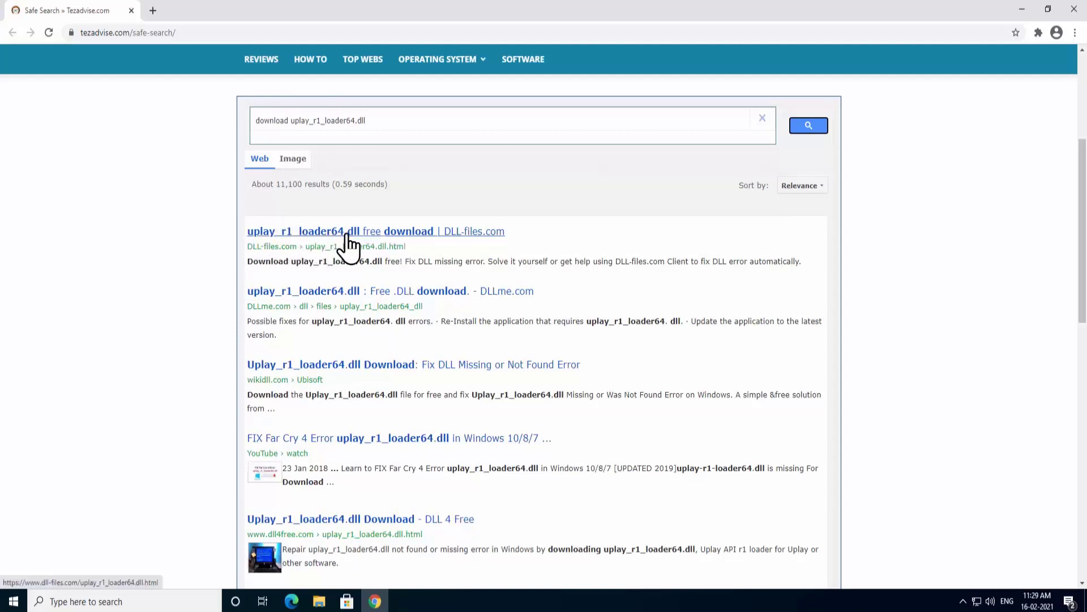
mouse_move(416, 249)
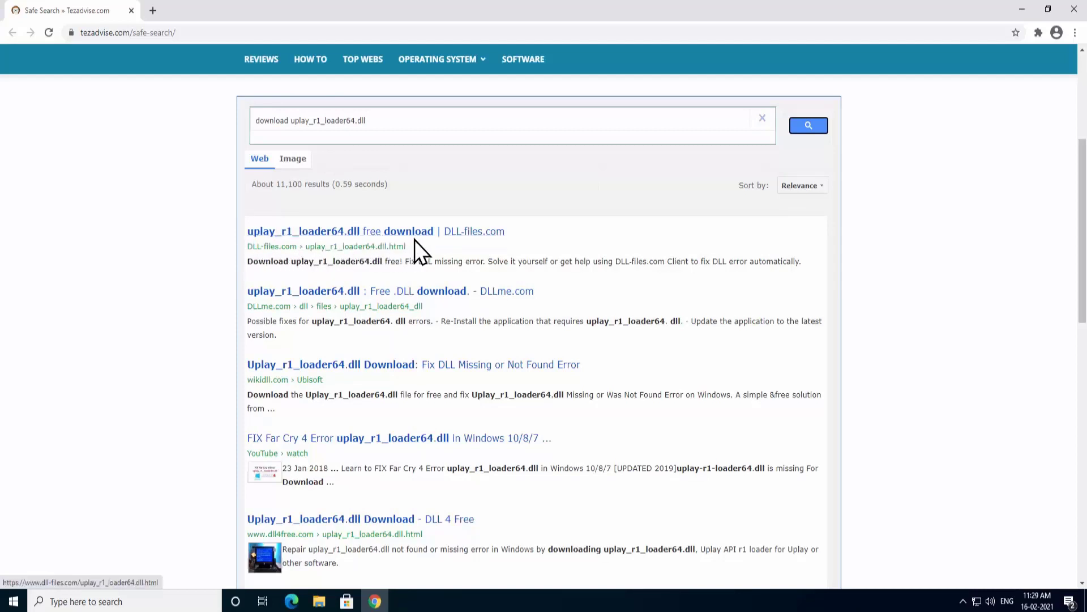
mouse_move(525, 240)
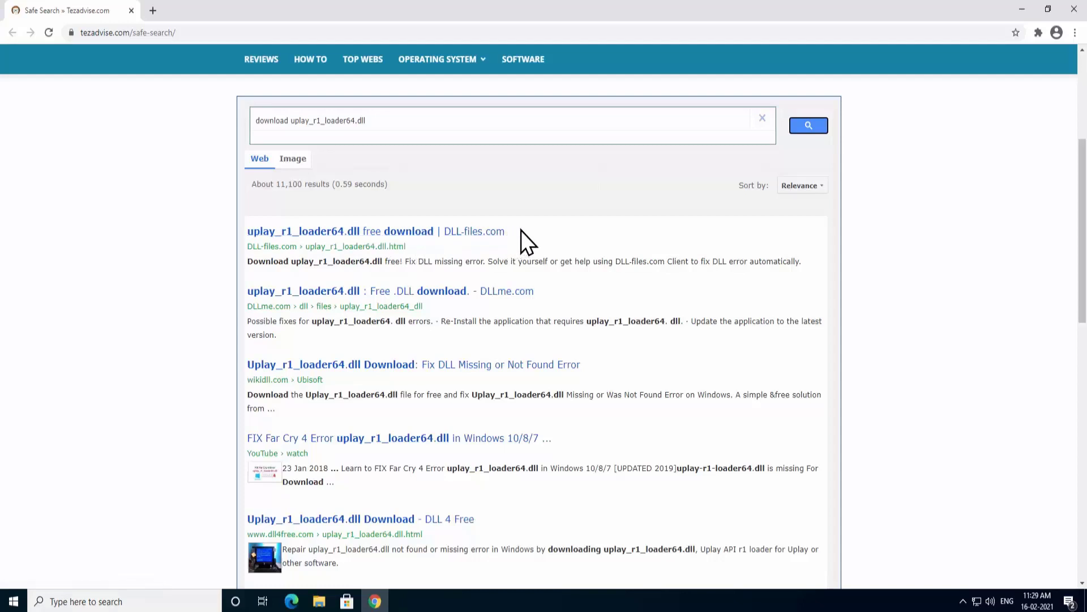
mouse_move(518, 250)
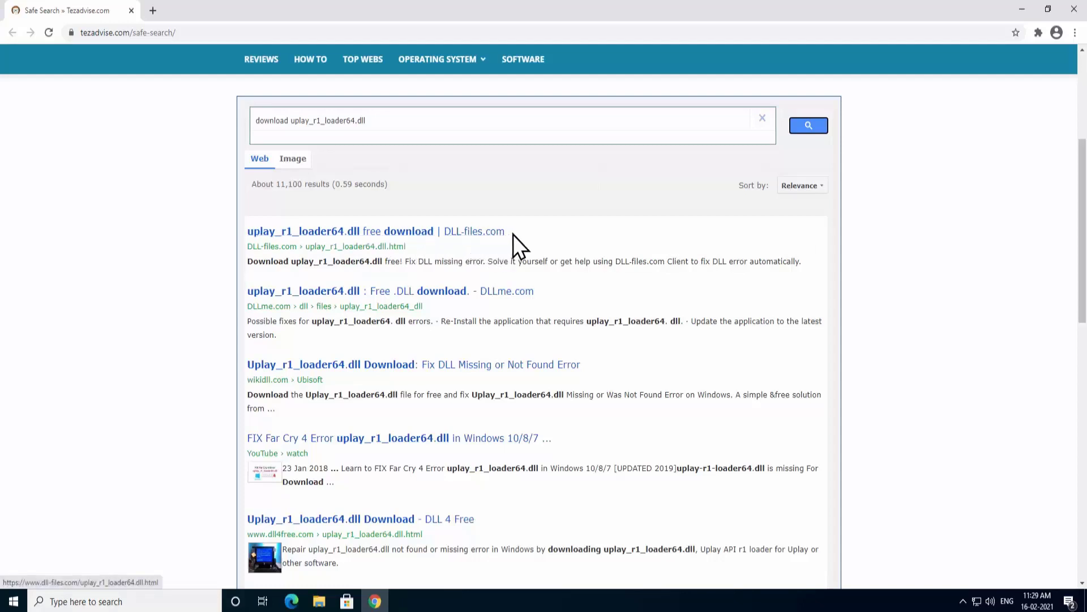
click(295, 231)
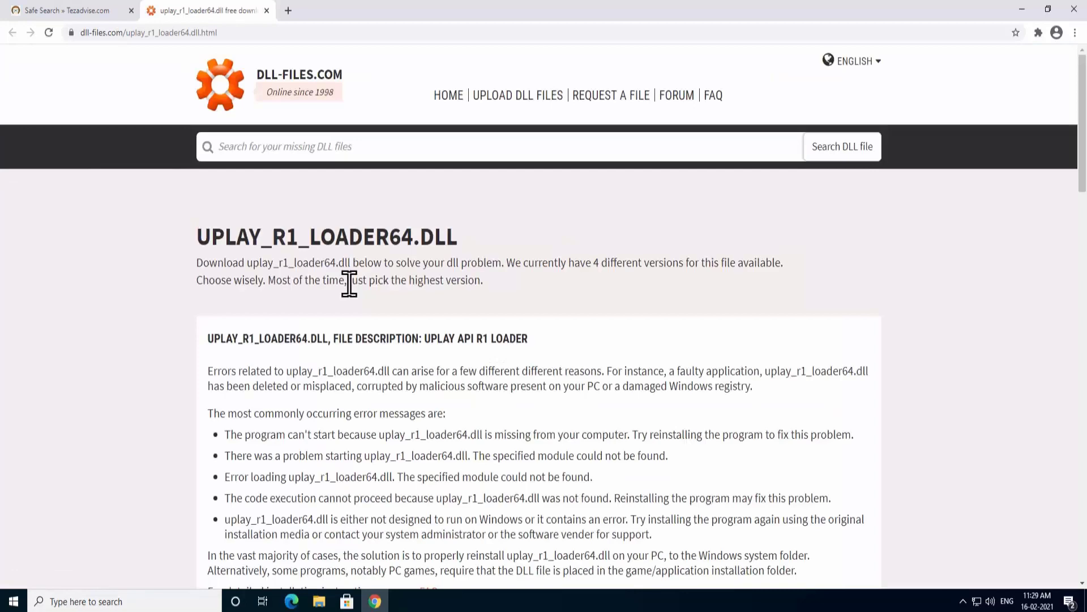
Step: Browse the versions list and download uplay_r1_loader64.dll version 21.0.0.4868
scroll(down, 3)
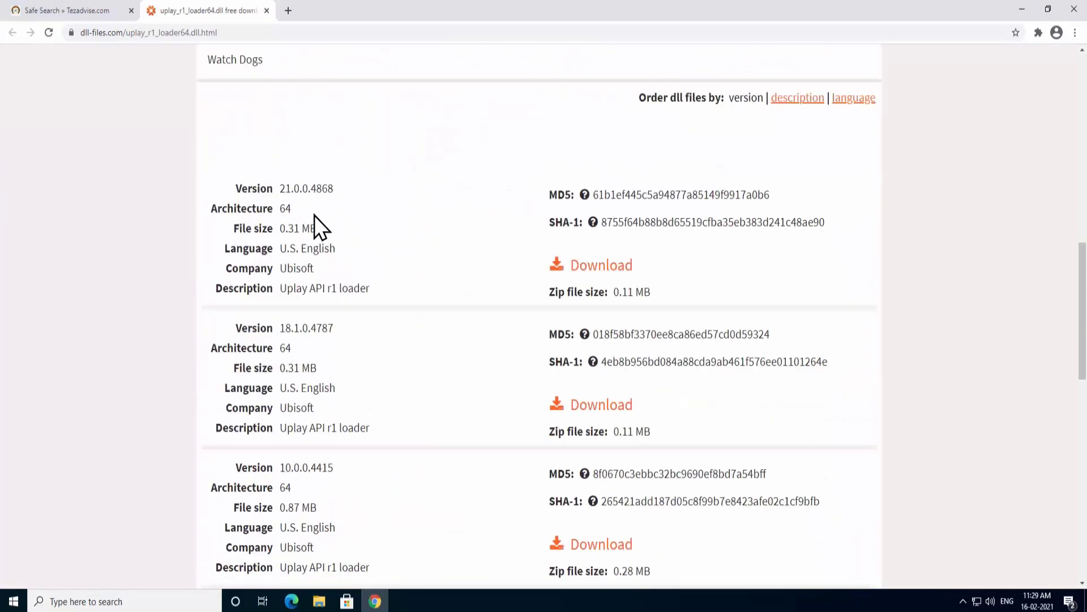
double_click(285, 208)
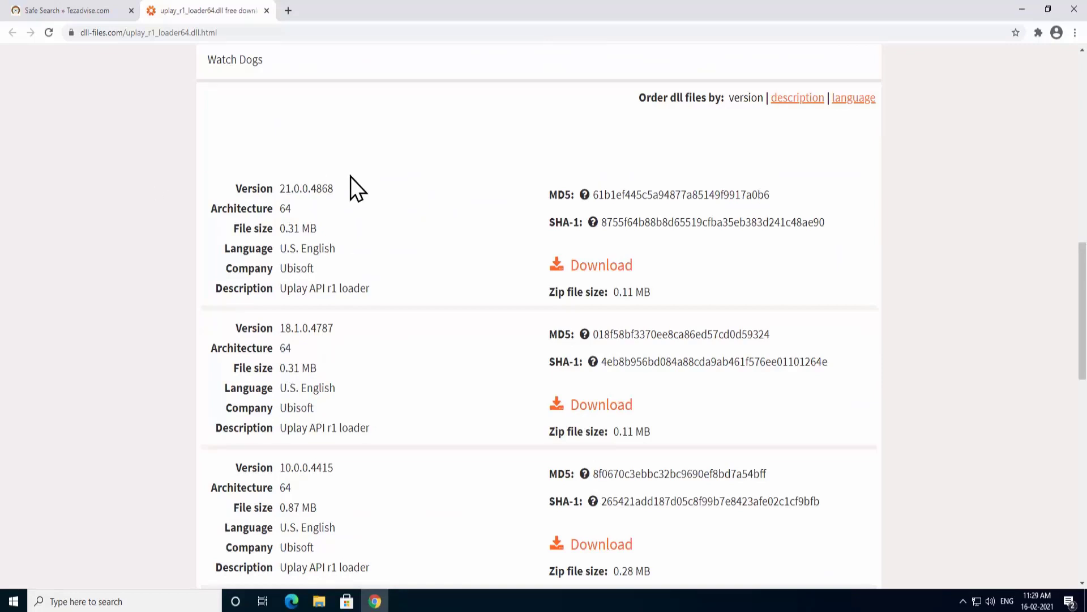
scroll(down, 3)
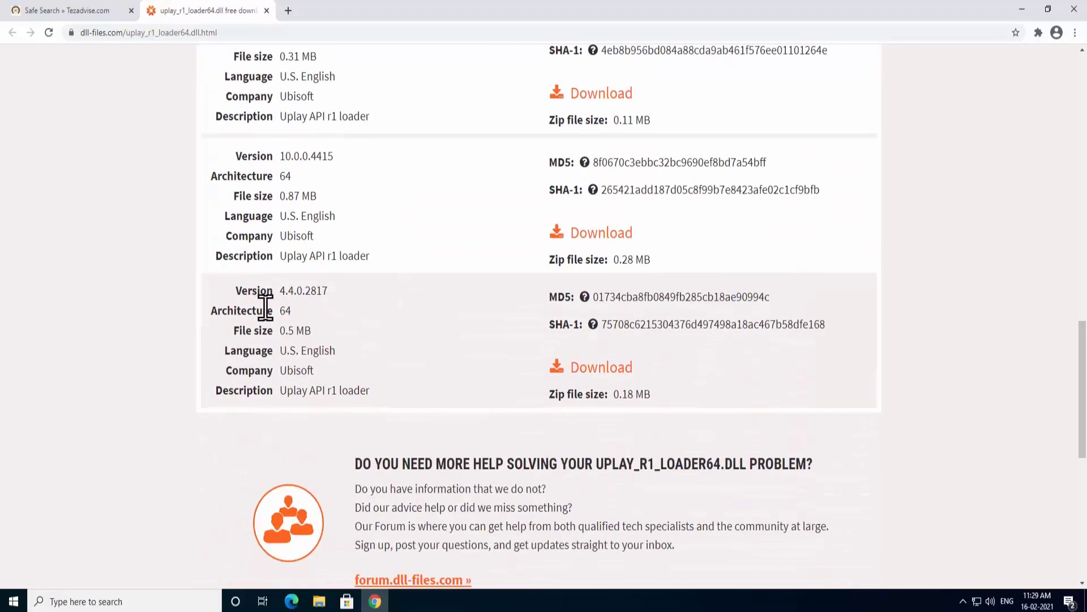
scroll(up, 3)
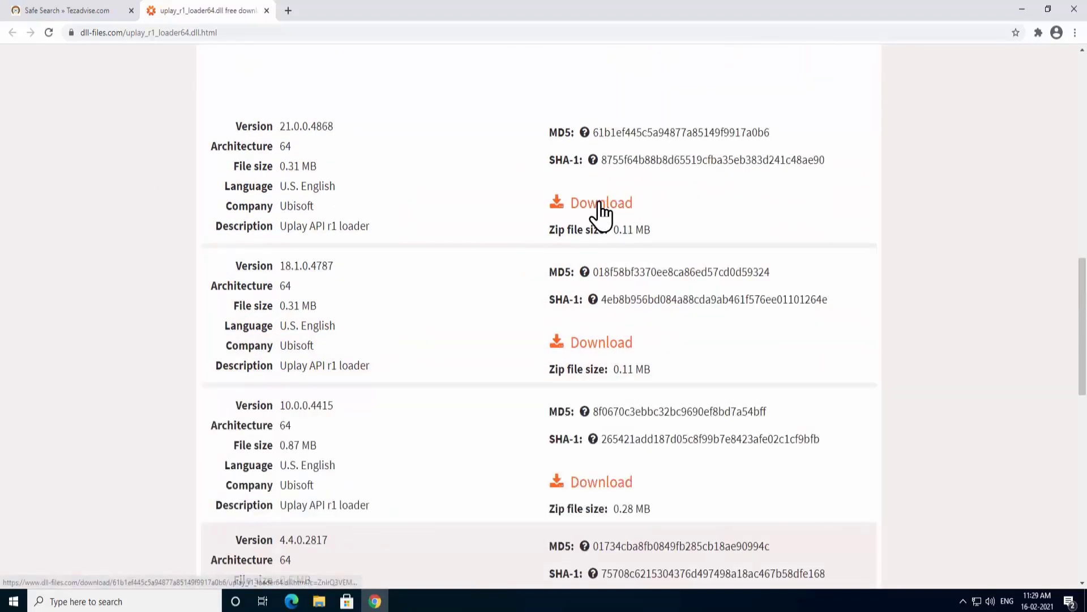
click(600, 203)
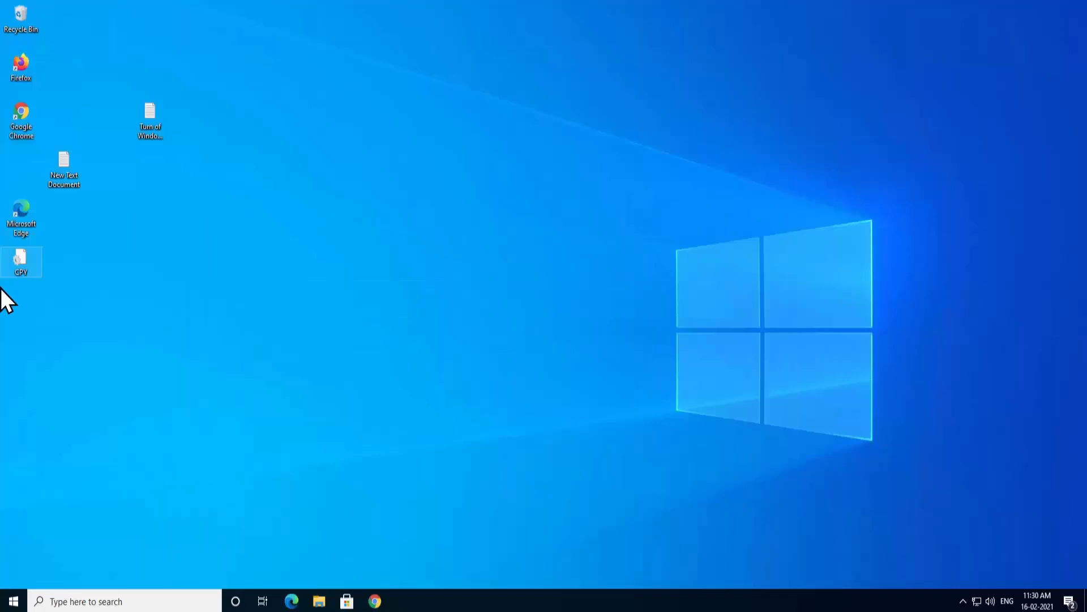
mouse_move(217, 297)
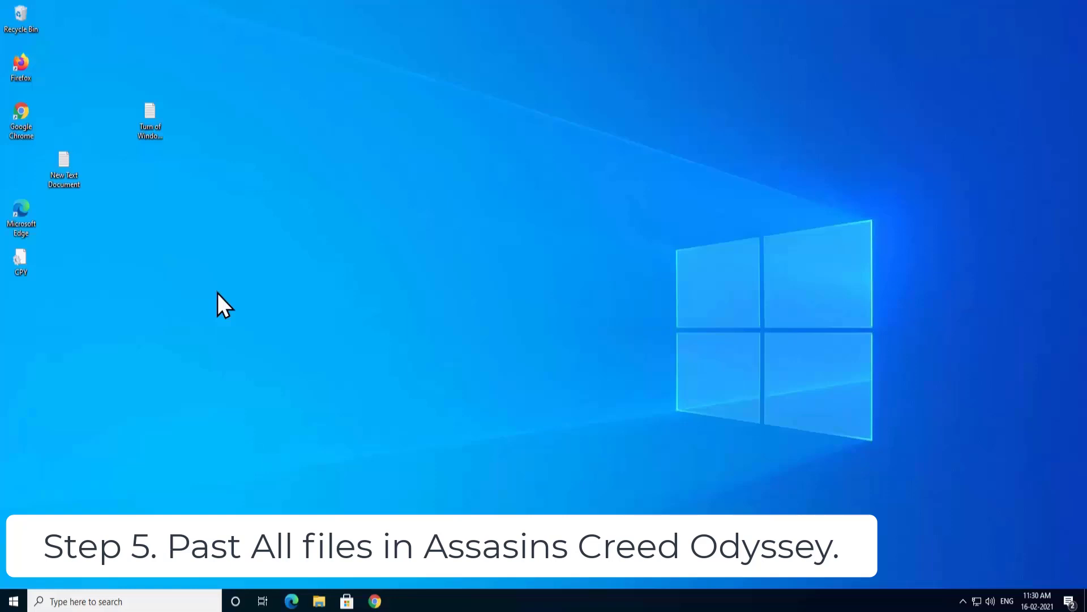
mouse_move(369, 339)
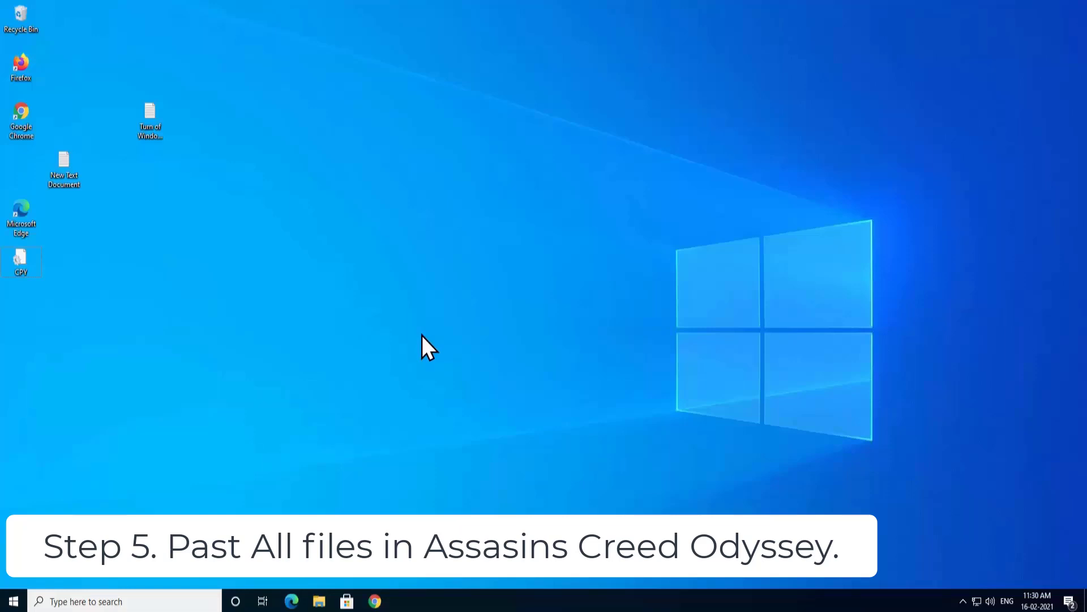
Step: Navigate to C:\Program Files (x86)\Assasins Creed Odyssey in File Explorer
click(319, 600)
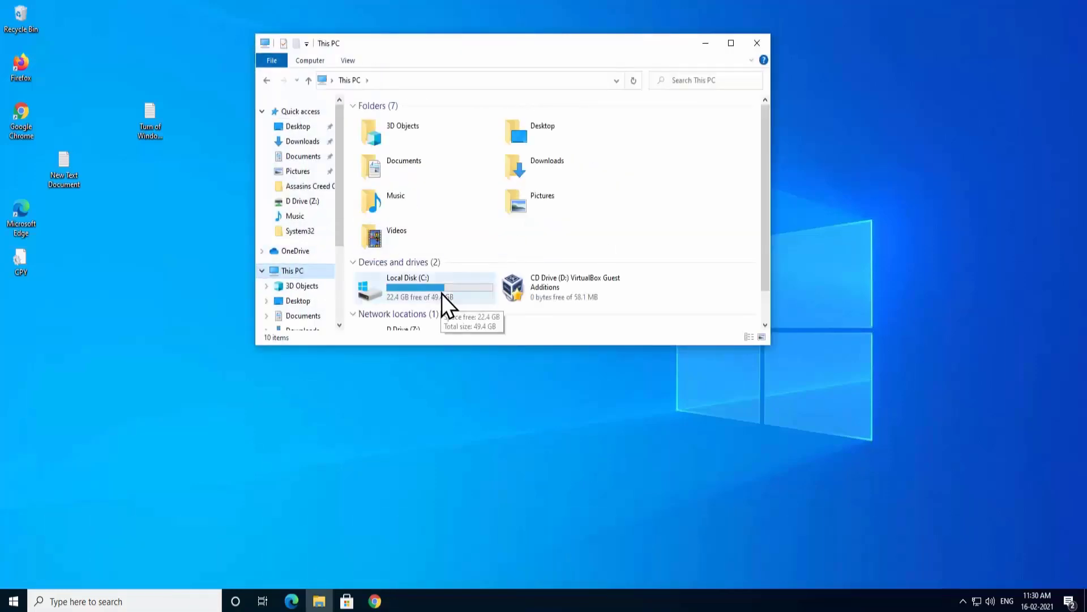
double_click(408, 286)
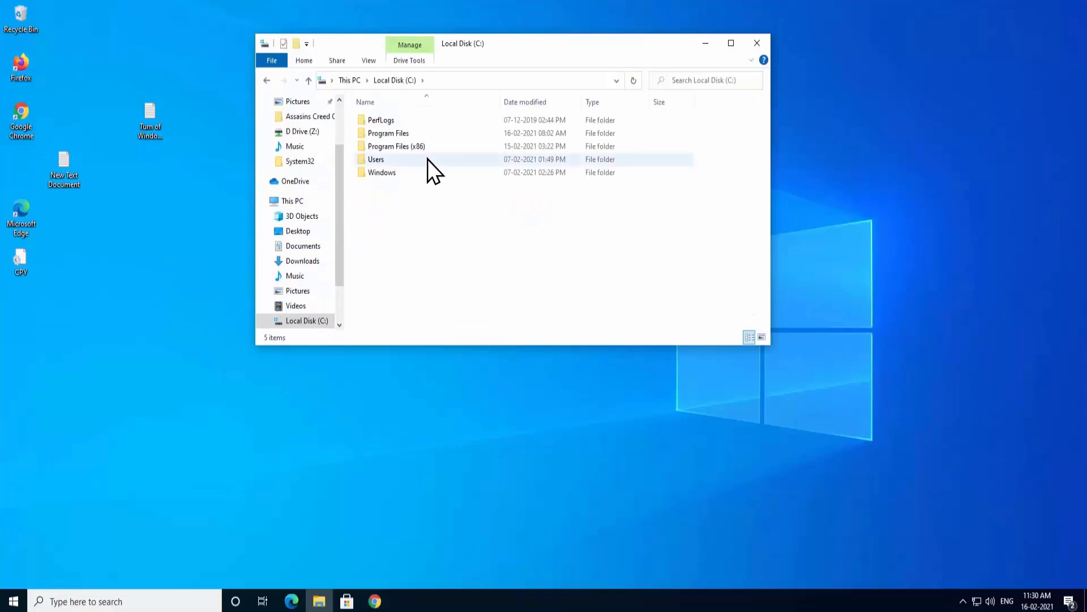
double_click(397, 146)
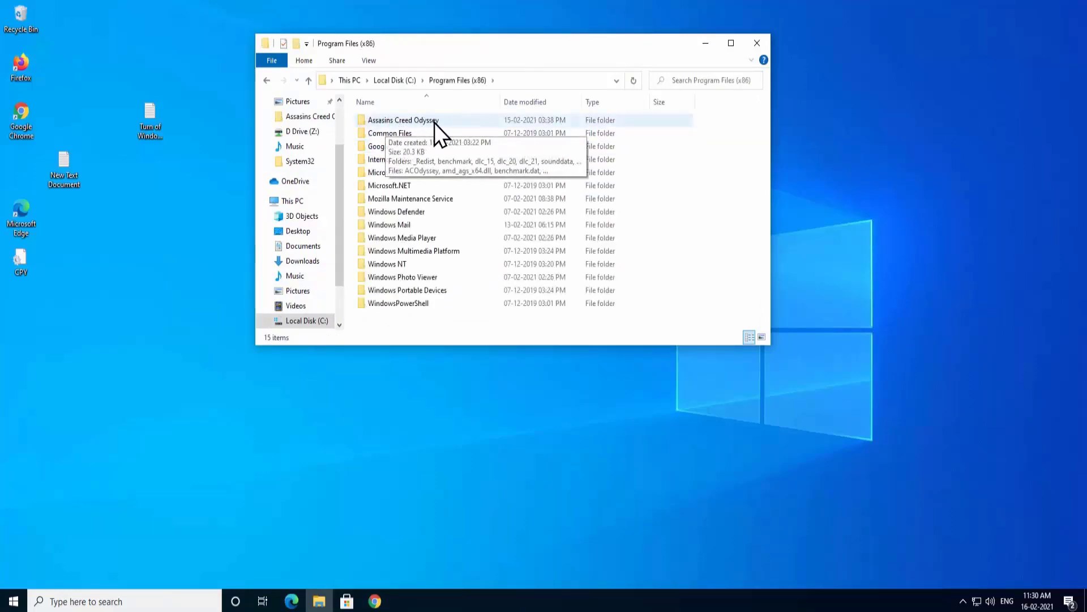
mouse_move(448, 130)
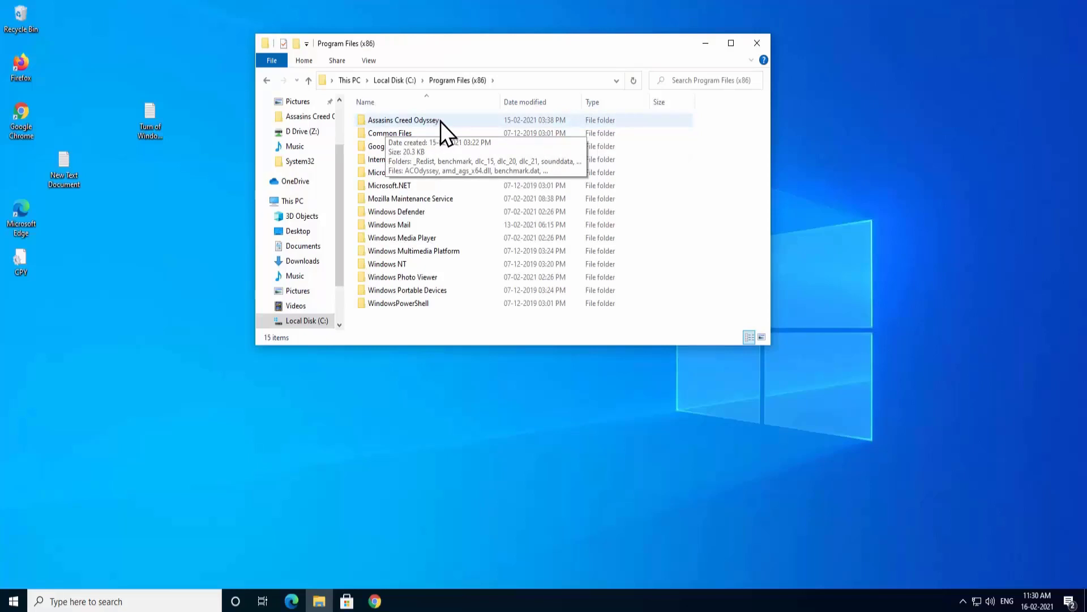
double_click(403, 120)
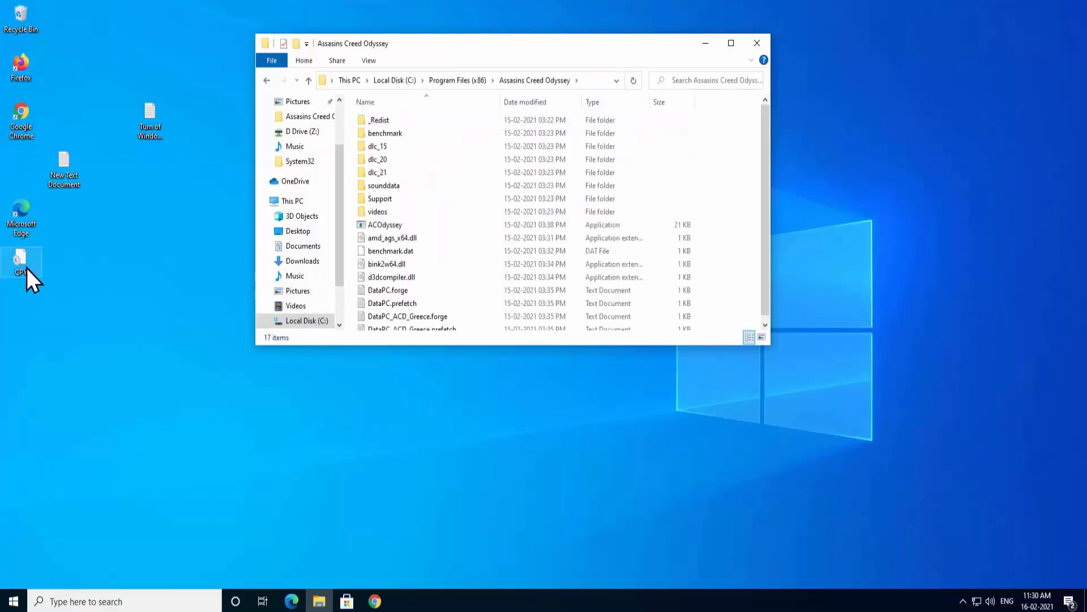
Step: Copy the CPY file from the desktop into the game folder, granting administrator permission
right_click(22, 260)
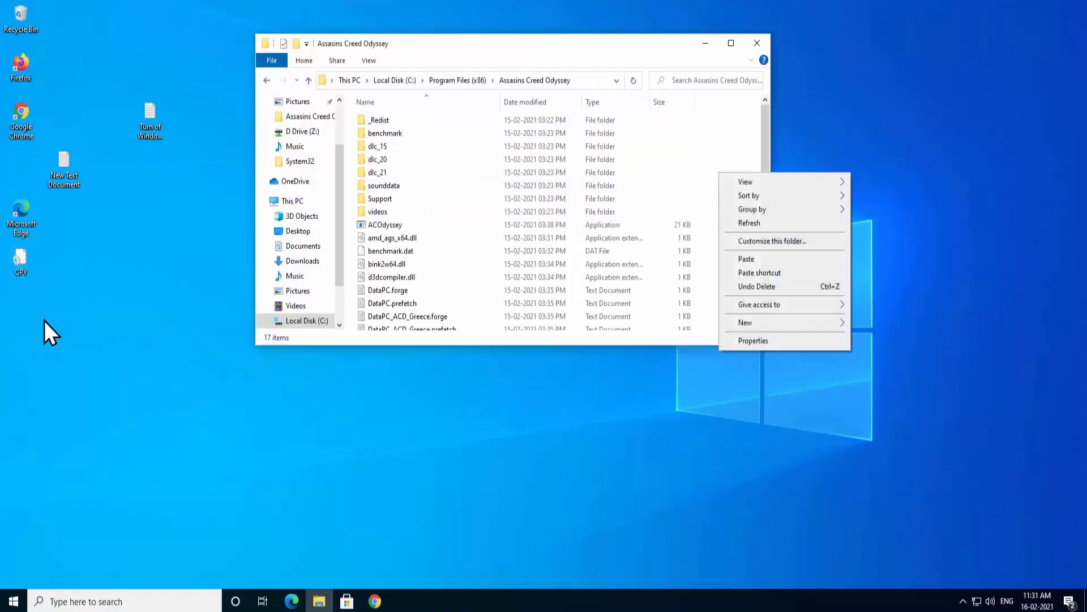
right_click(21, 257)
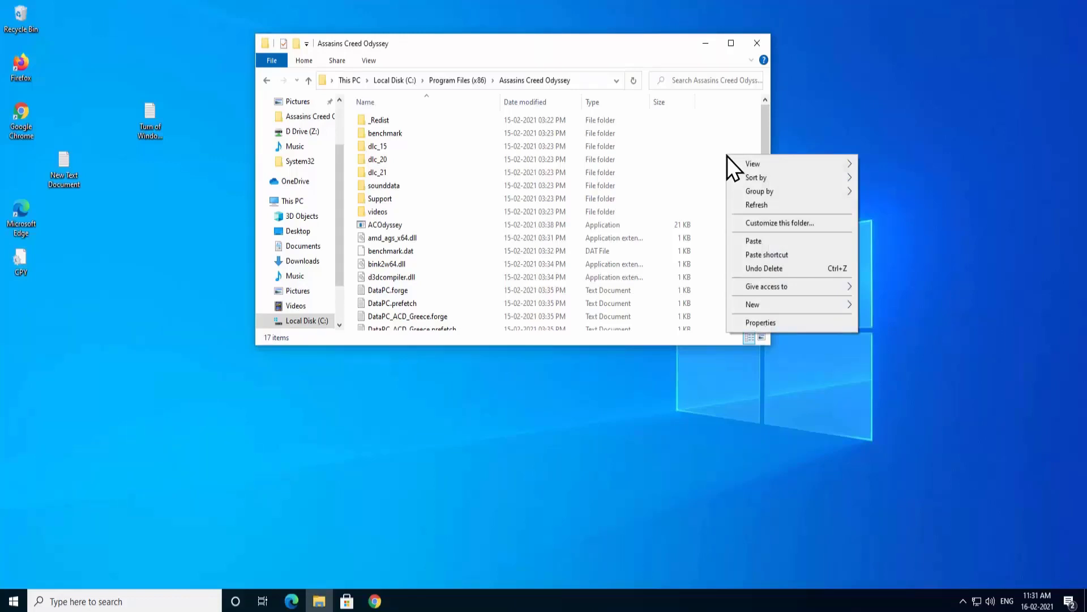
click(753, 240)
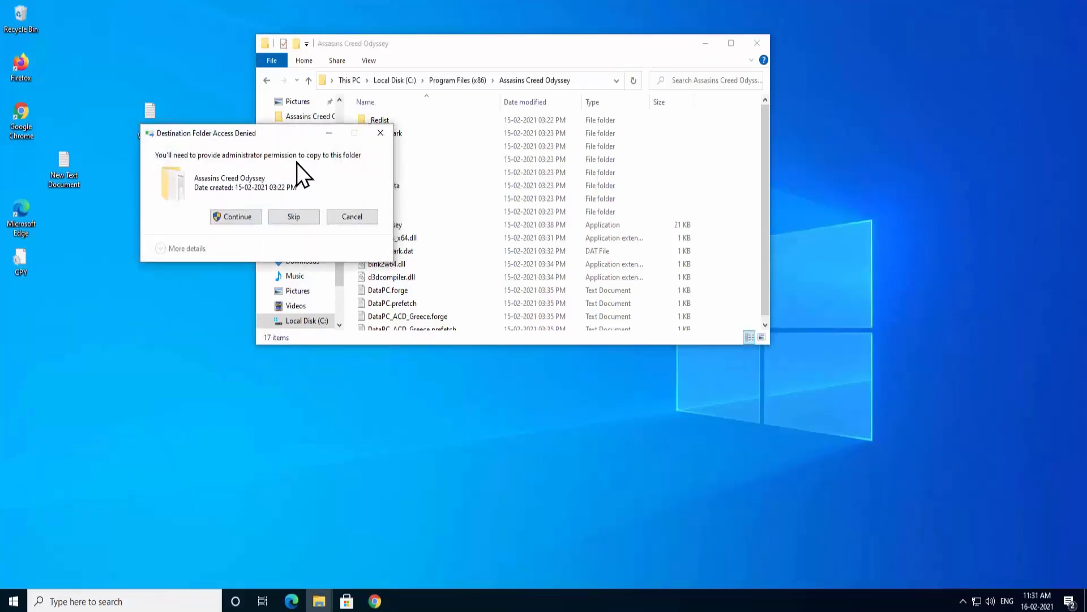
click(236, 216)
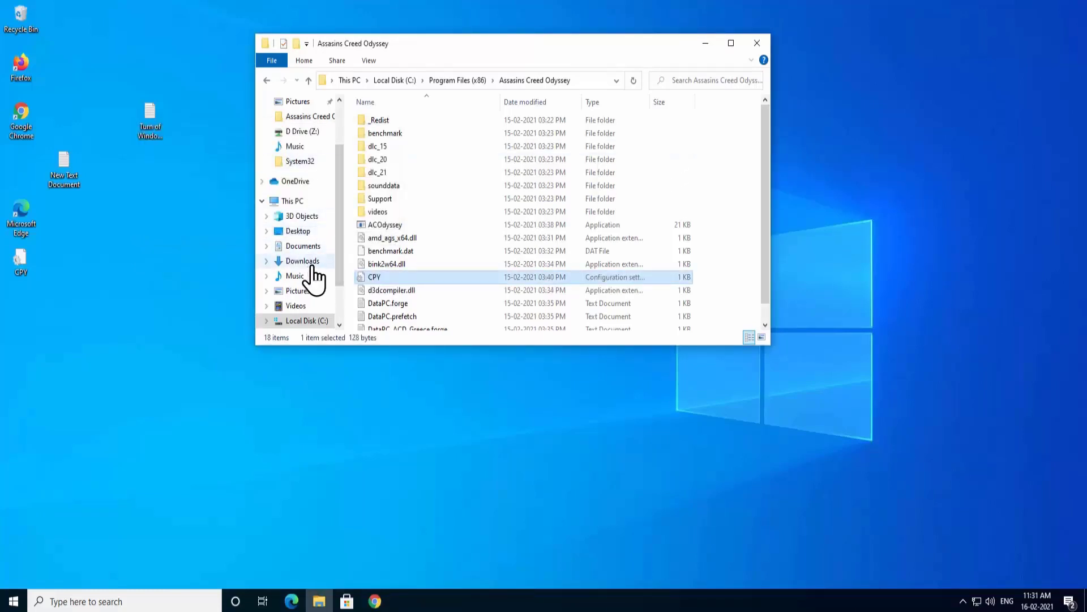
Step: Extract the uplay_r1_loader64 and dbdata (1) zip archives in Downloads into their own folders
click(304, 260)
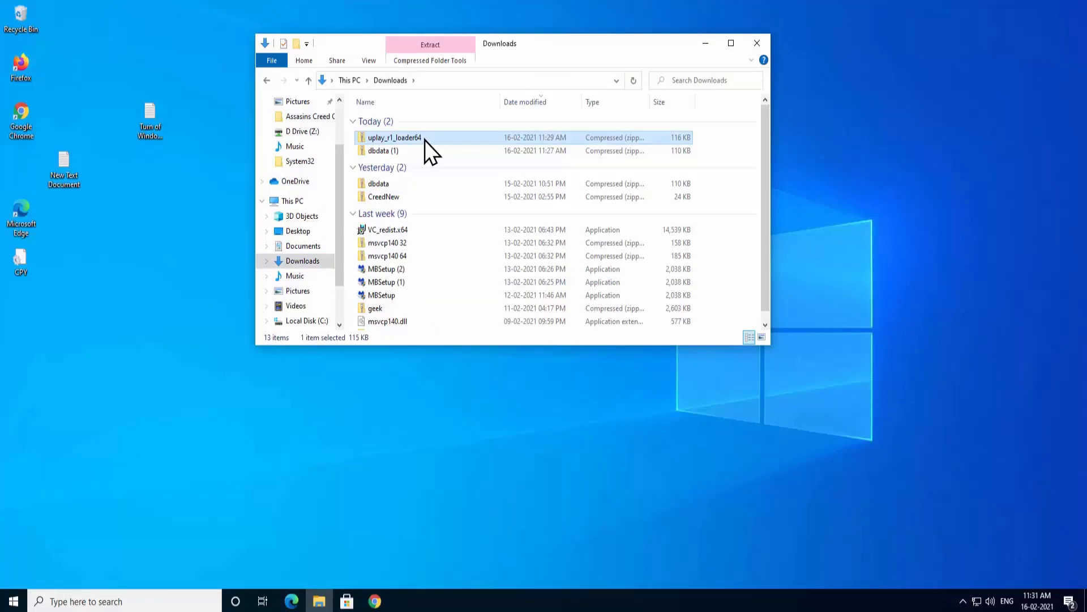
click(378, 150)
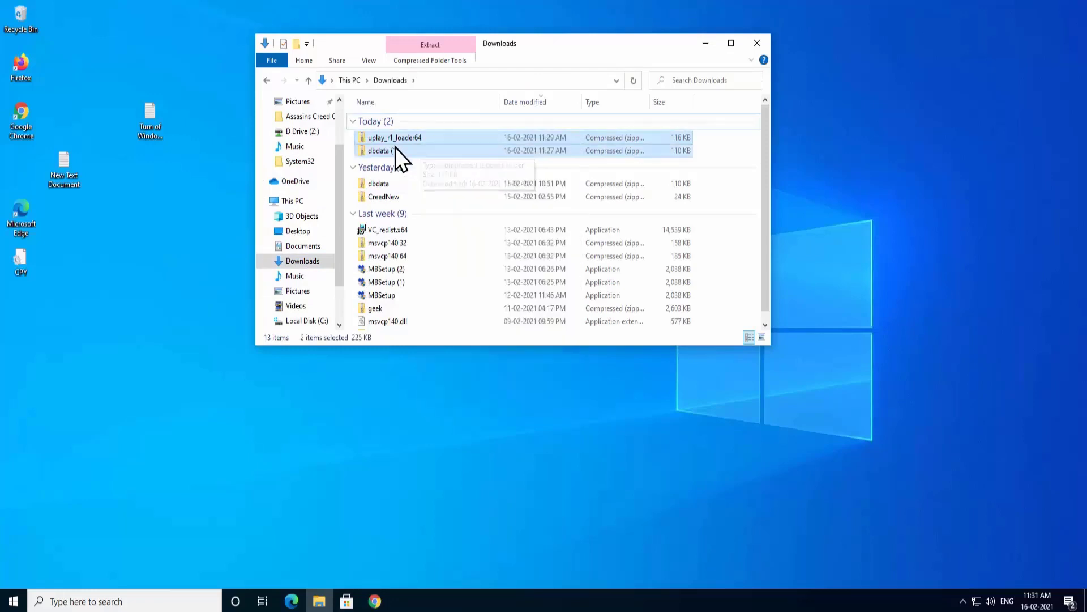
right_click(383, 150)
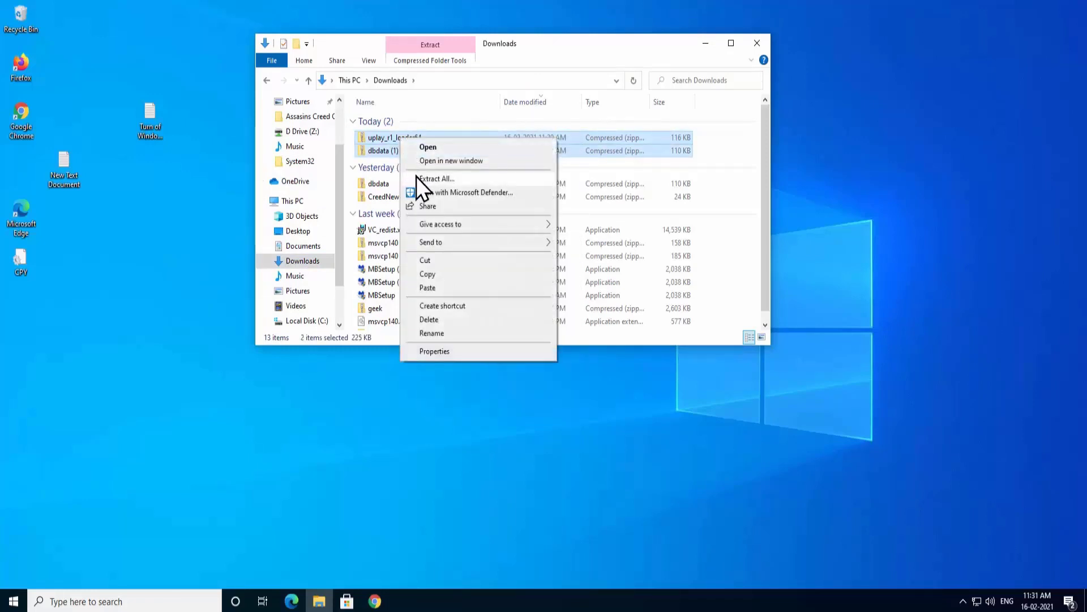
click(436, 179)
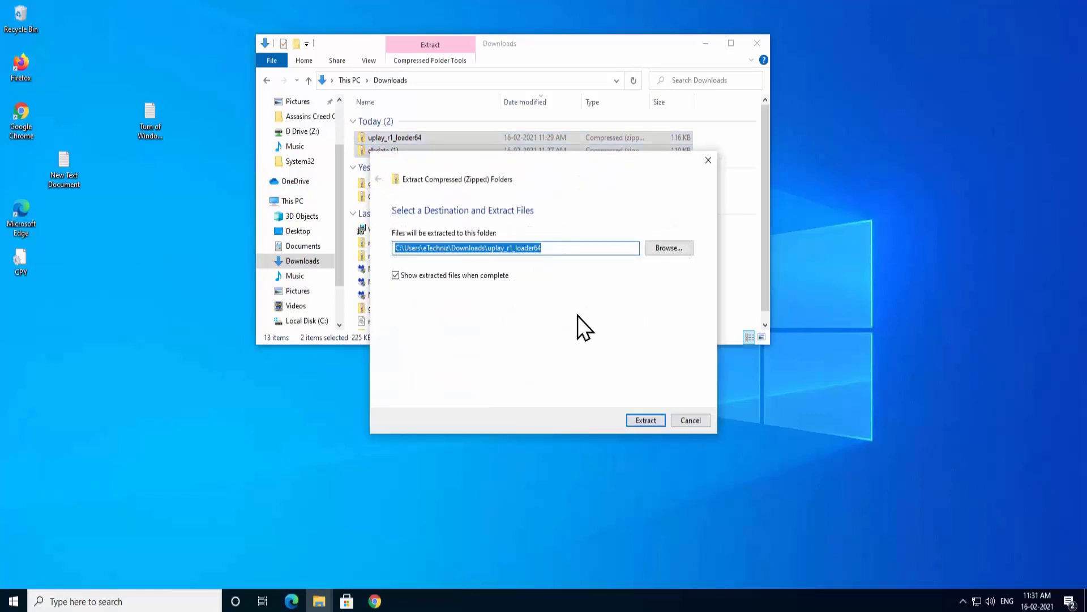
click(644, 419)
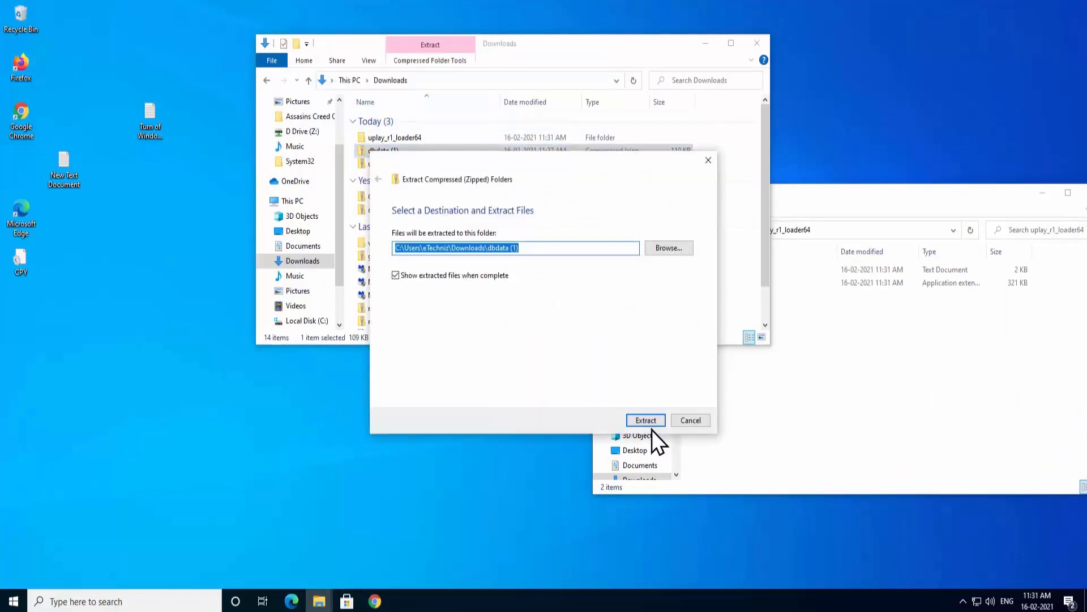
click(645, 419)
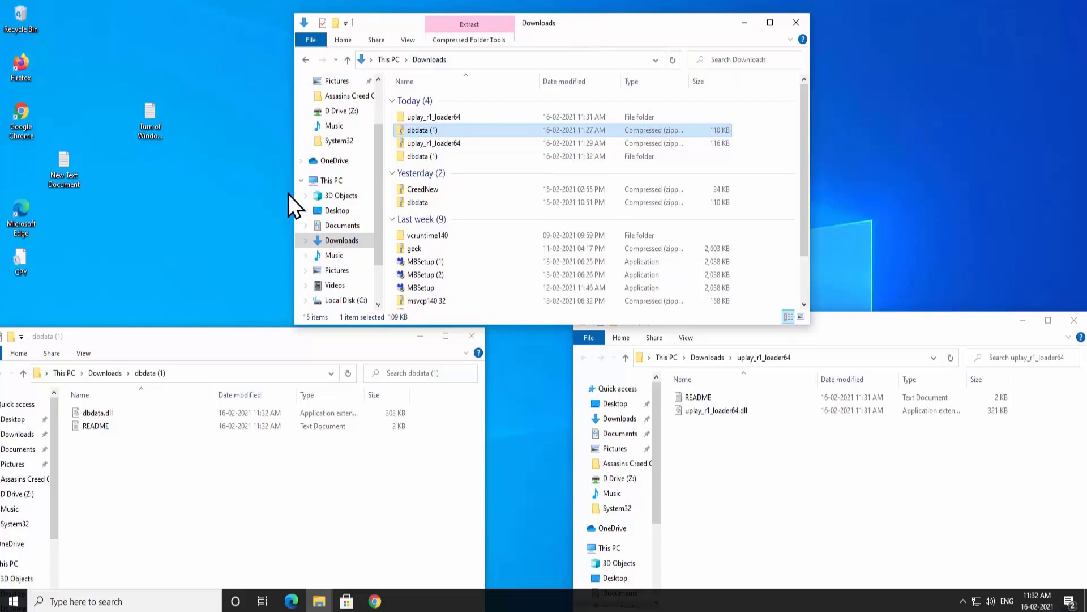
mouse_move(338, 187)
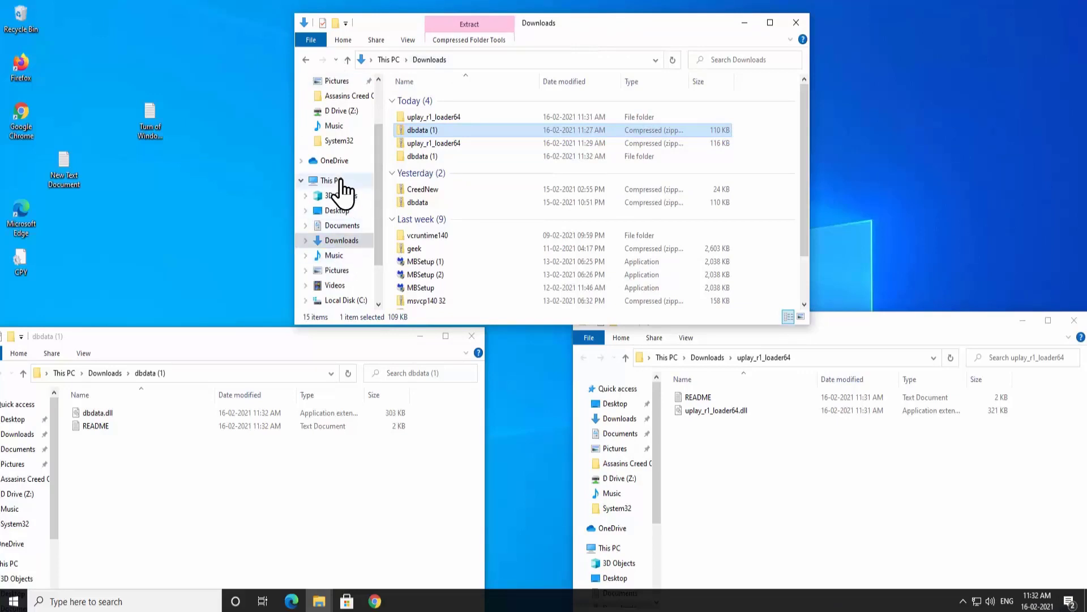
Step: Copy dbdata.dll into the Assasins Creed Odyssey folder, granting administrator permission
click(344, 299)
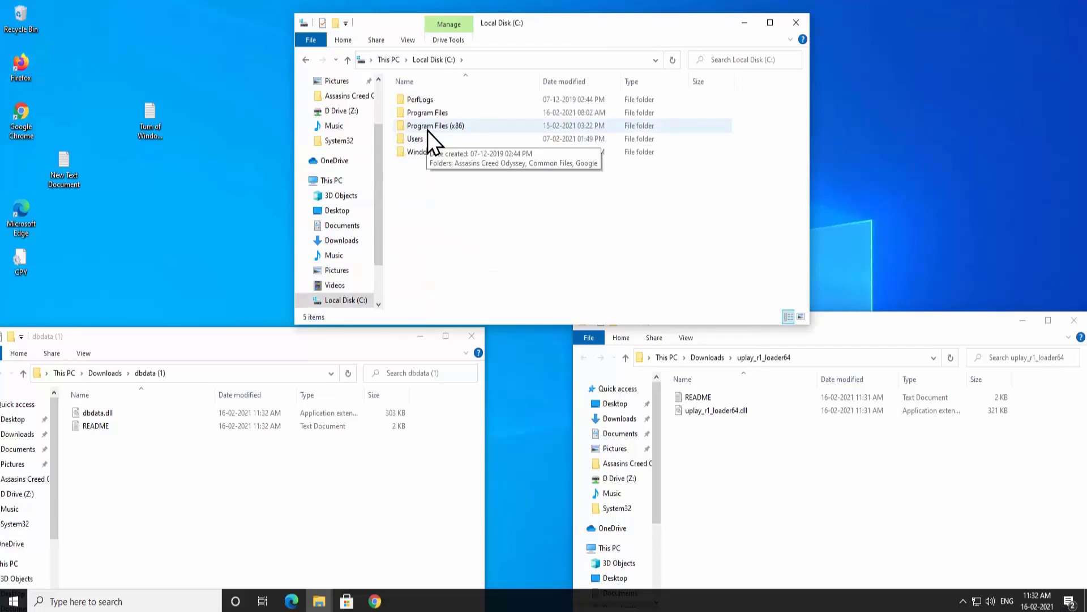
double_click(433, 124)
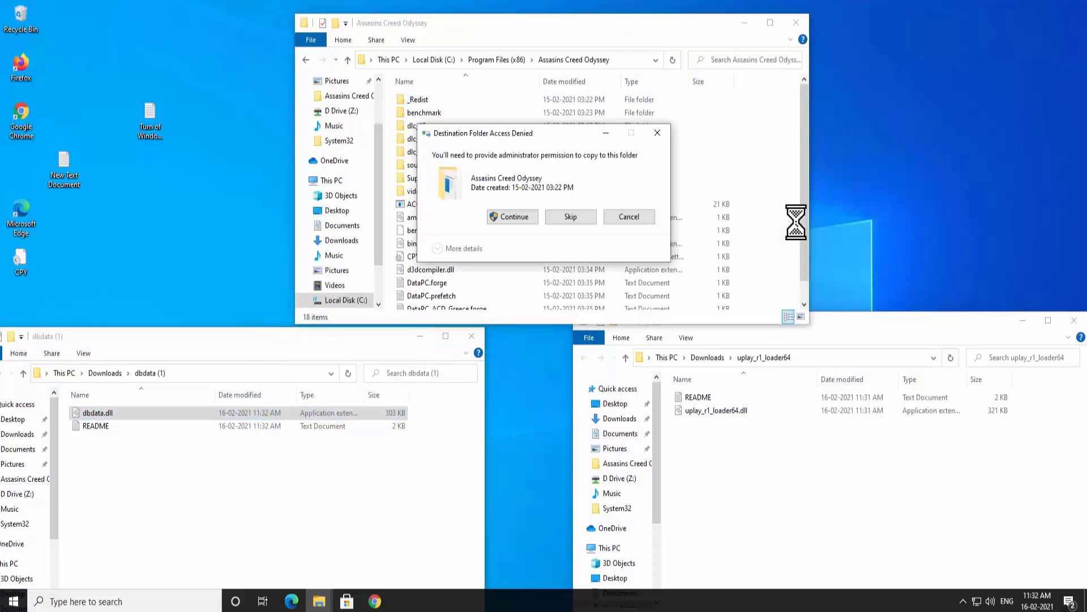
click(512, 216)
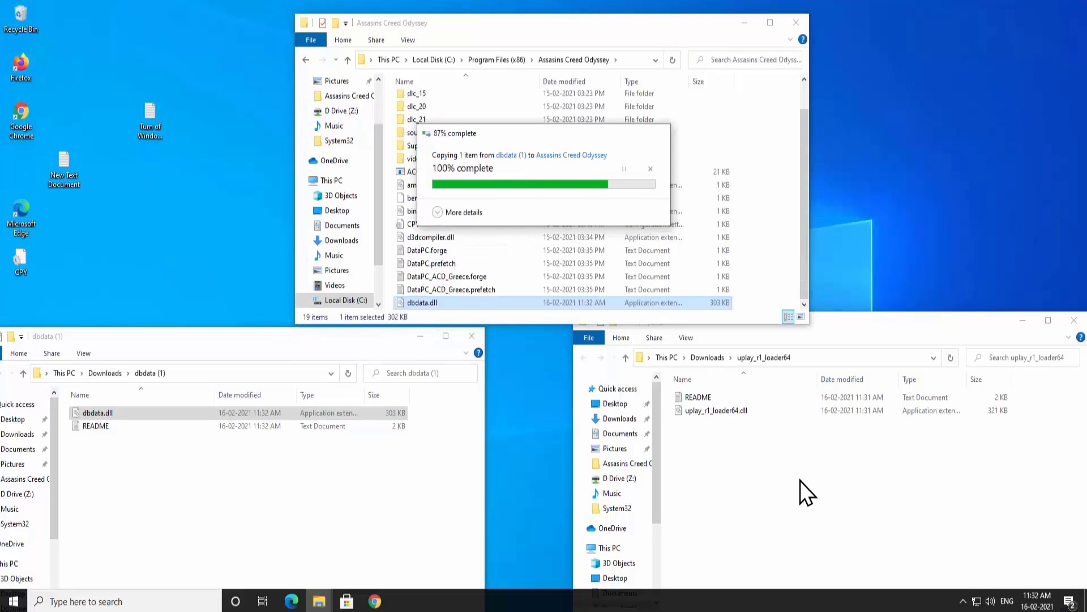
Step: Paste uplay_r1_loader64.dll into the game folder, granting administrator permission
click(716, 410)
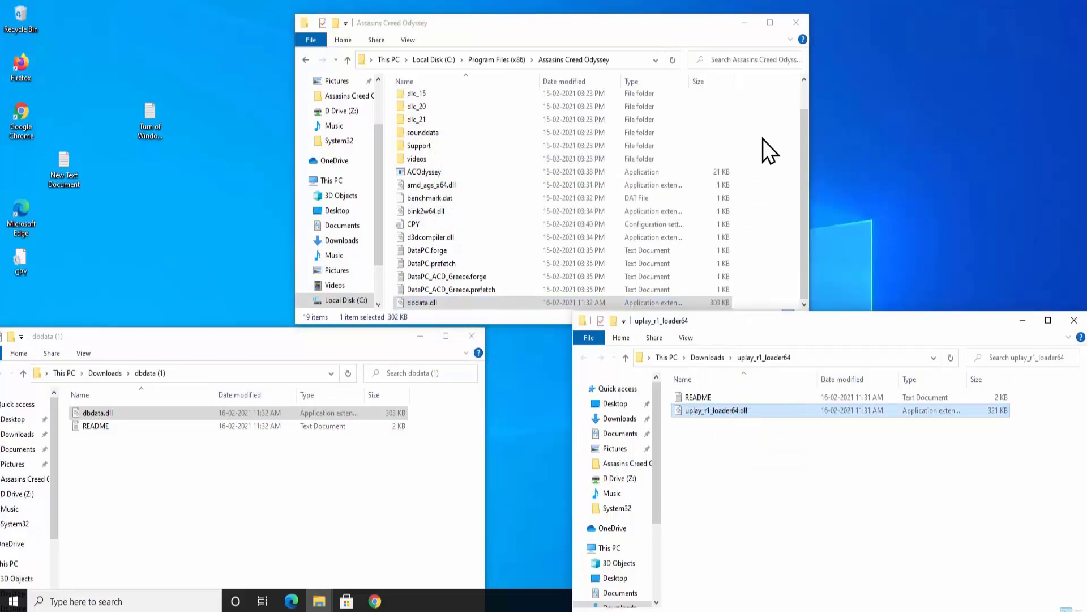
right_click(770, 149)
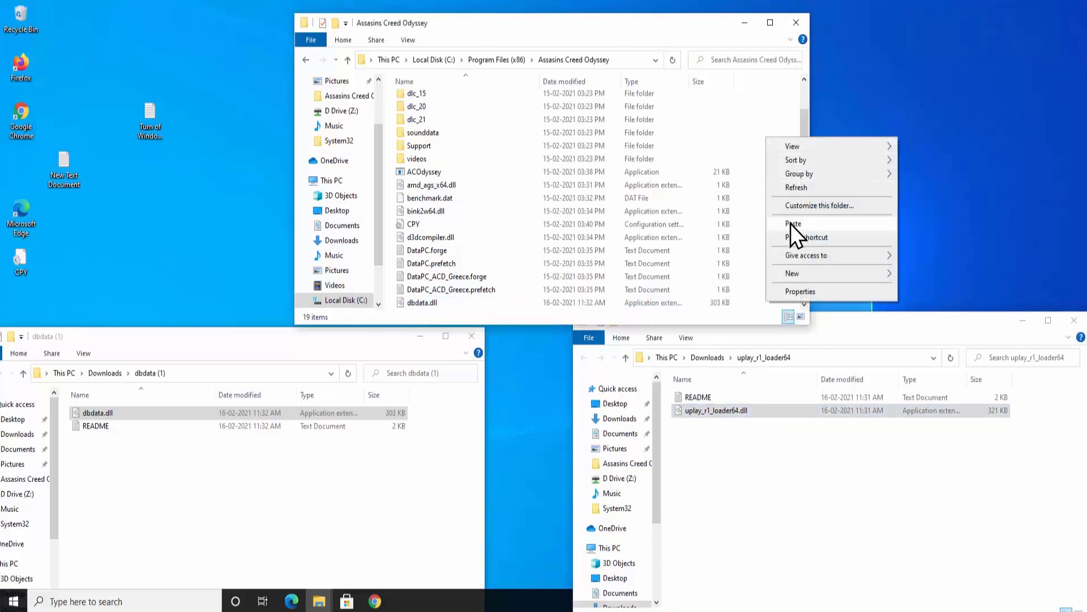
click(793, 223)
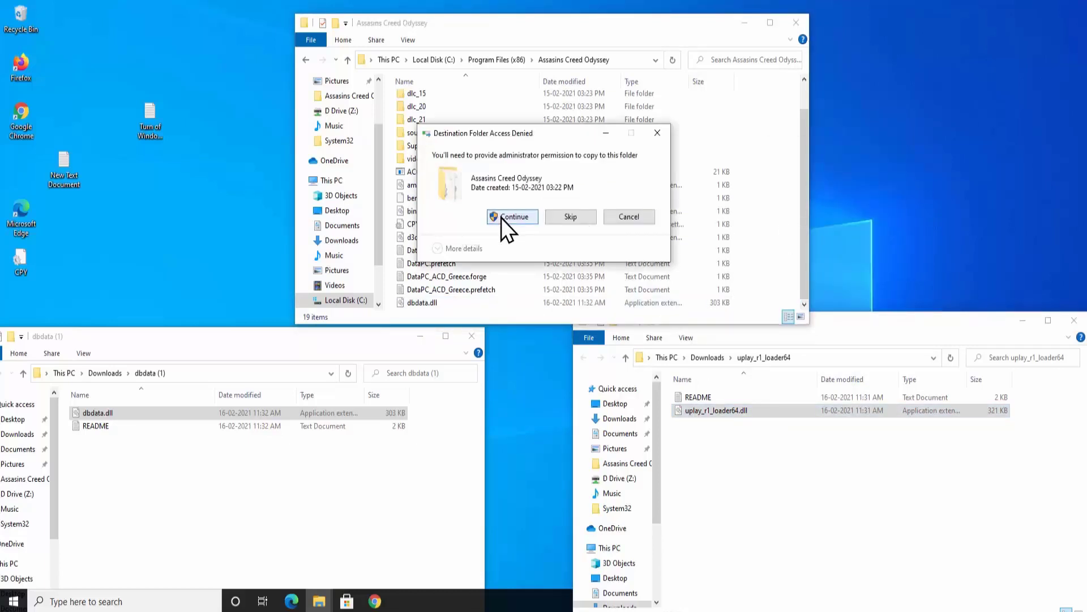
click(512, 216)
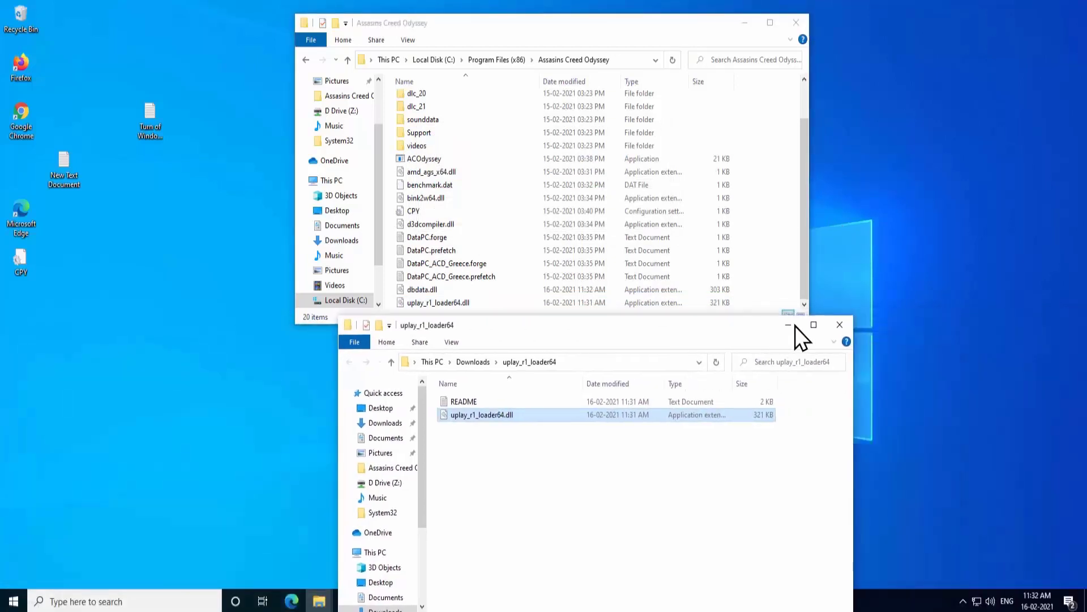
Step: Close the uplay_r1_loader64 and game folder Explorer windows, returning to the desktop
click(839, 324)
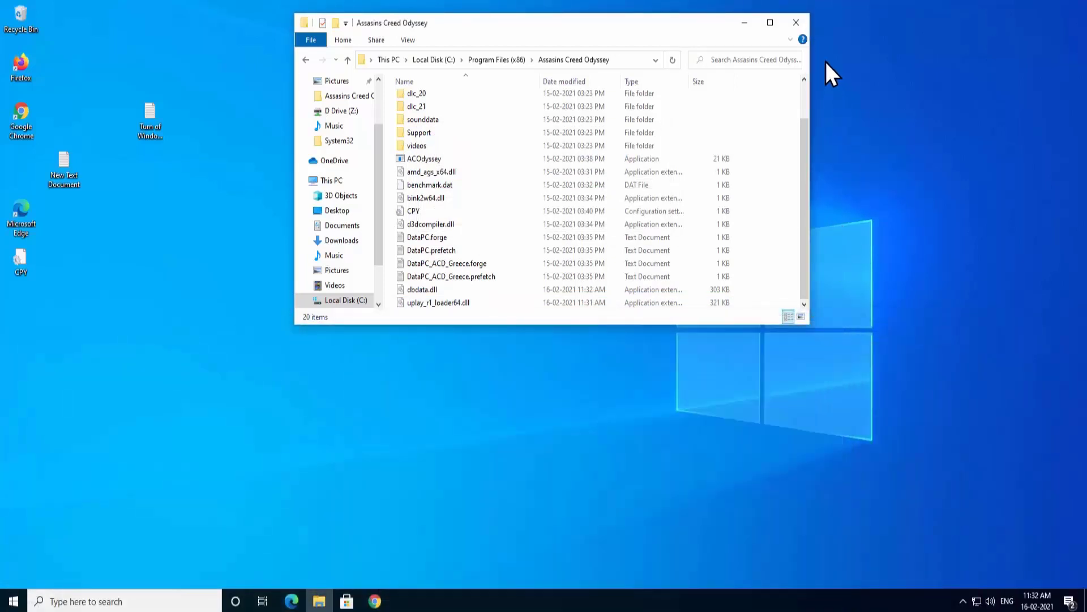
mouse_move(796, 22)
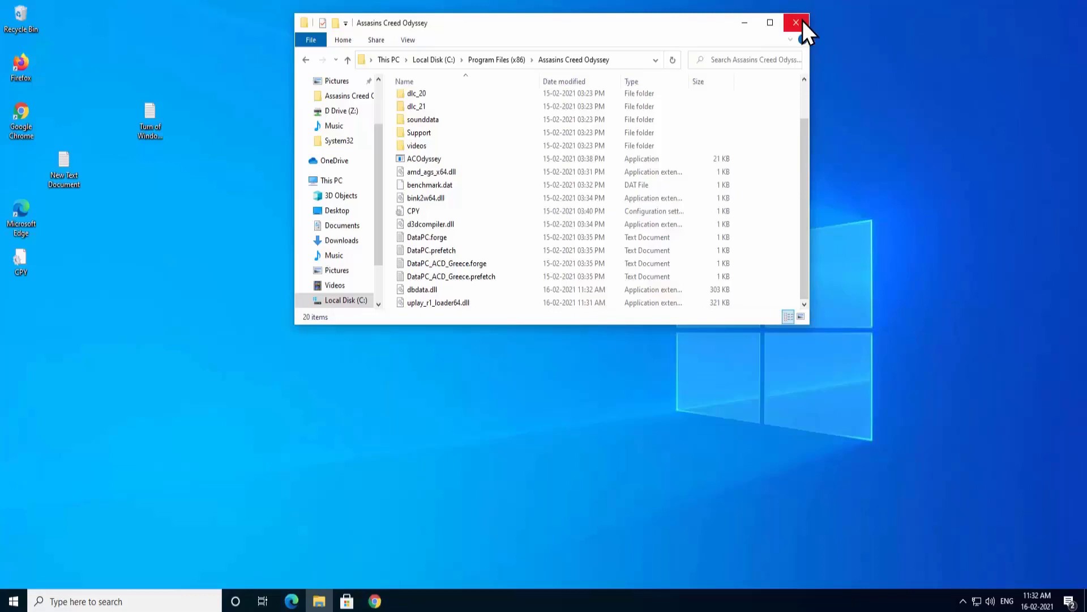
click(795, 21)
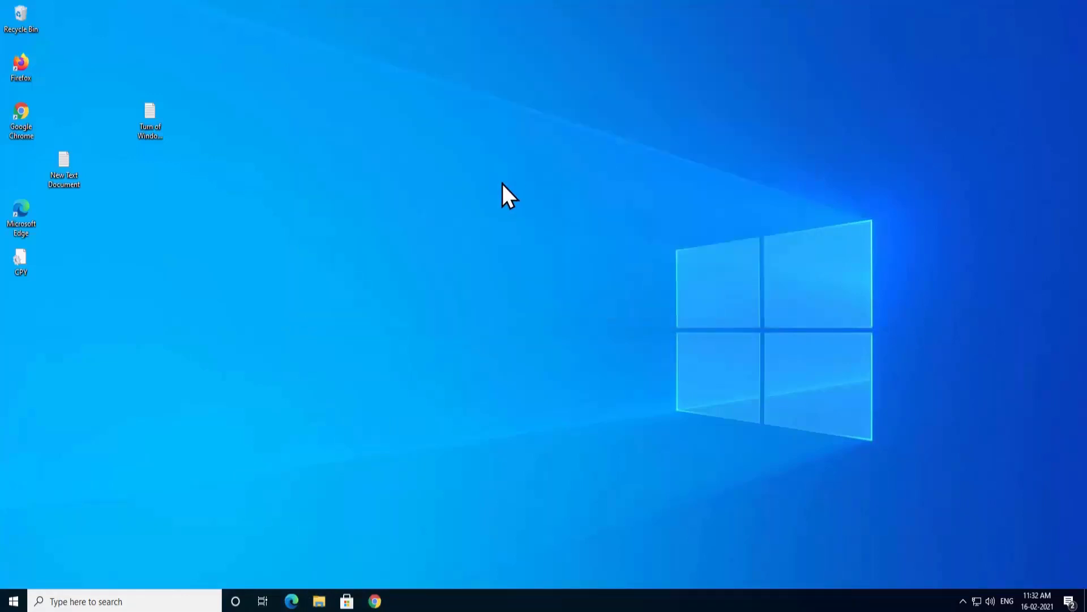
mouse_move(516, 198)
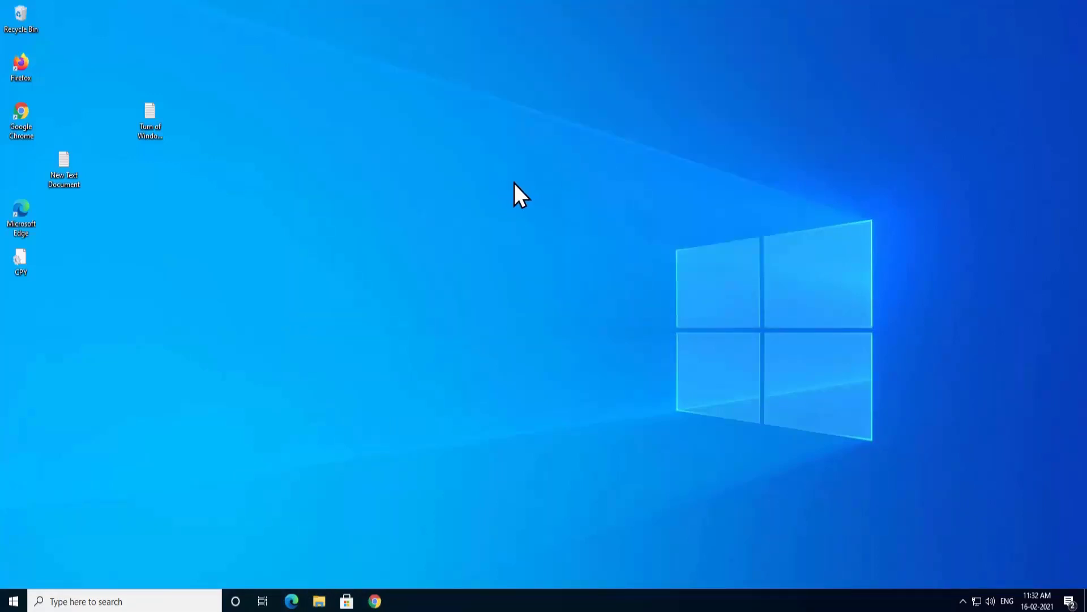